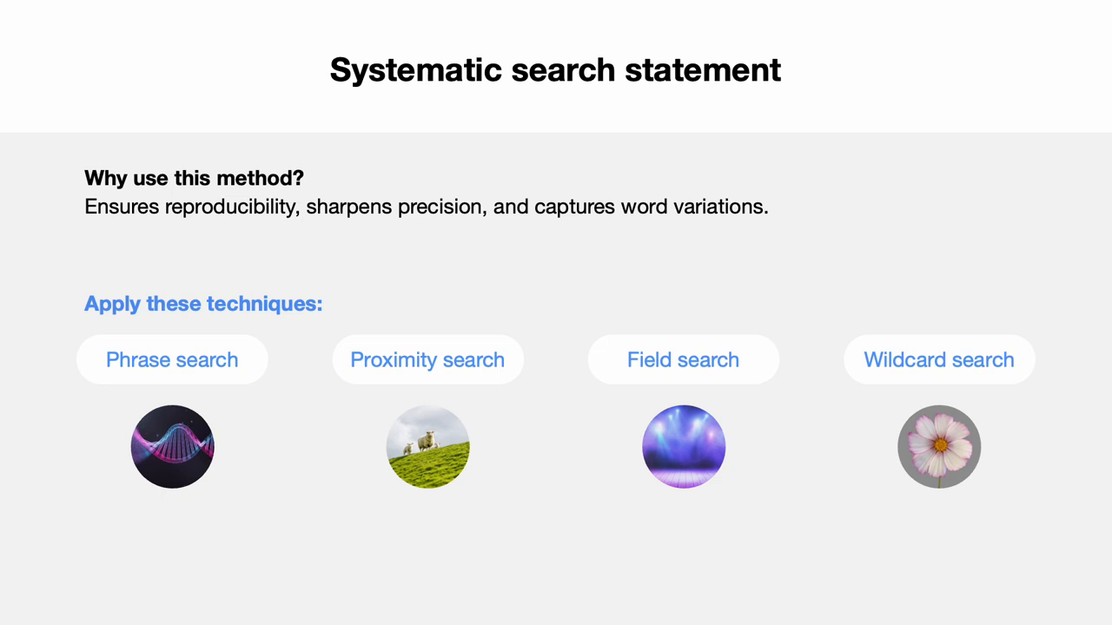
Step: Advance through the presentation slides to the PubMed demonstration
click(172, 359)
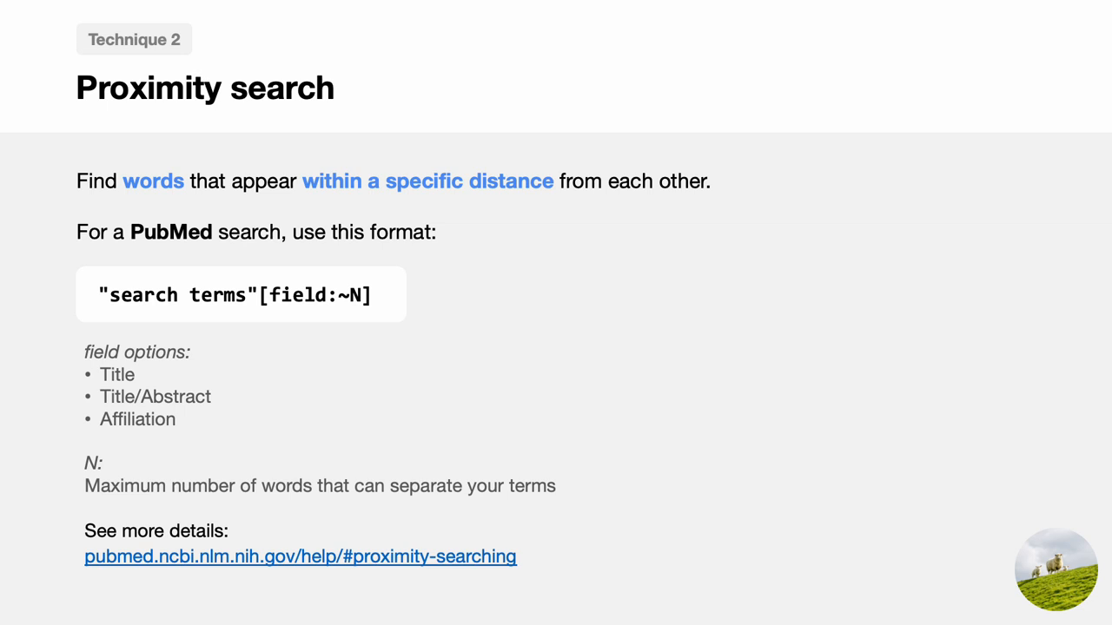
key(Right)
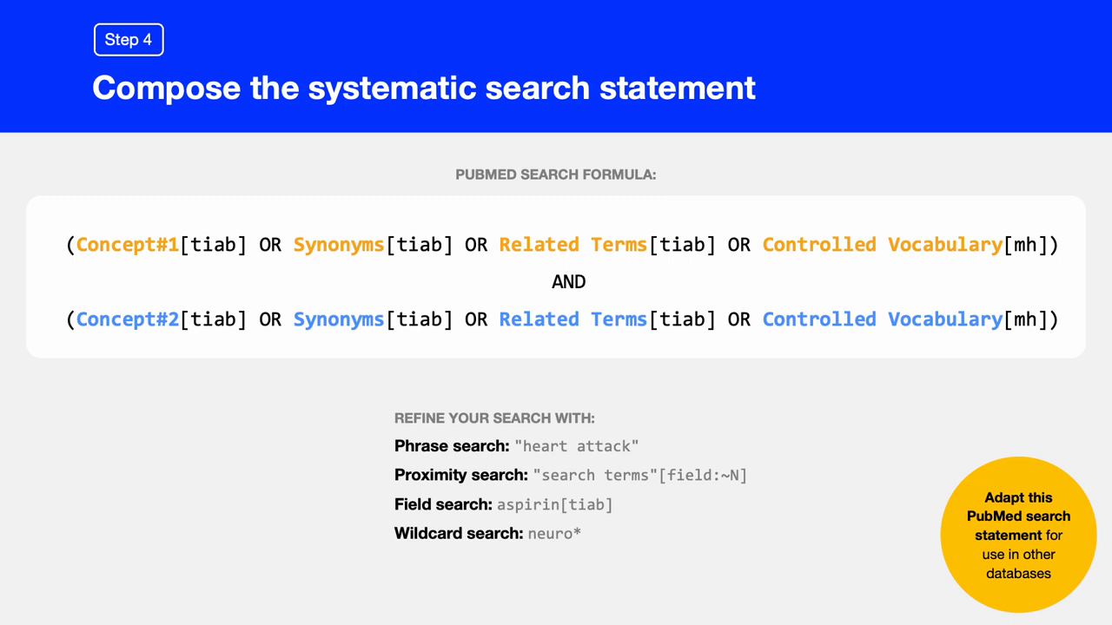
key(Right)
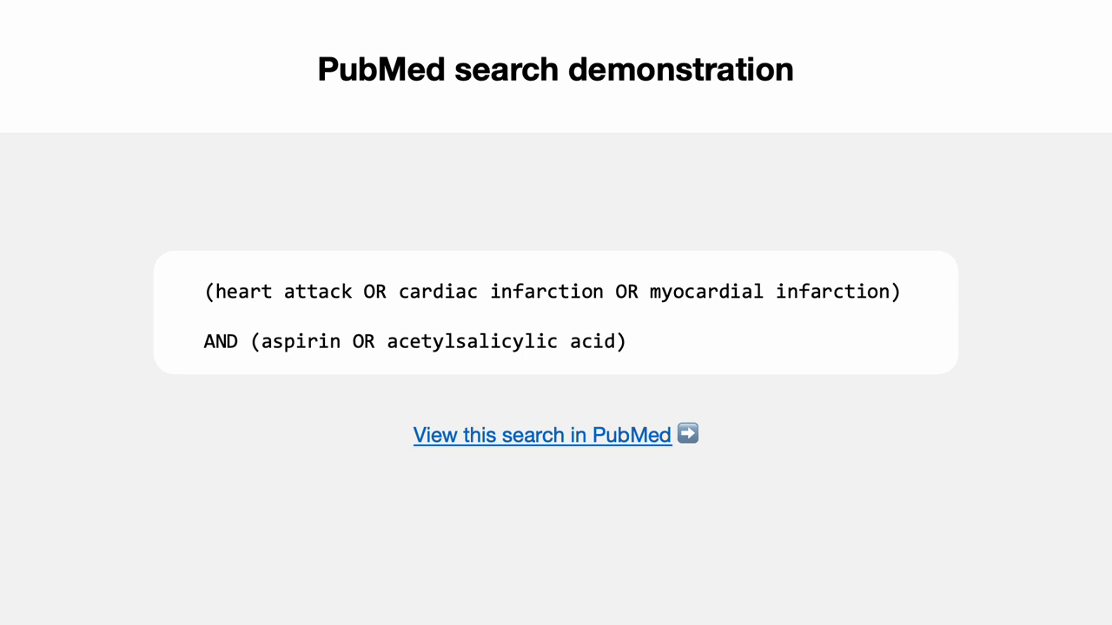
Step: Search PubMed for (heart attack OR cardiac/myocardial infarction) AND aspirin, returning 10,327 results
click(542, 434)
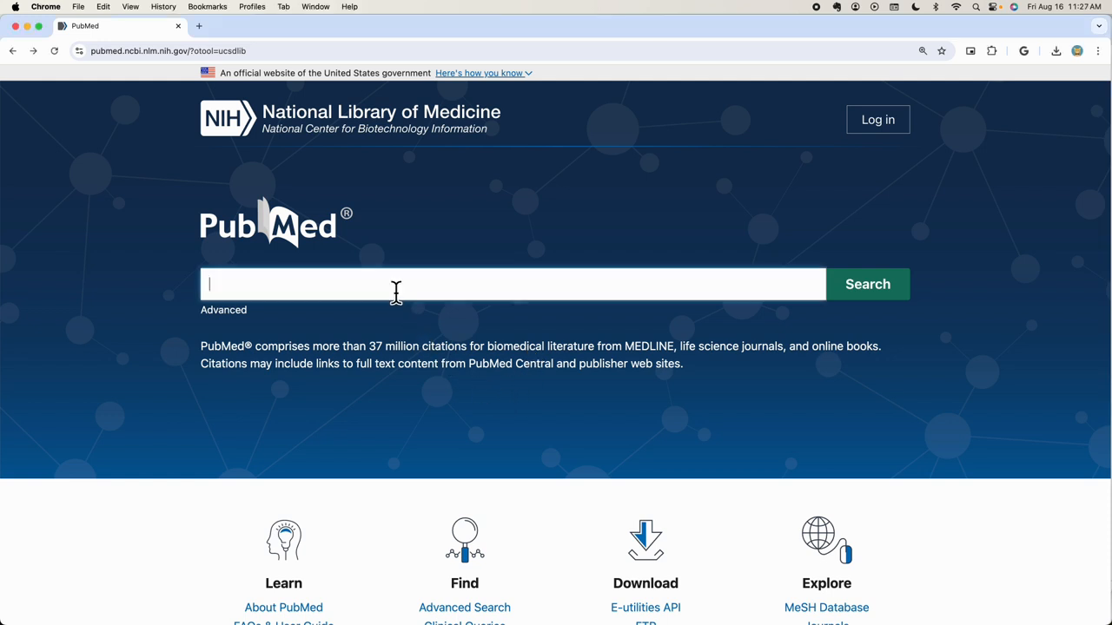
text((heart attack OR cardiac infarction OR myocardial infarction) AND (aspirin OR acetylsalicylic acid))
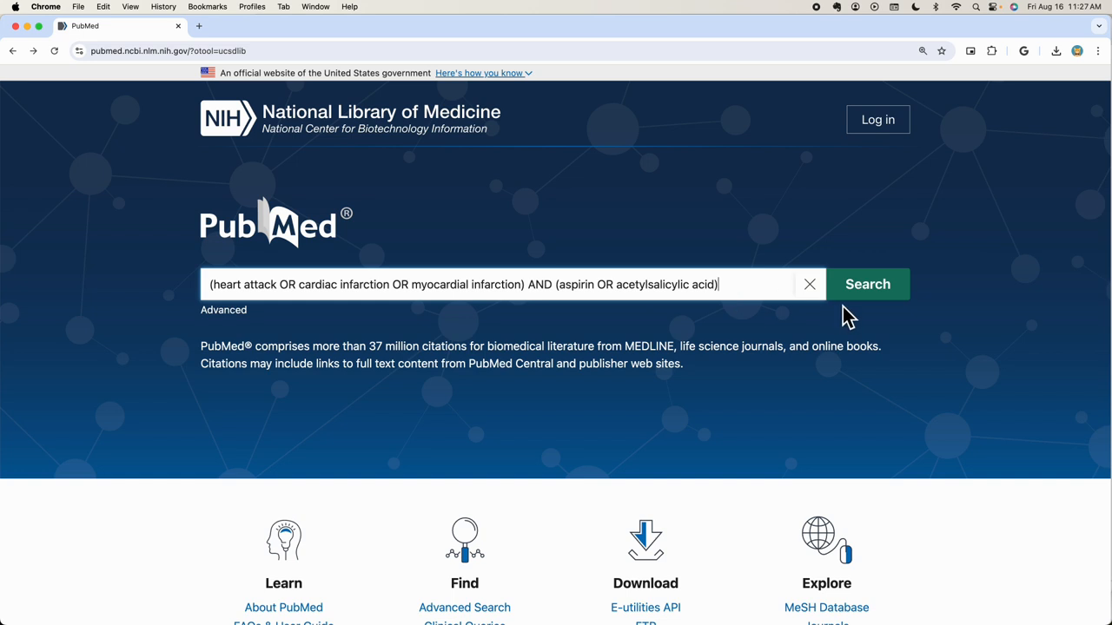
click(866, 284)
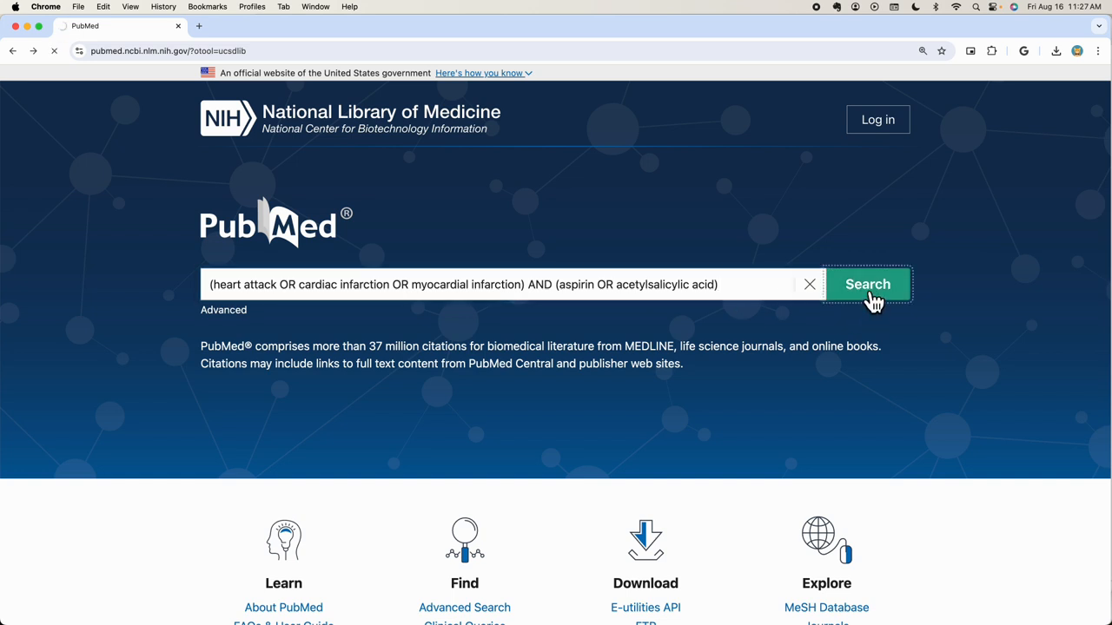
click(867, 284)
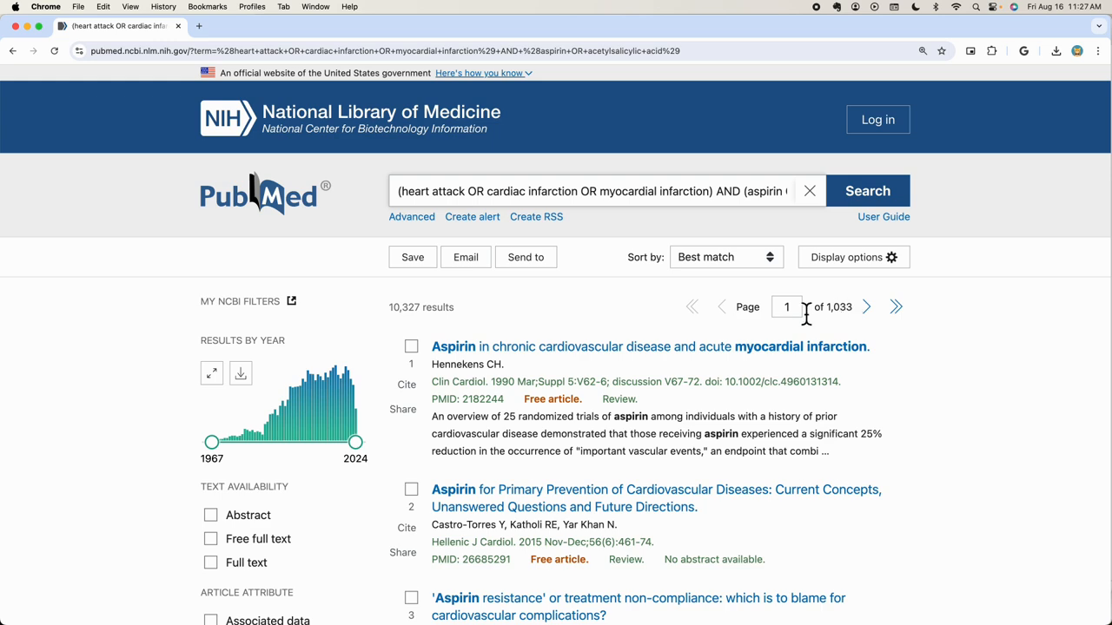
scroll(down, 3)
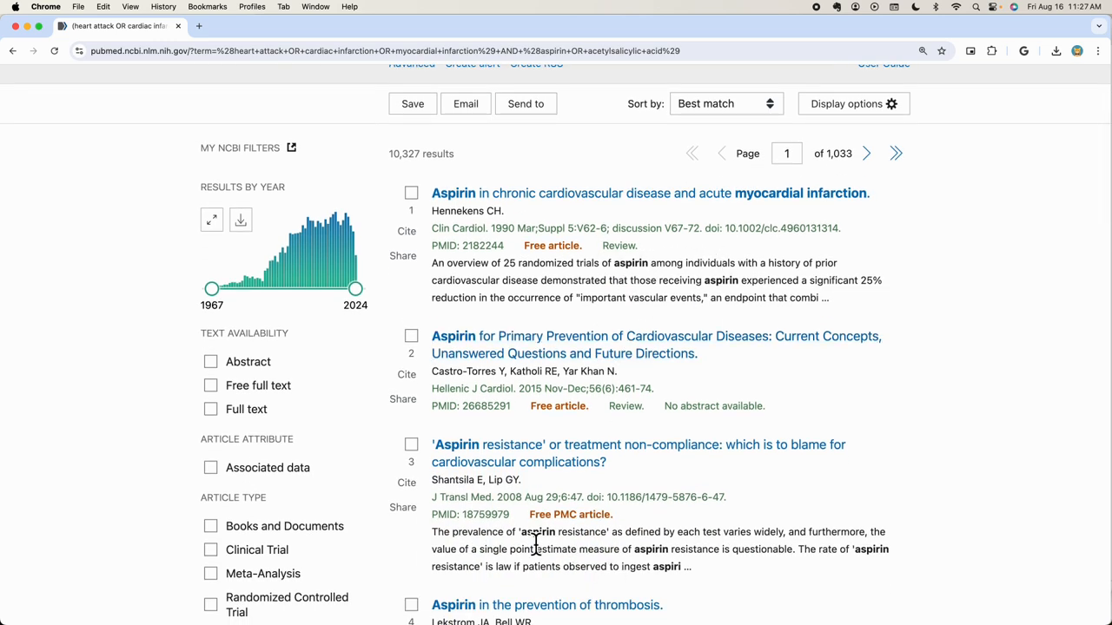
mouse_move(614, 544)
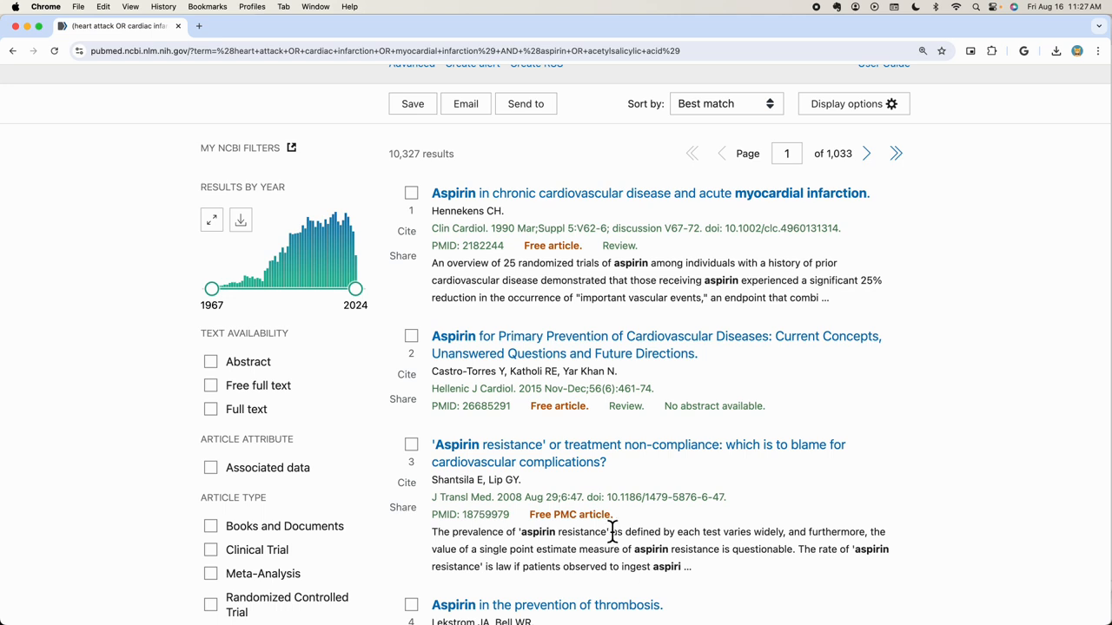
Step: View the 2015 review 'Aspirin for Primary Prevention of Cardiovascular Diseases', then return to results
click(656, 345)
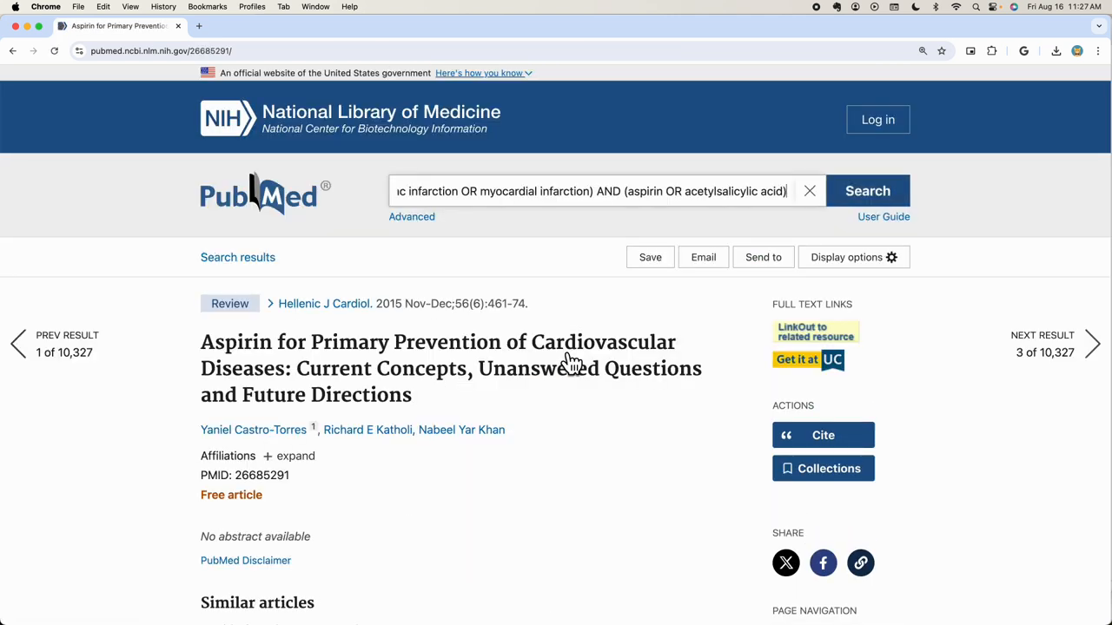
mouse_move(369, 337)
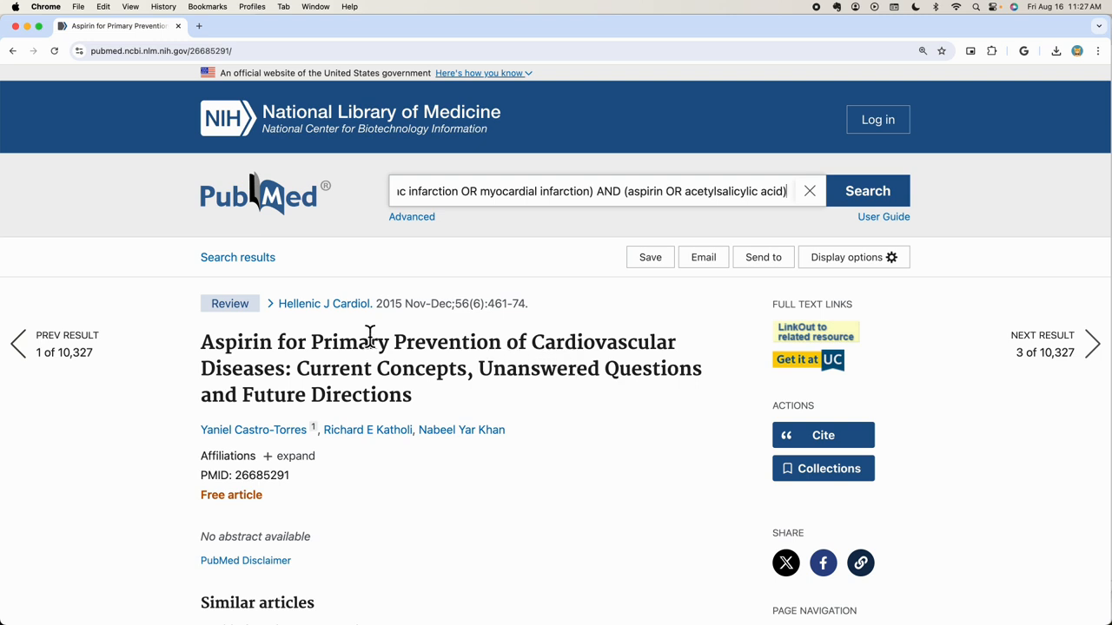
mouse_move(222, 328)
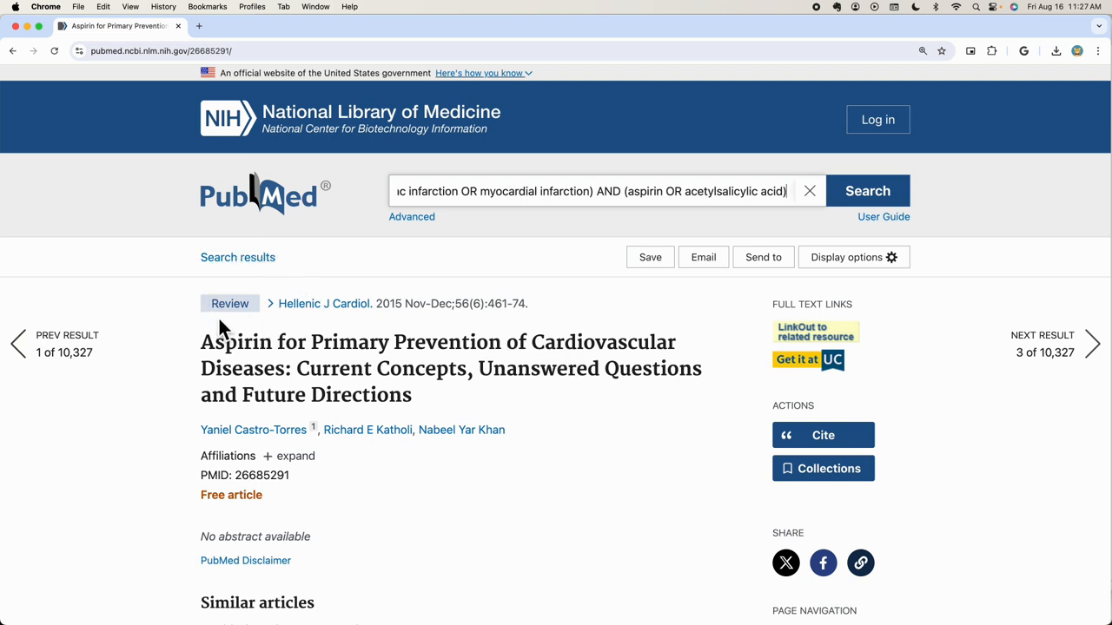
mouse_move(234, 335)
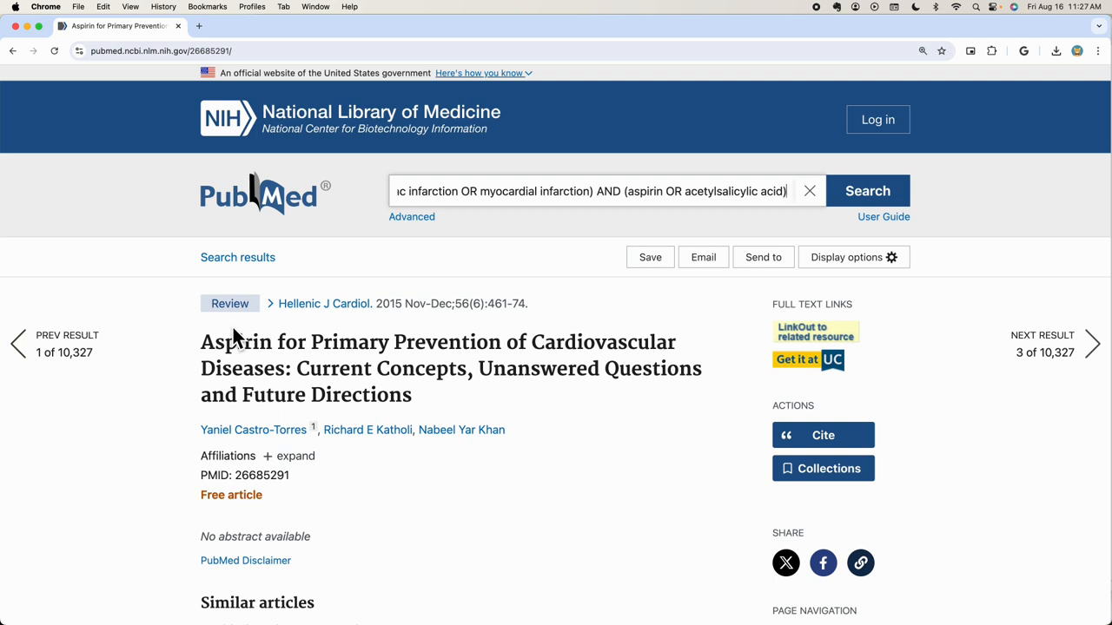
mouse_move(452, 363)
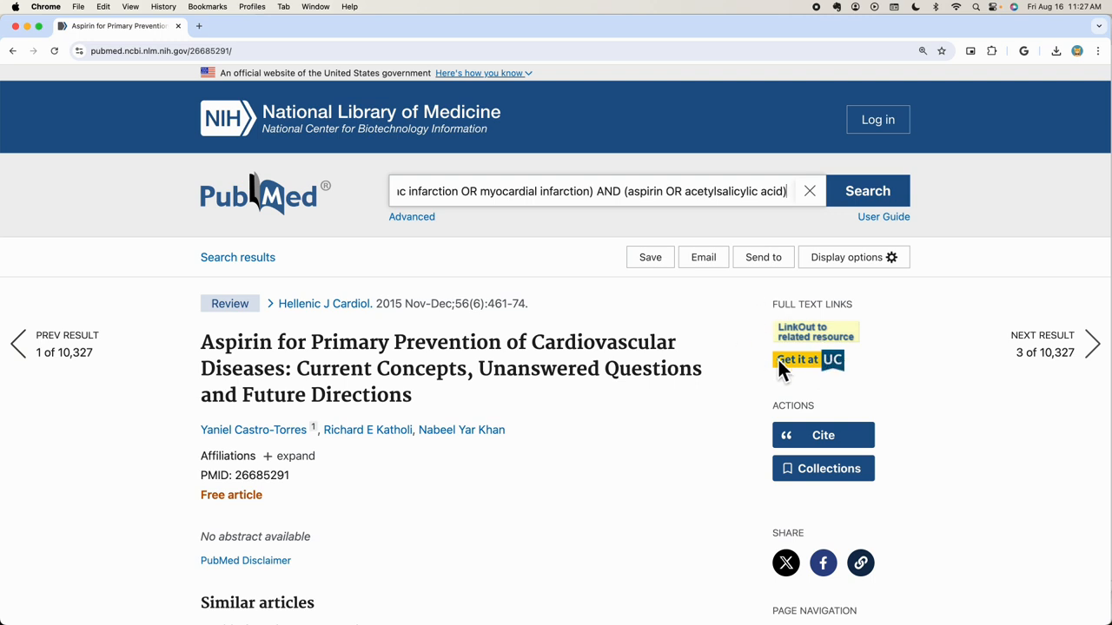
mouse_move(821, 348)
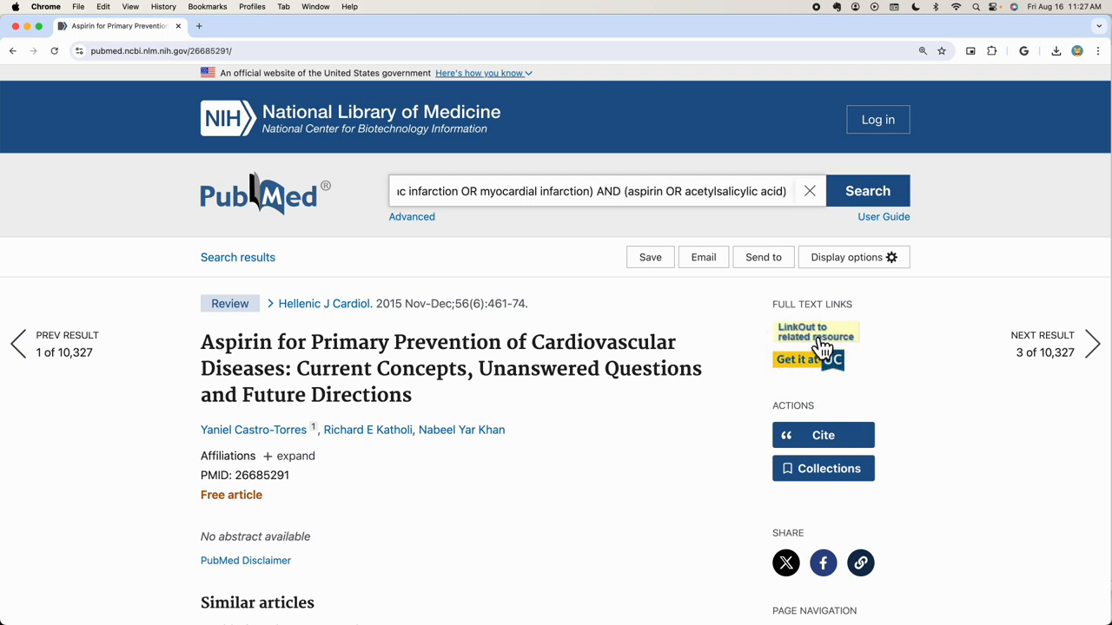
mouse_move(808, 359)
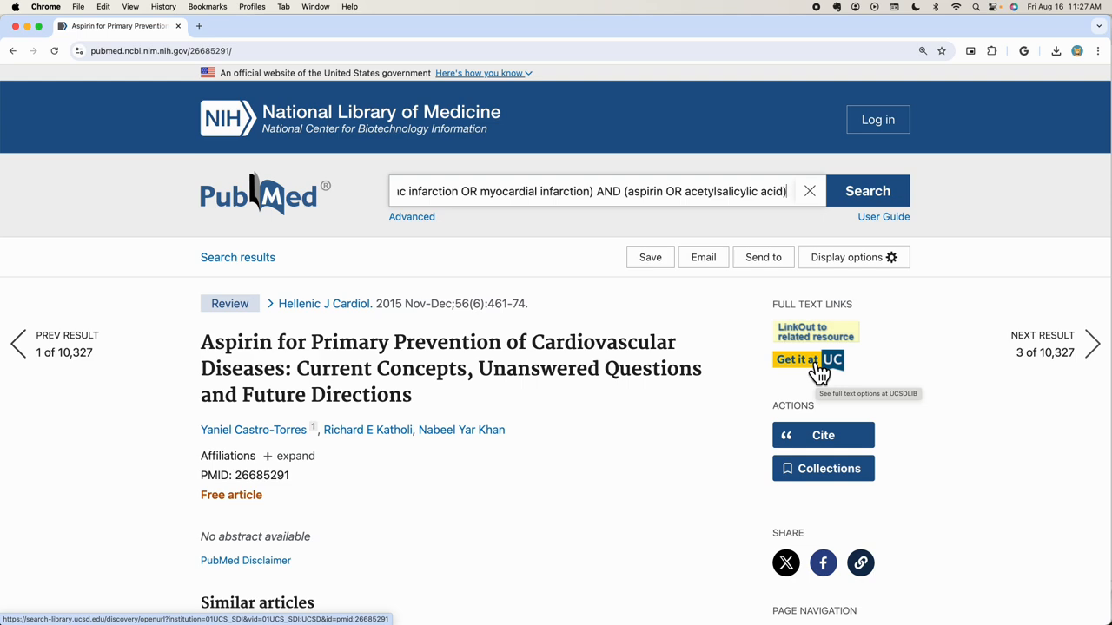
mouse_move(250, 303)
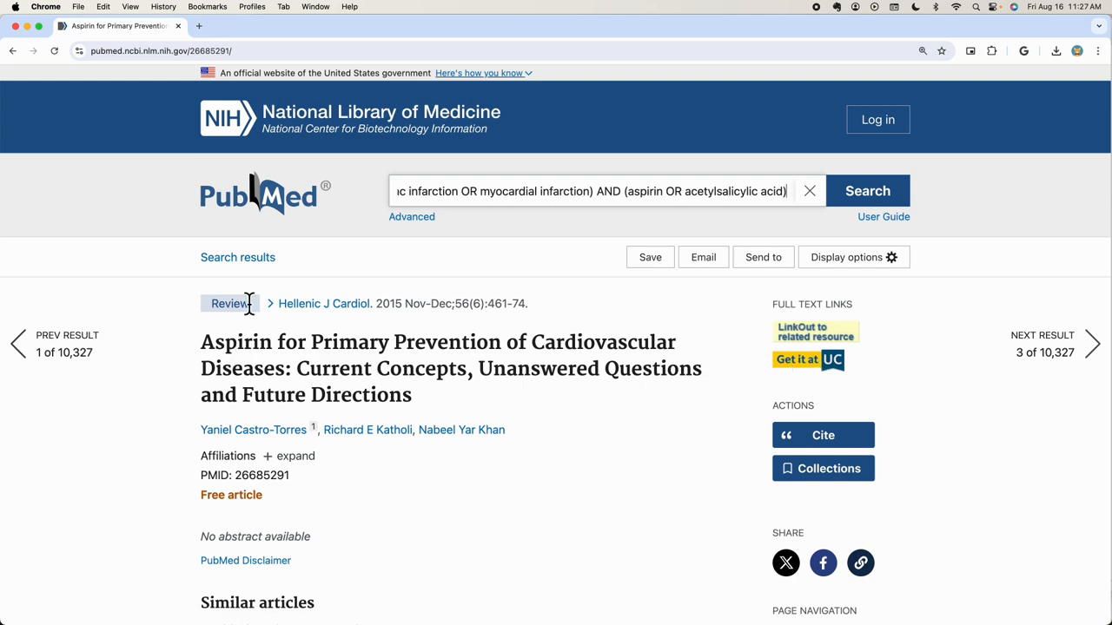
click(237, 257)
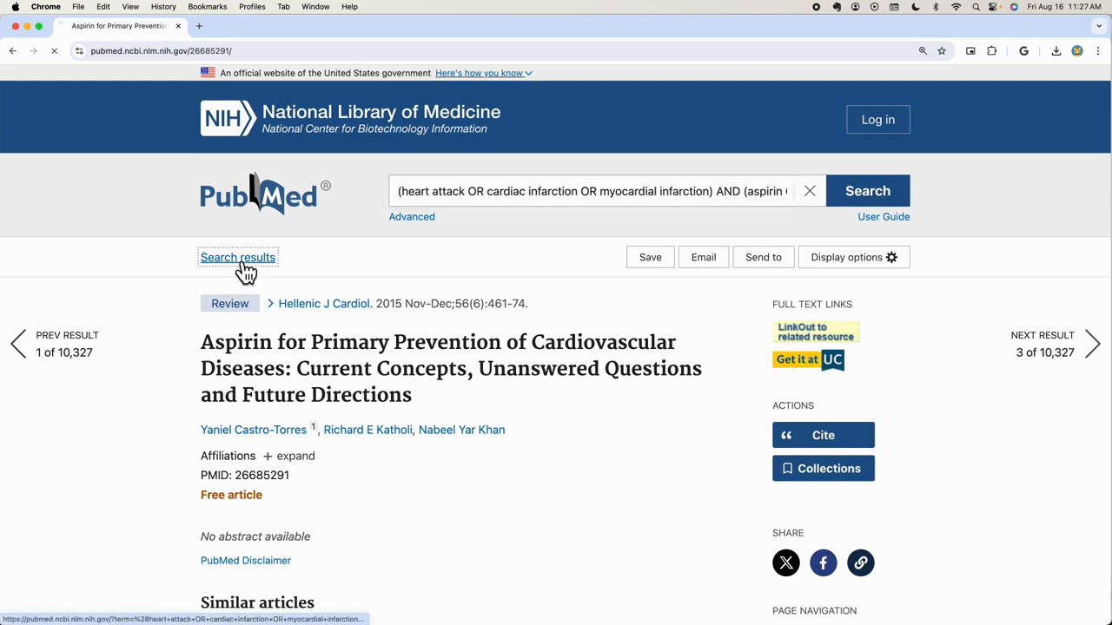
click(237, 257)
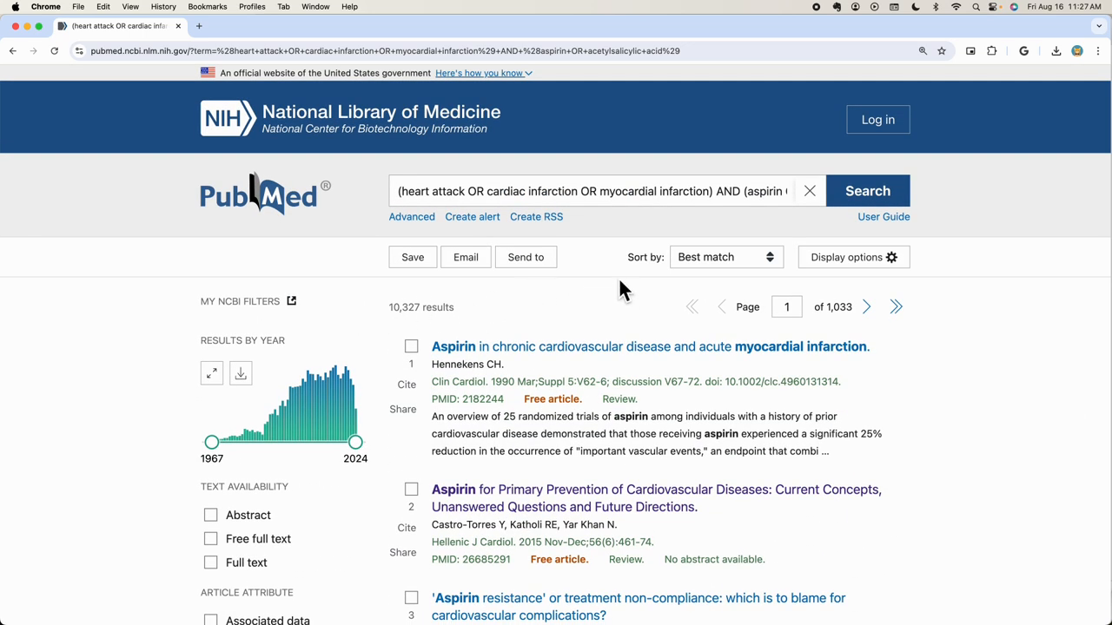
mouse_move(710, 276)
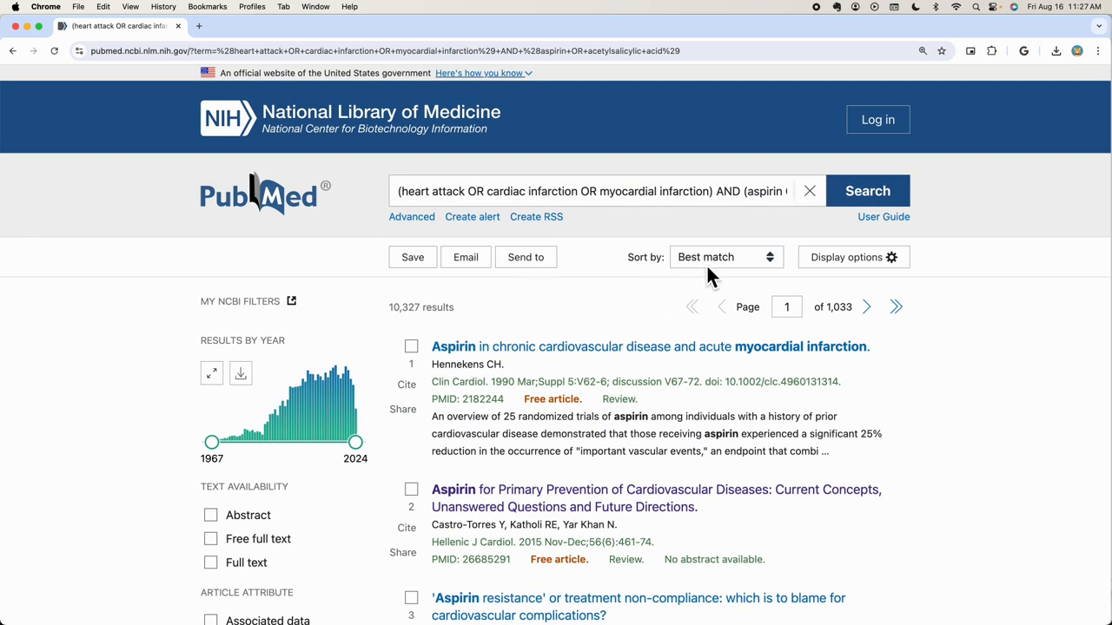
mouse_move(679, 291)
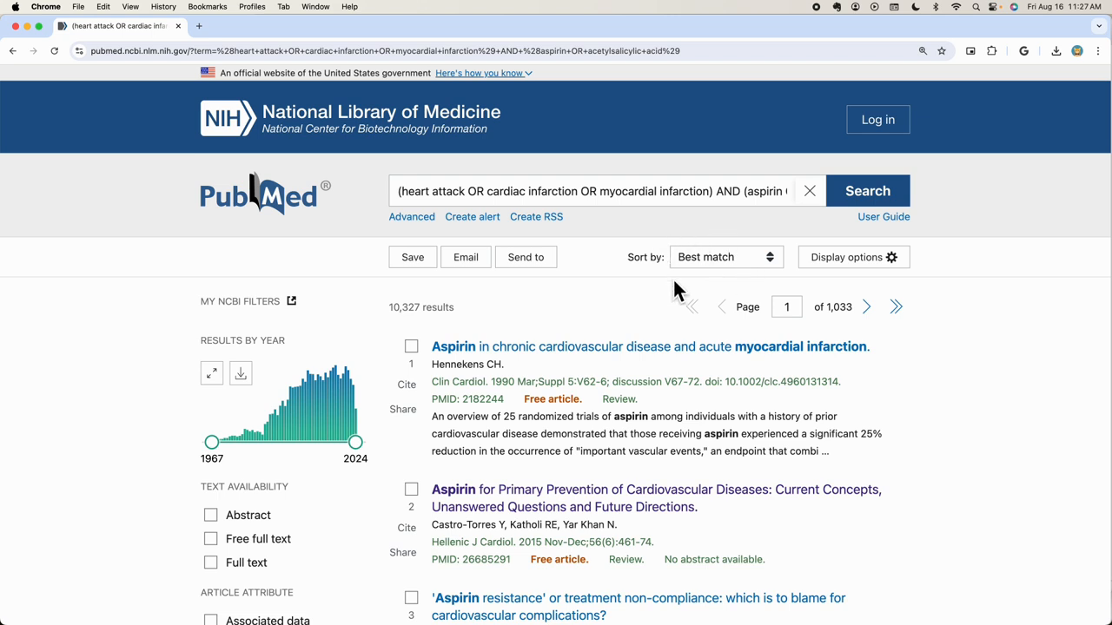
mouse_move(738, 289)
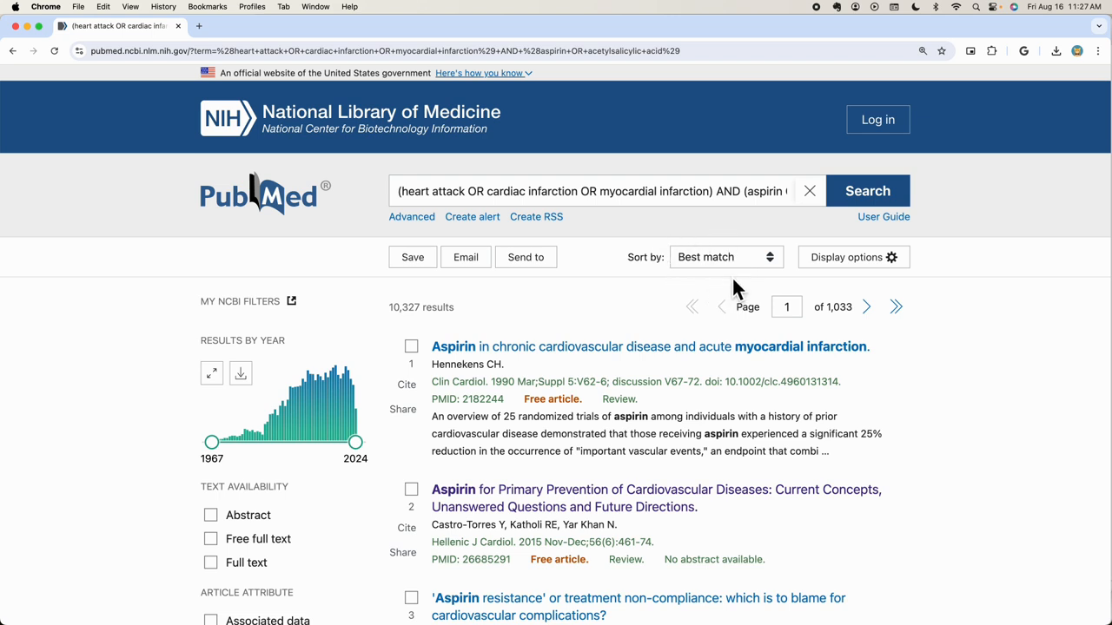
click(725, 256)
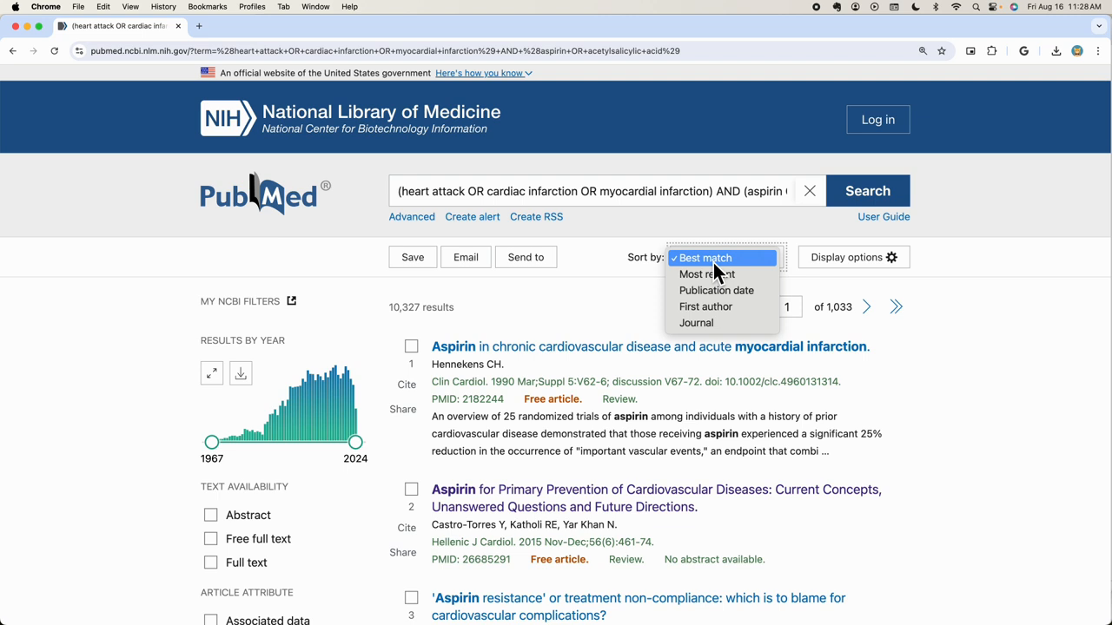
mouse_move(631, 328)
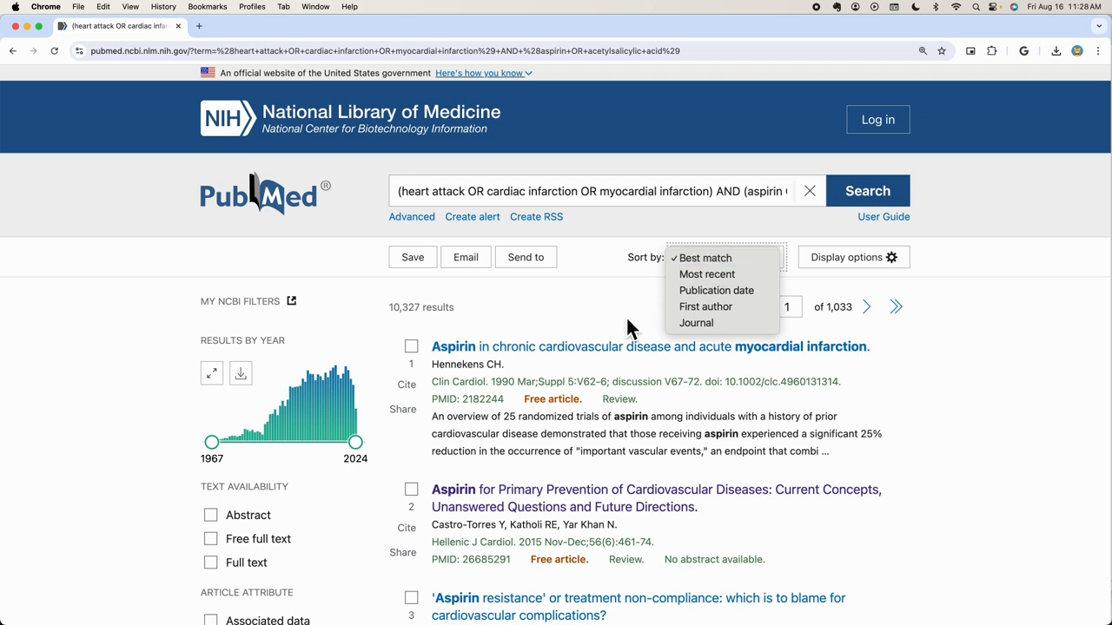
click(704, 257)
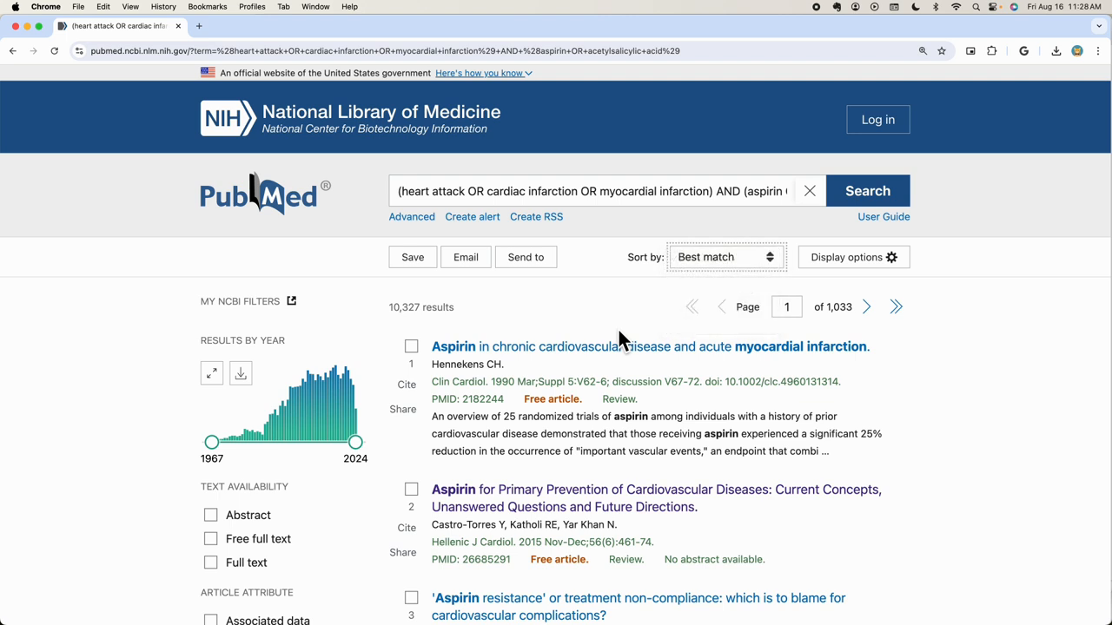
mouse_move(502, 385)
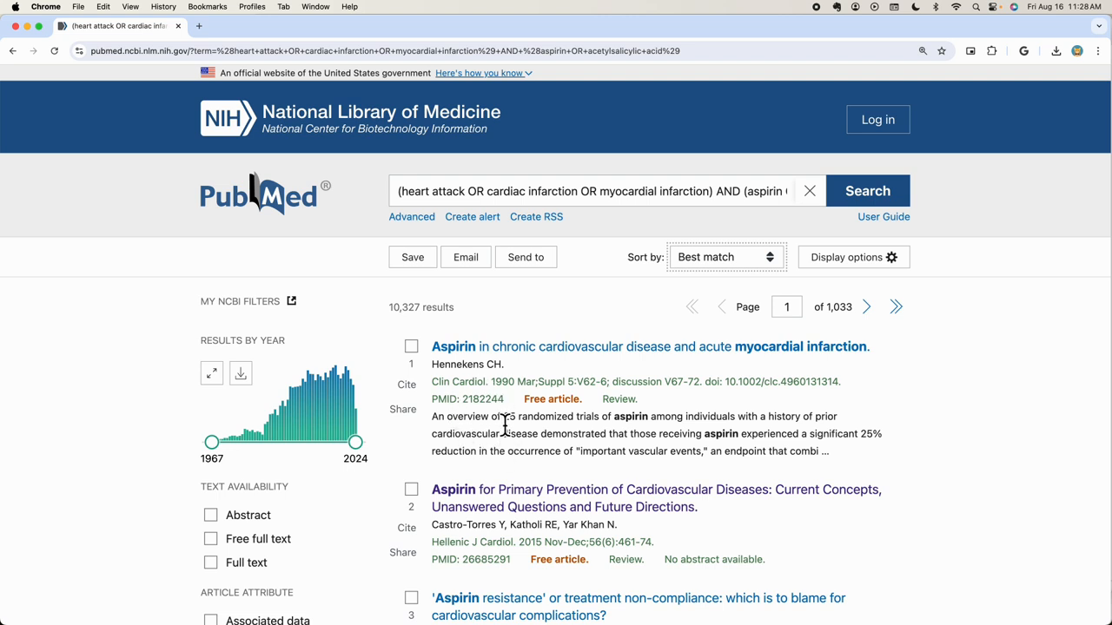
mouse_move(492, 423)
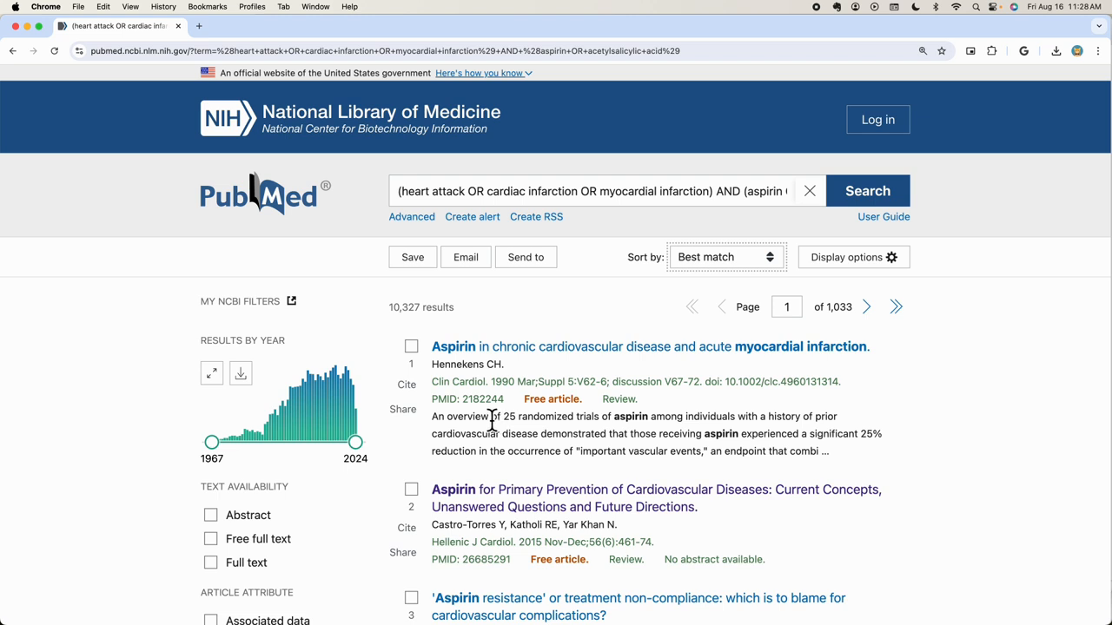
mouse_move(422, 334)
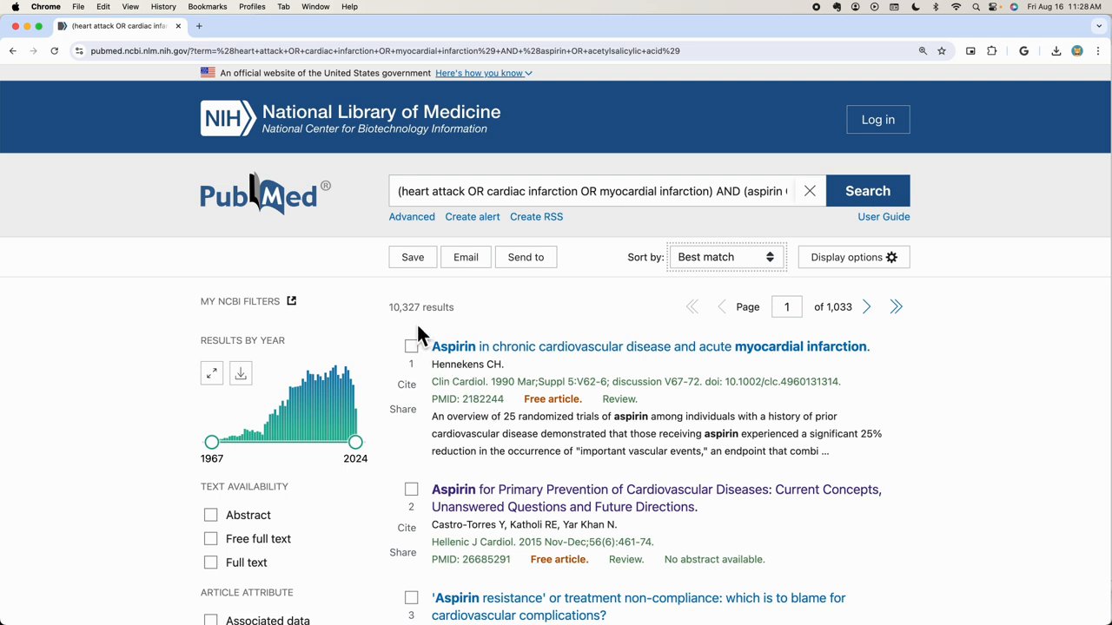
mouse_move(282, 341)
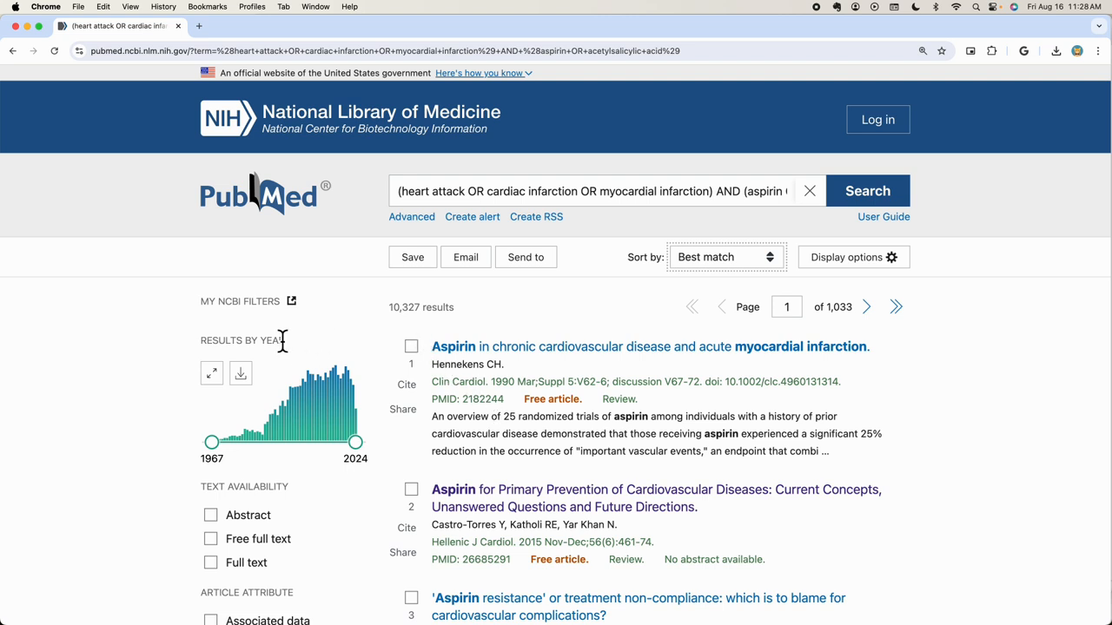
mouse_move(191, 458)
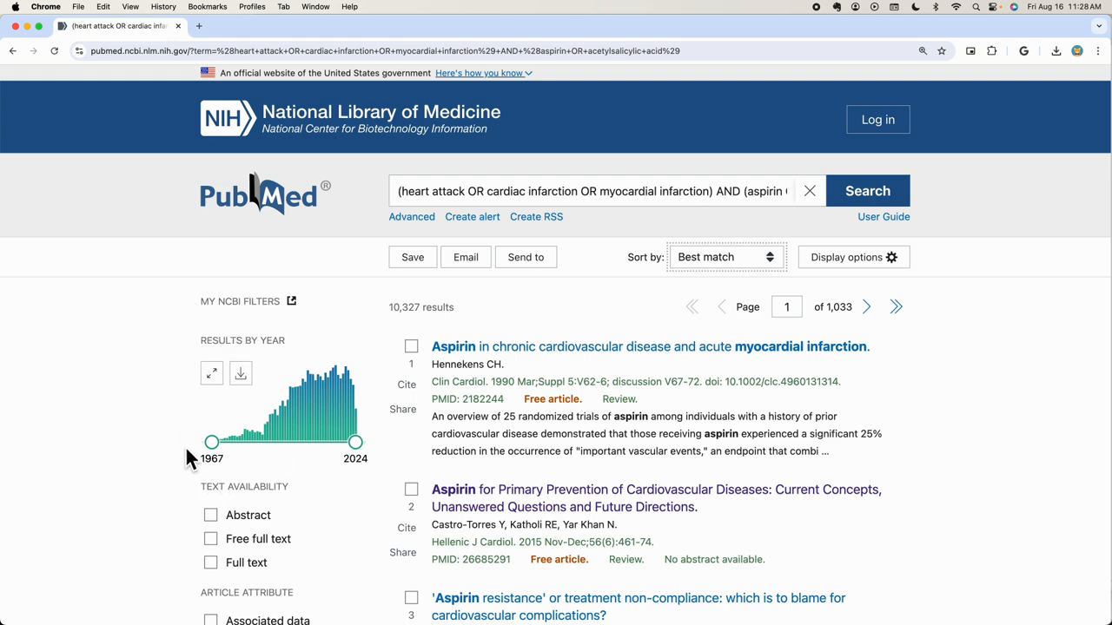
mouse_move(271, 476)
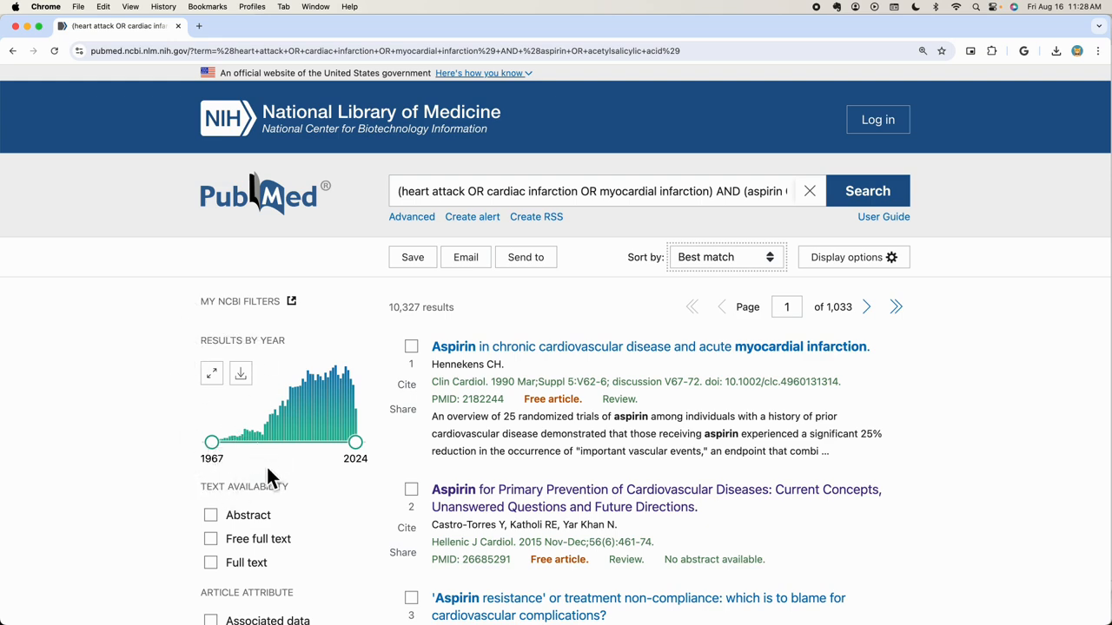
scroll(down, 3)
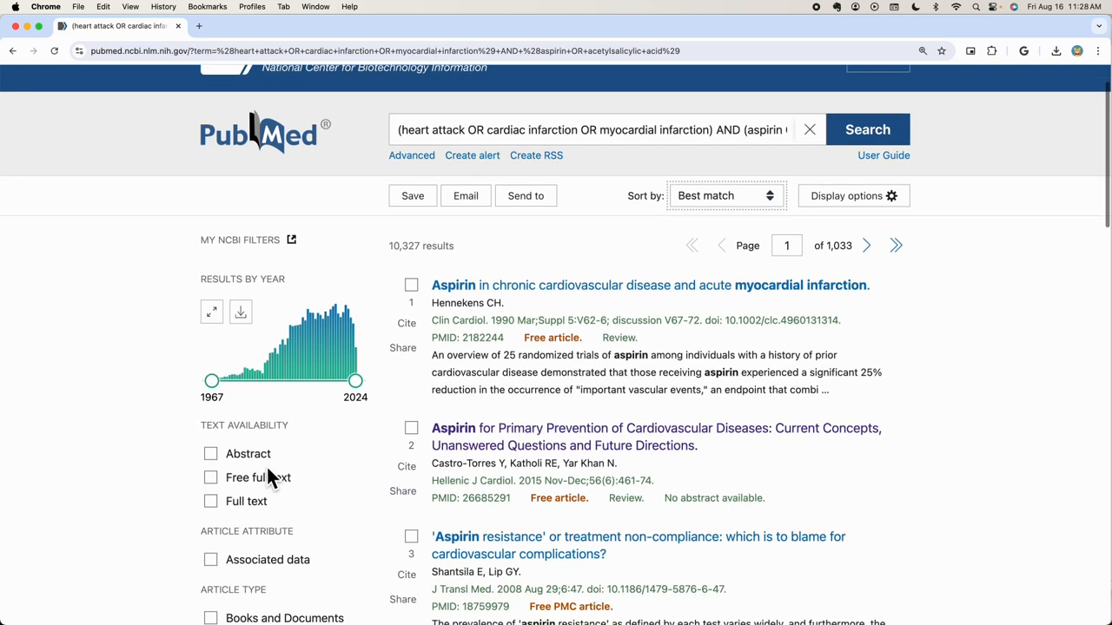
Step: Limit the Results by Year filter to 2014–2024, cutting the list to 3,338 results
scroll(down, 3)
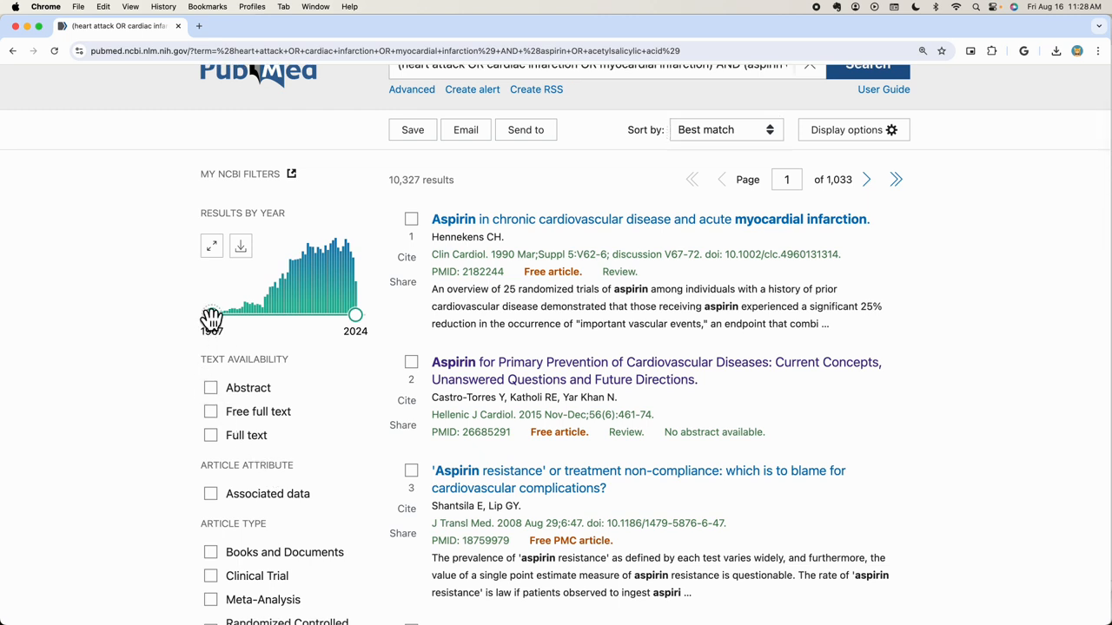
drag(212, 314, 264, 315)
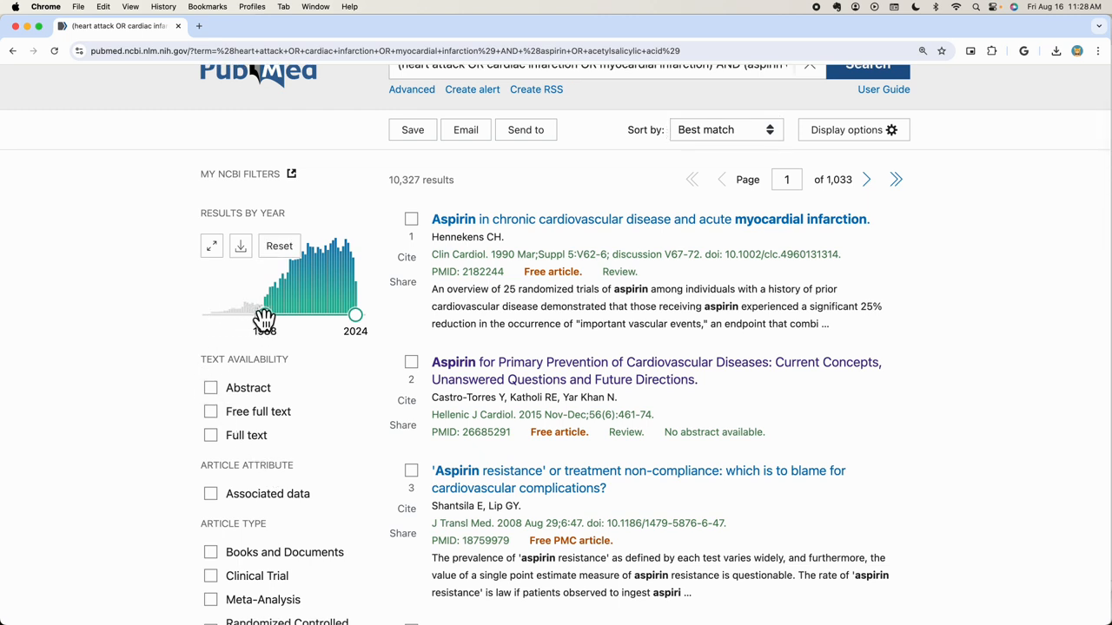
drag(264, 315, 328, 315)
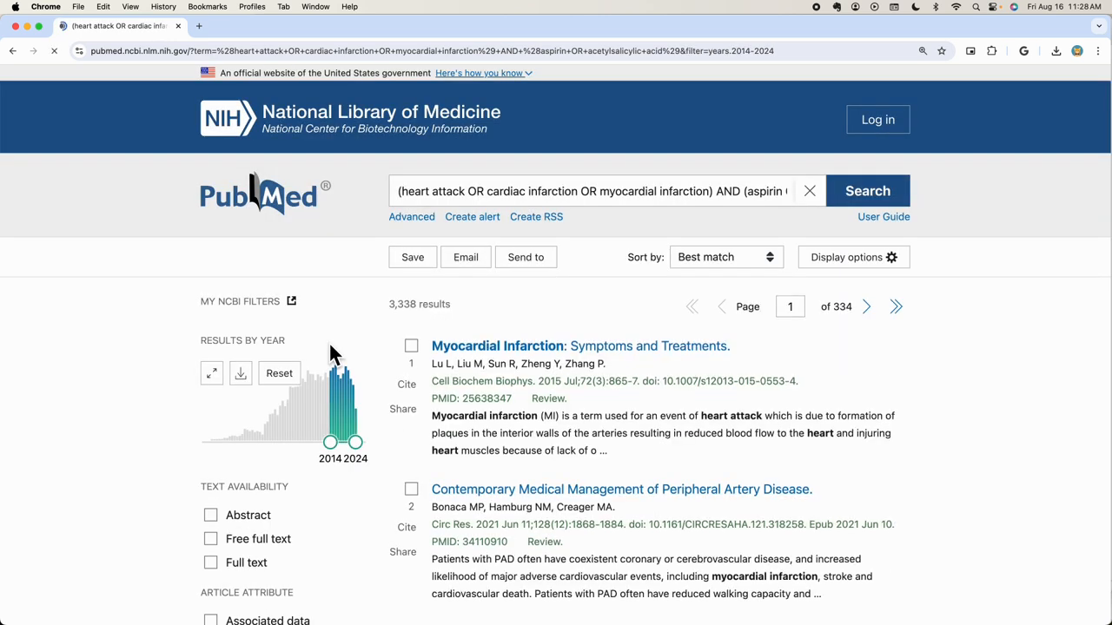
mouse_move(278, 373)
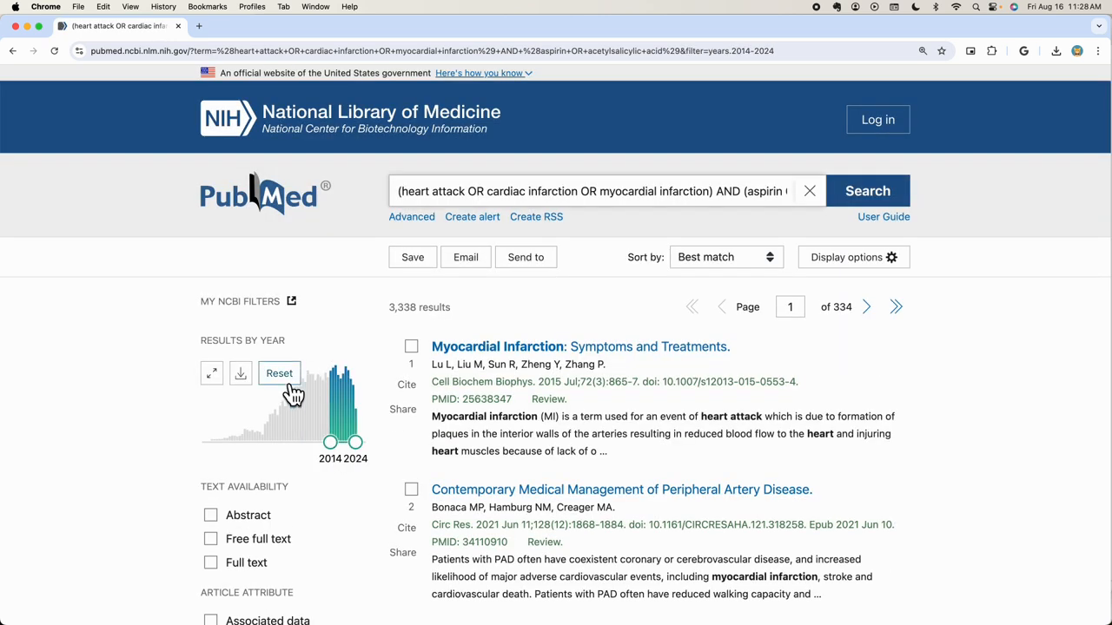
scroll(down, 3)
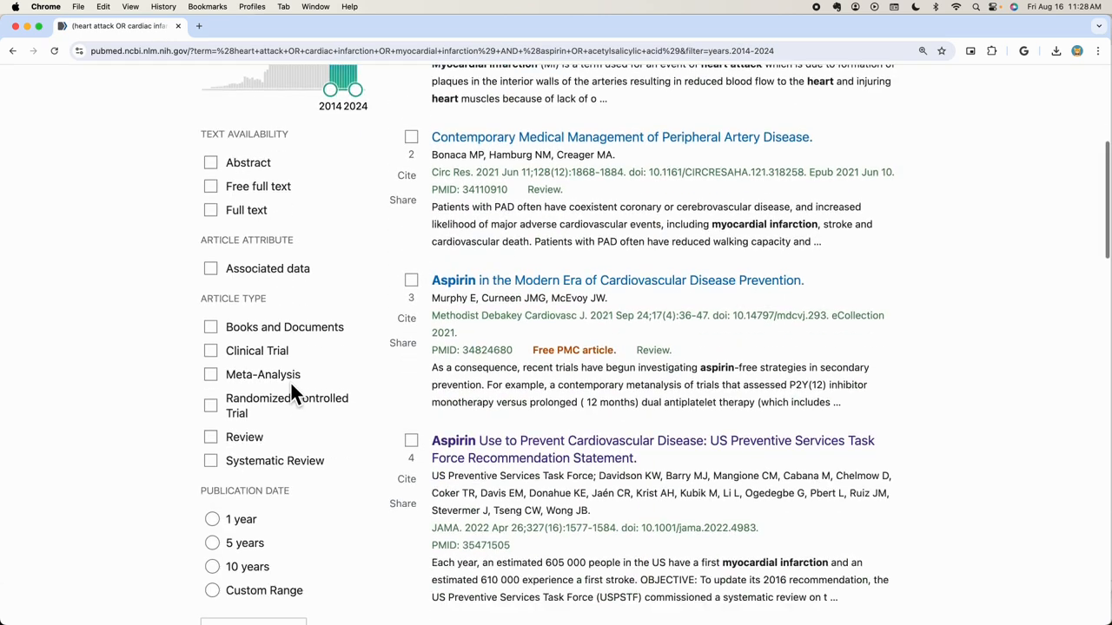
scroll(down, 3)
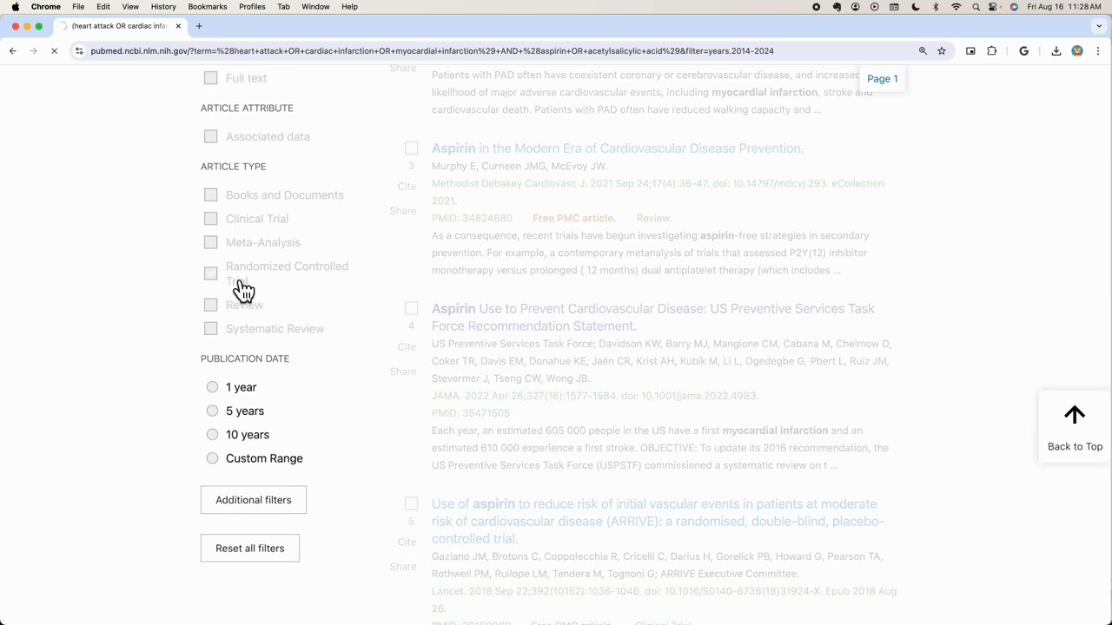
Step: Apply the Randomized Controlled Trial article-type filter, leaving 544 citations
click(211, 273)
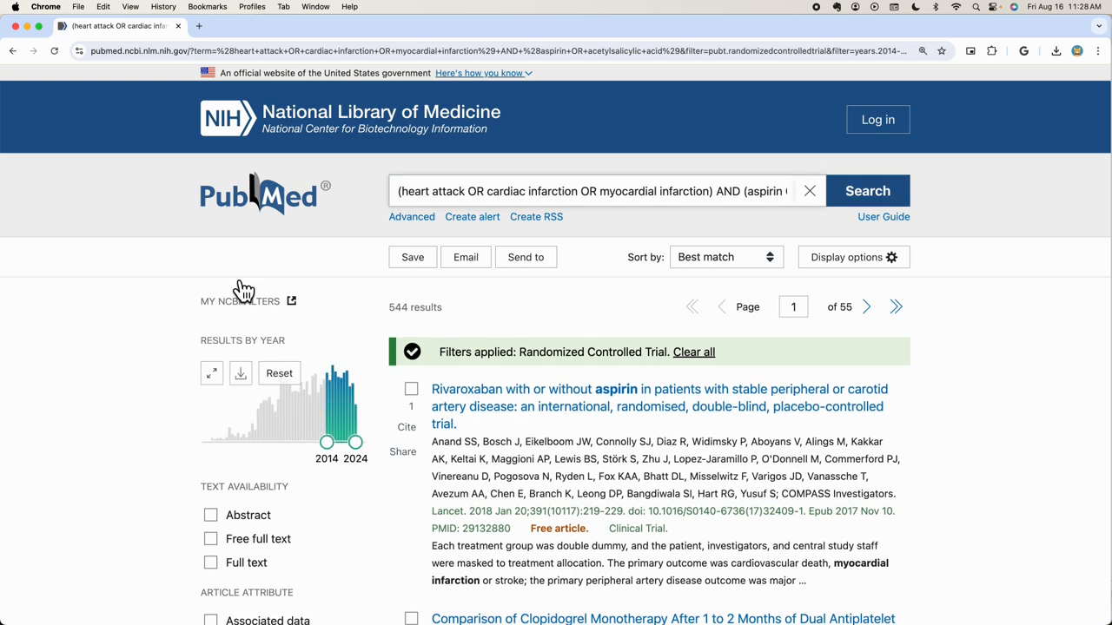
scroll(down, 3)
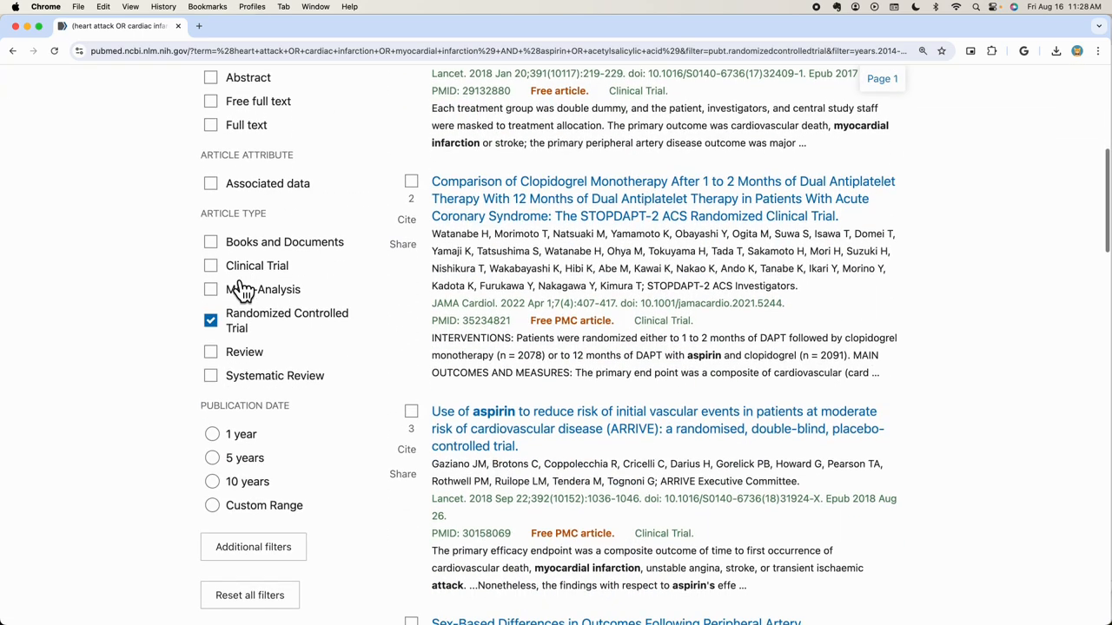
scroll(down, 3)
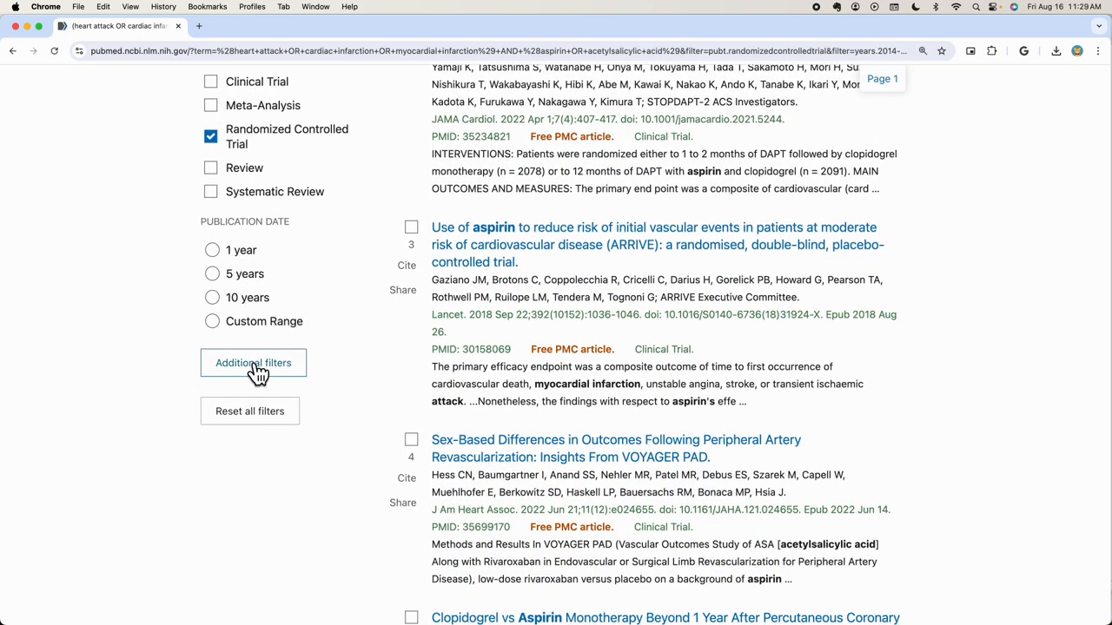
click(253, 362)
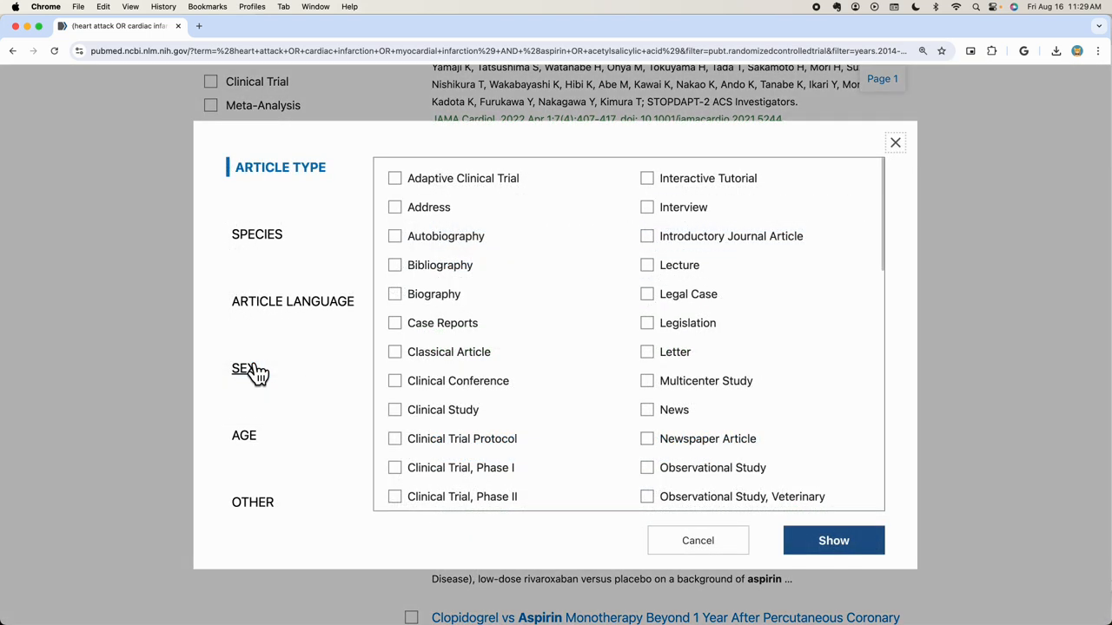
mouse_move(530, 462)
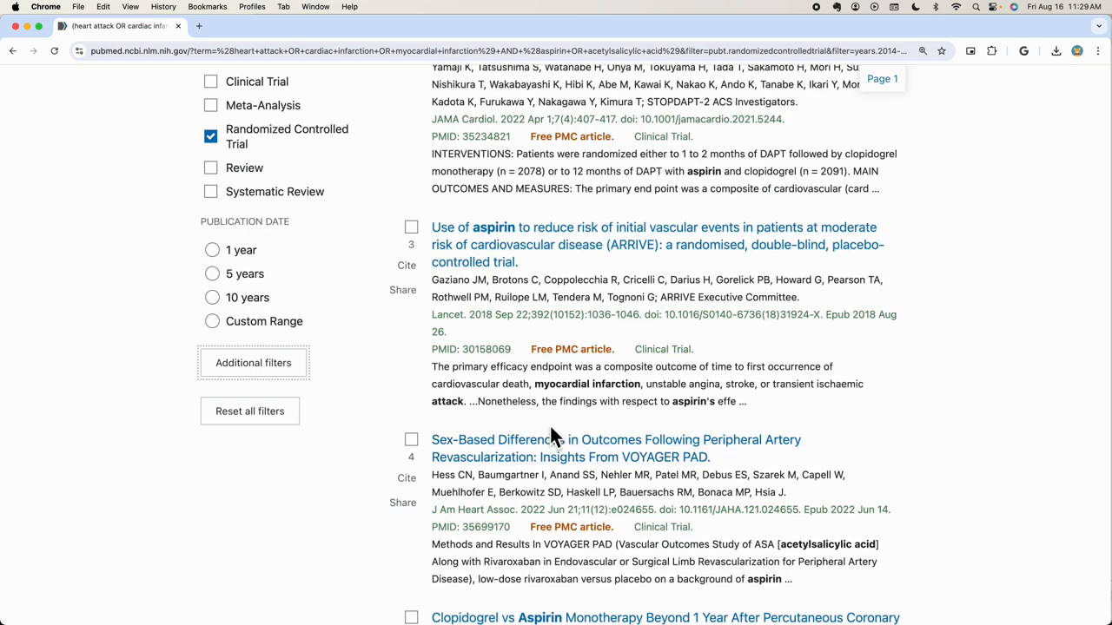
Step: Scroll through the COMPASS 'Rivaroxaban with or without aspirin' record to its similar articles
scroll(up, 3)
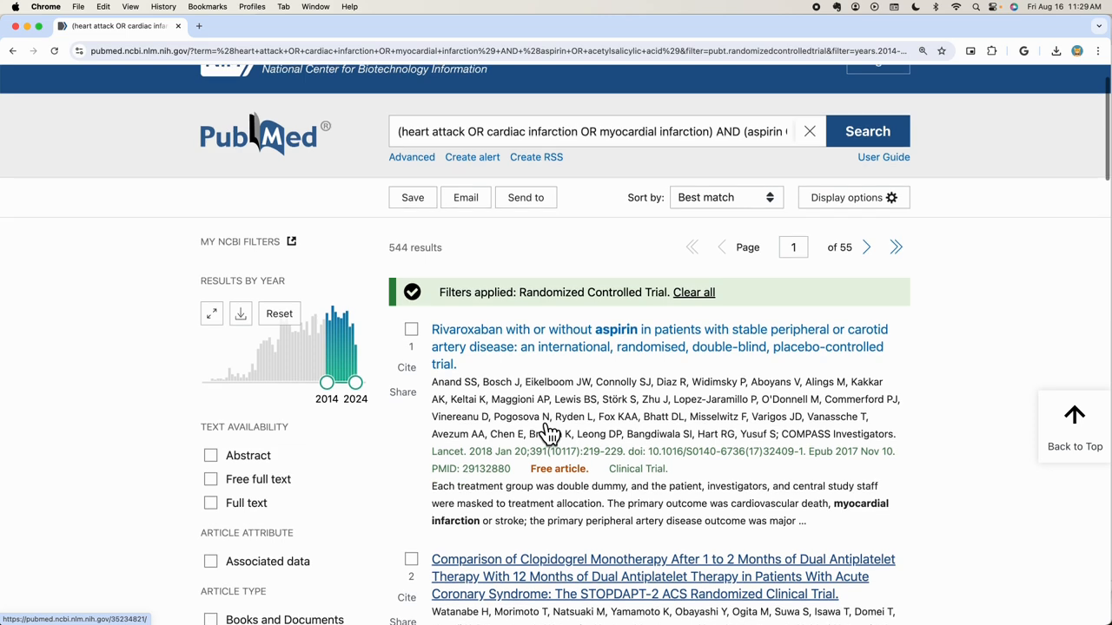
scroll(up, 3)
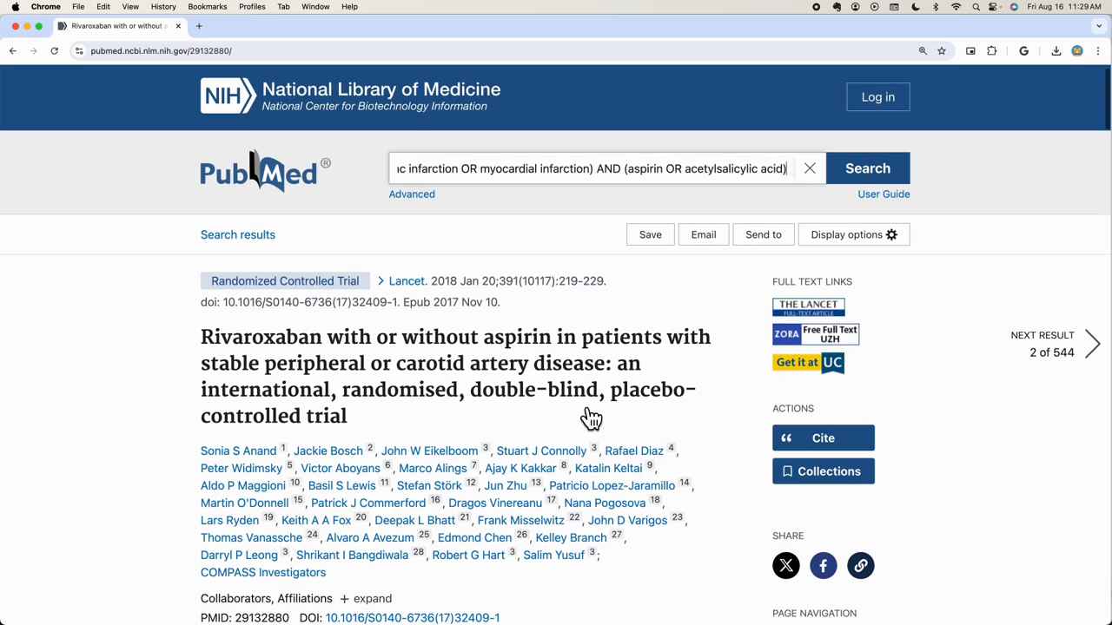
scroll(down, 3)
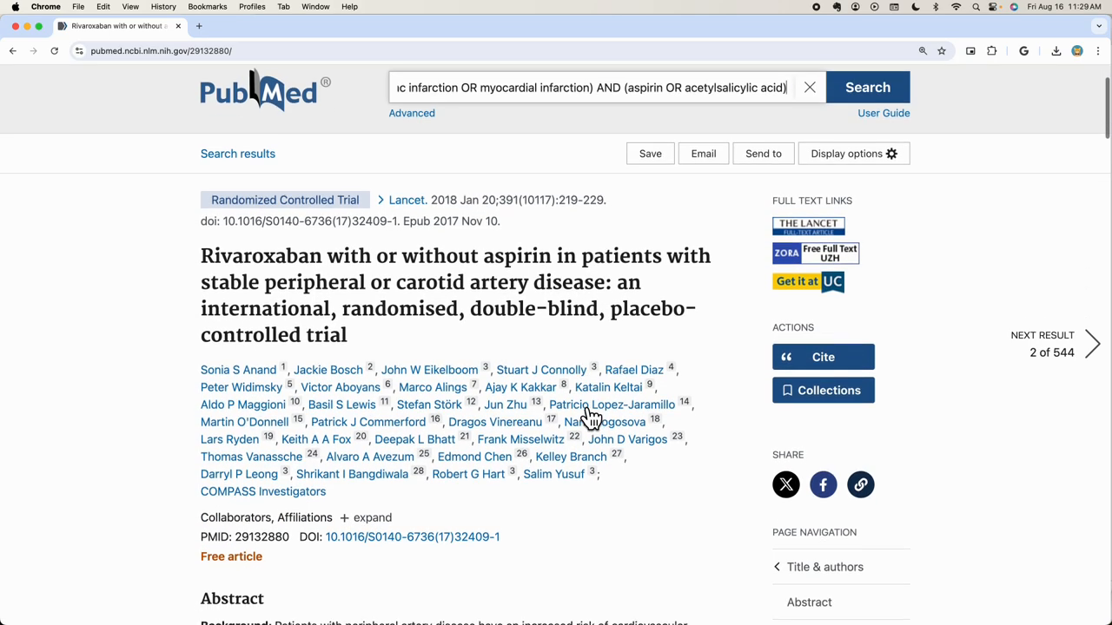
scroll(down, 3)
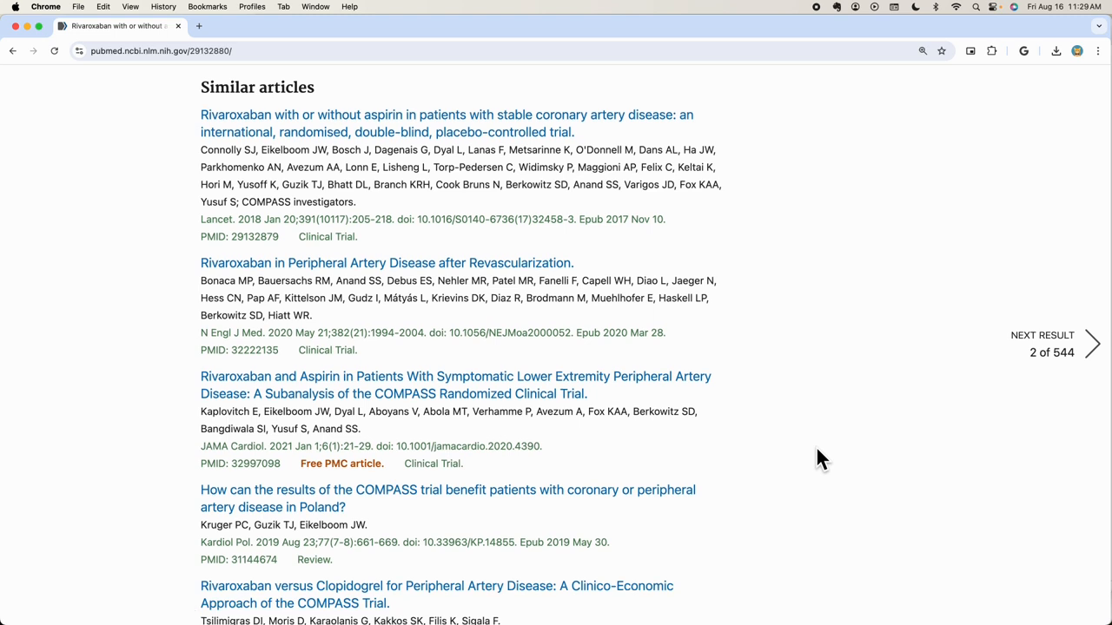
Step: Scroll the COMPASS record past Similar articles and Cited by down to its MeSH terms
scroll(down, 3)
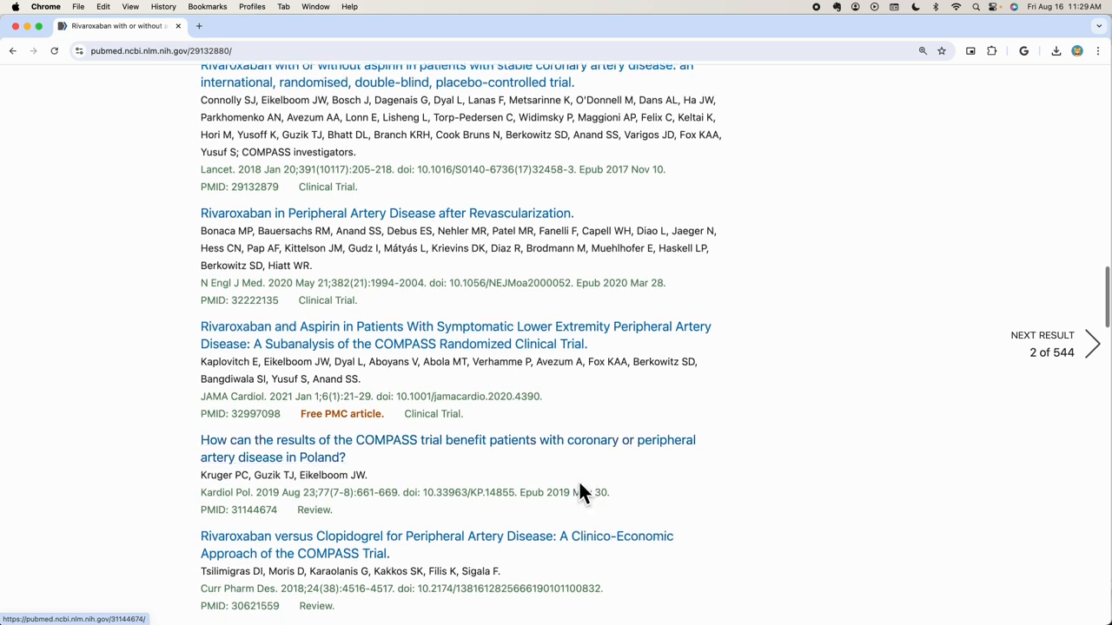
scroll(down, 3)
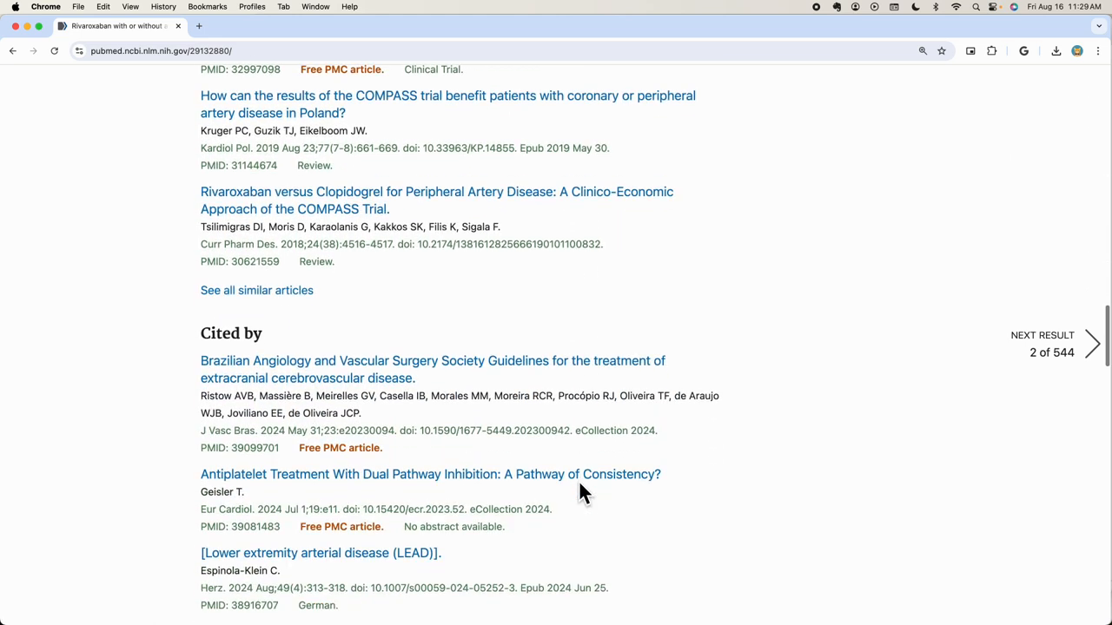
scroll(down, 3)
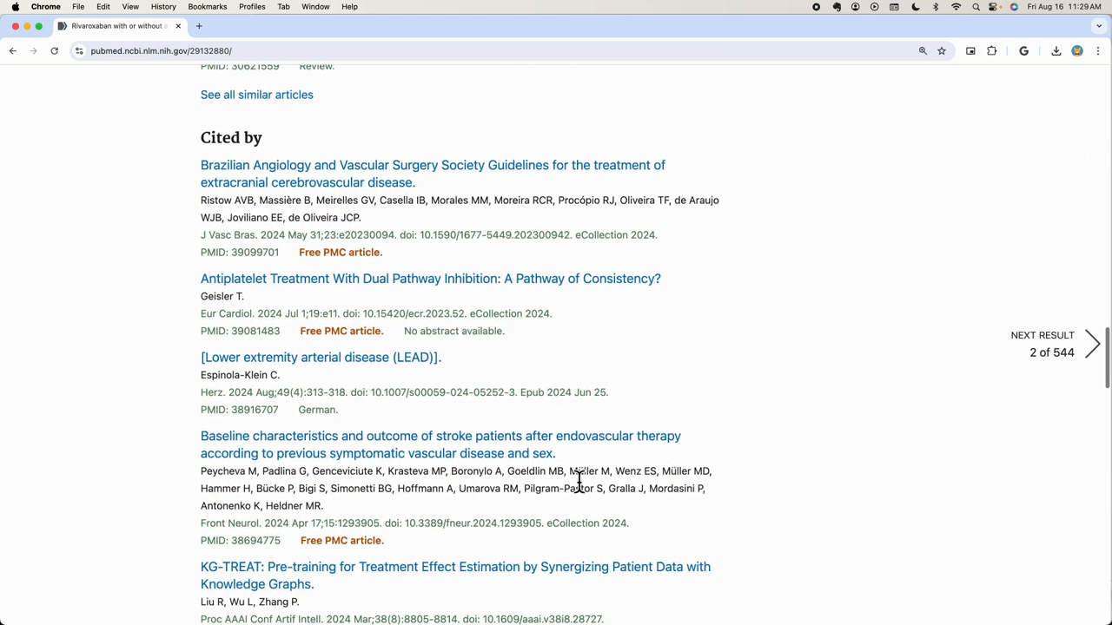
scroll(down, 3)
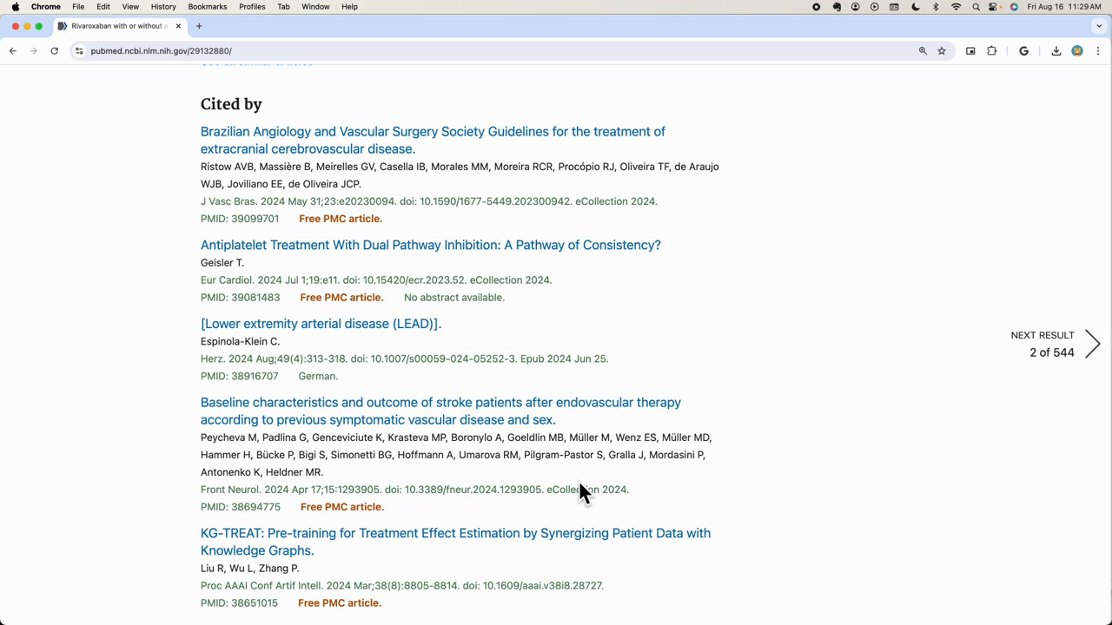
scroll(down, 3)
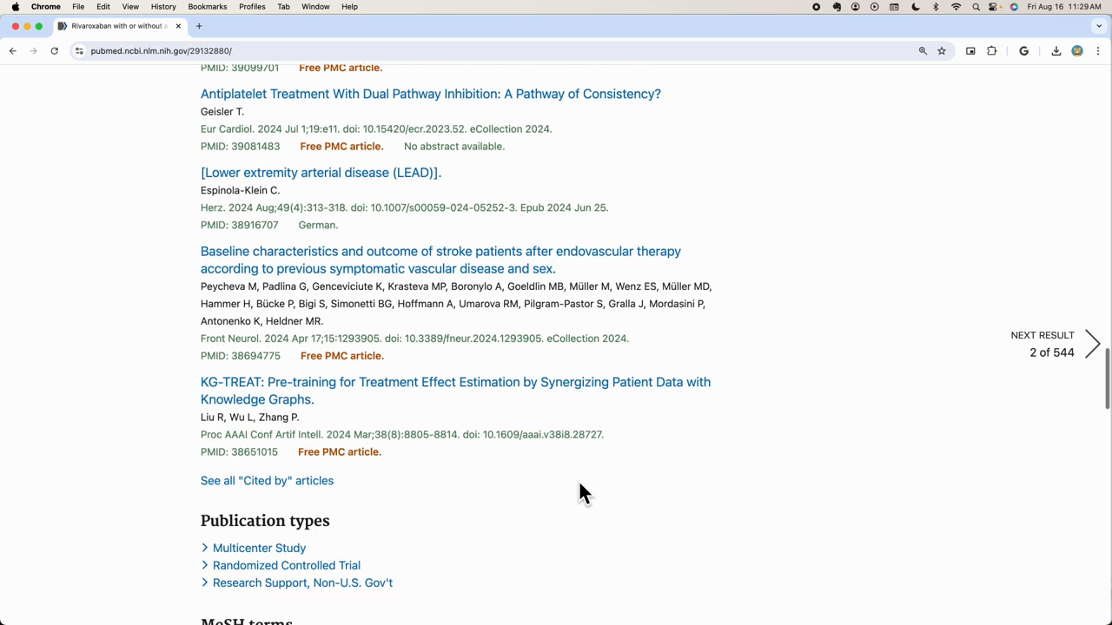
scroll(down, 3)
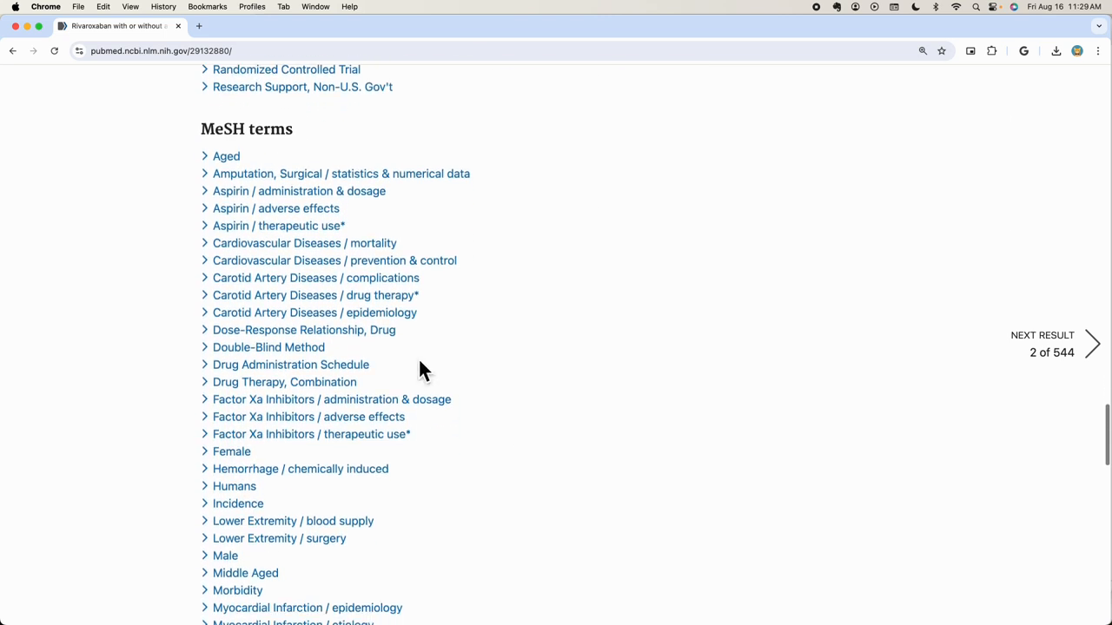
mouse_move(323, 365)
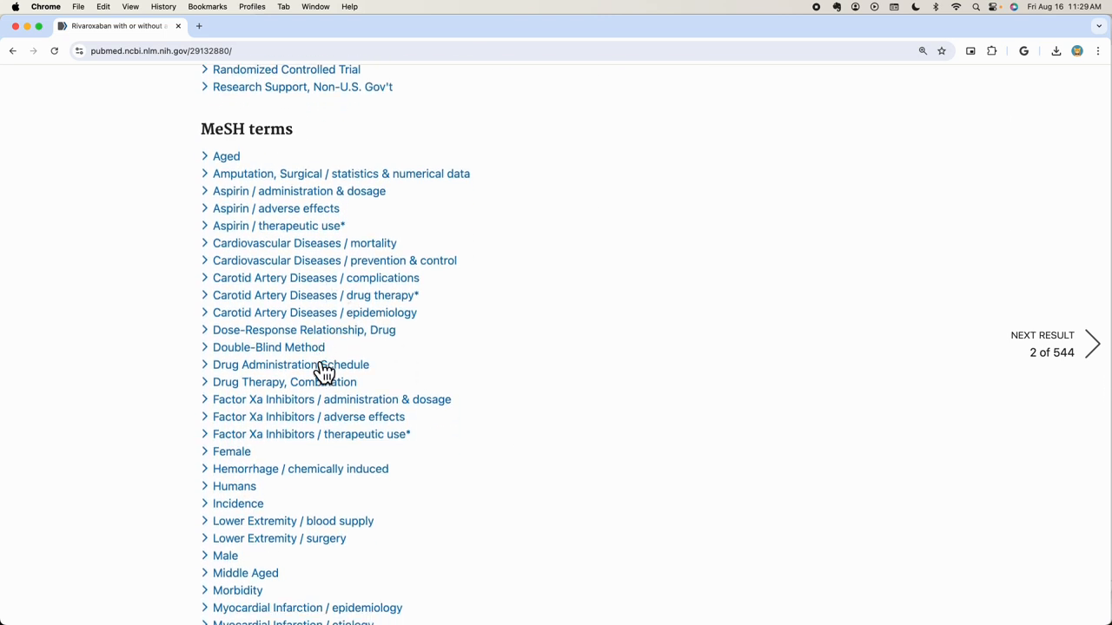
mouse_move(336, 268)
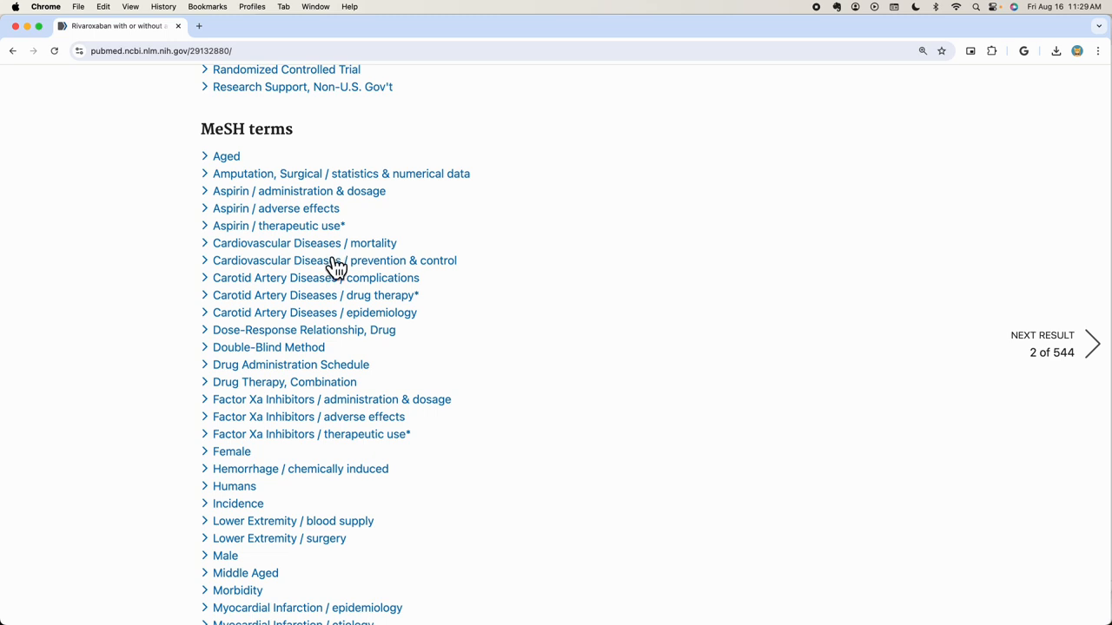
mouse_move(361, 363)
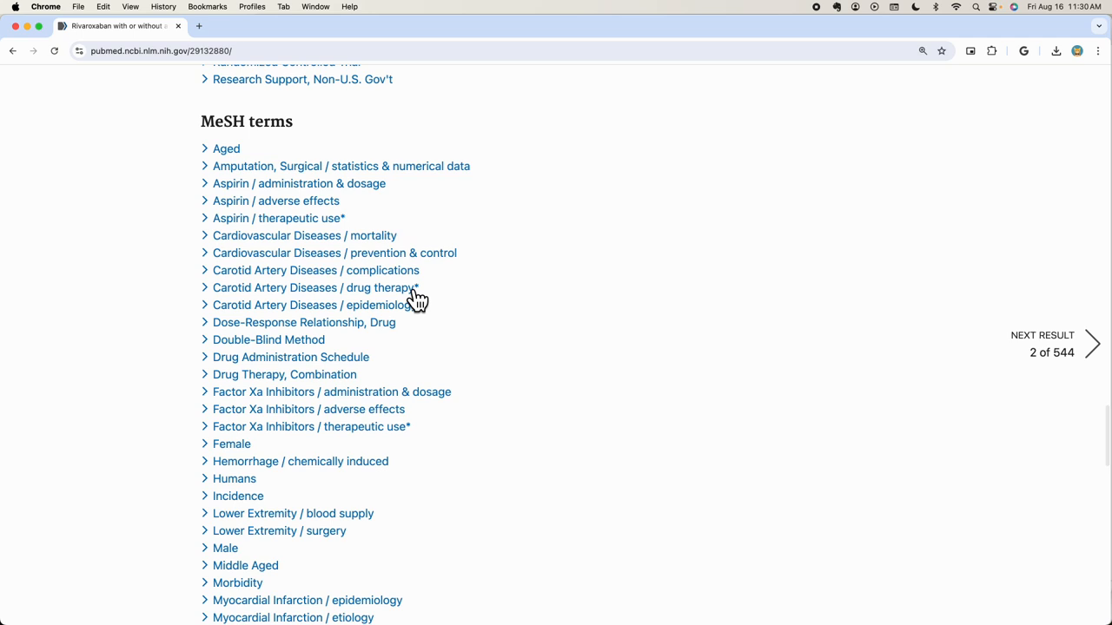
scroll(down, 3)
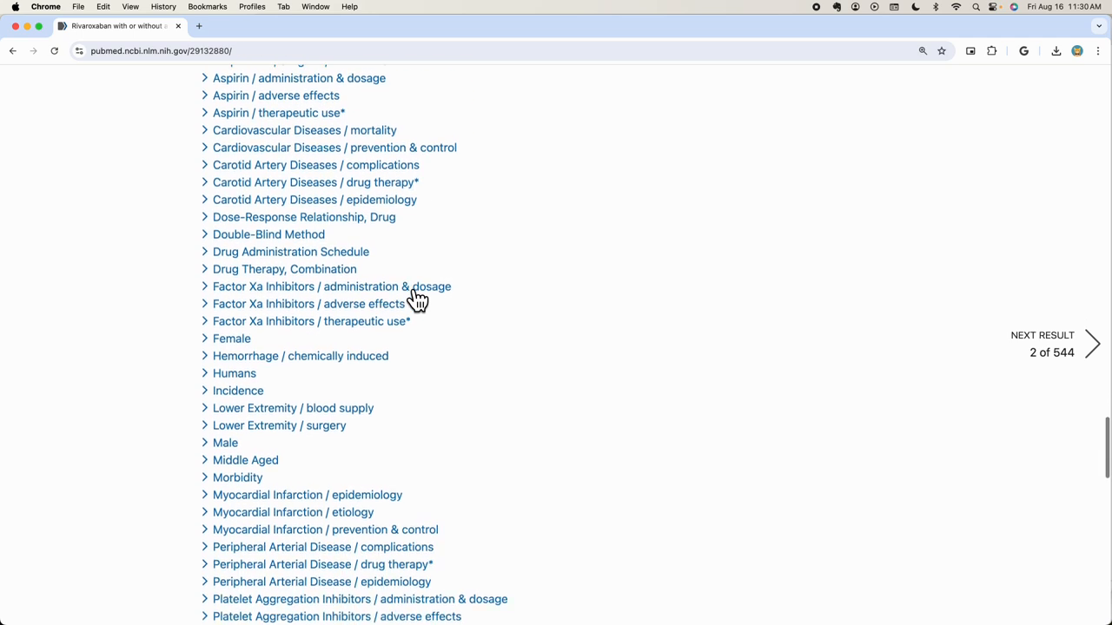
scroll(down, 3)
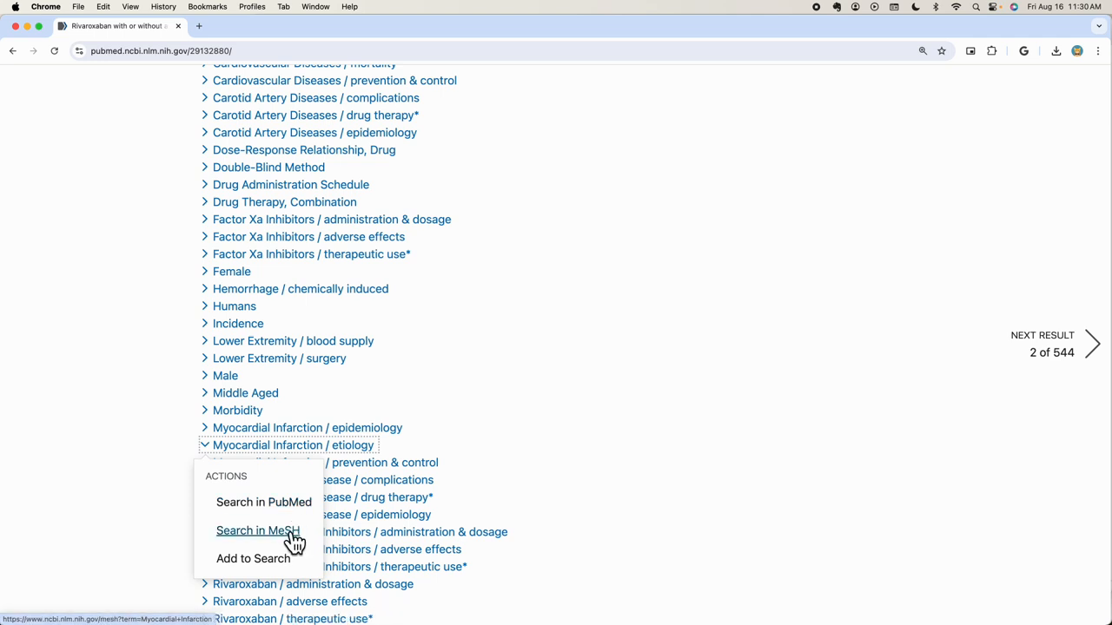
Step: Look up Myocardial Infarction in MeSH and view its definition, subheadings and entry terms
click(257, 530)
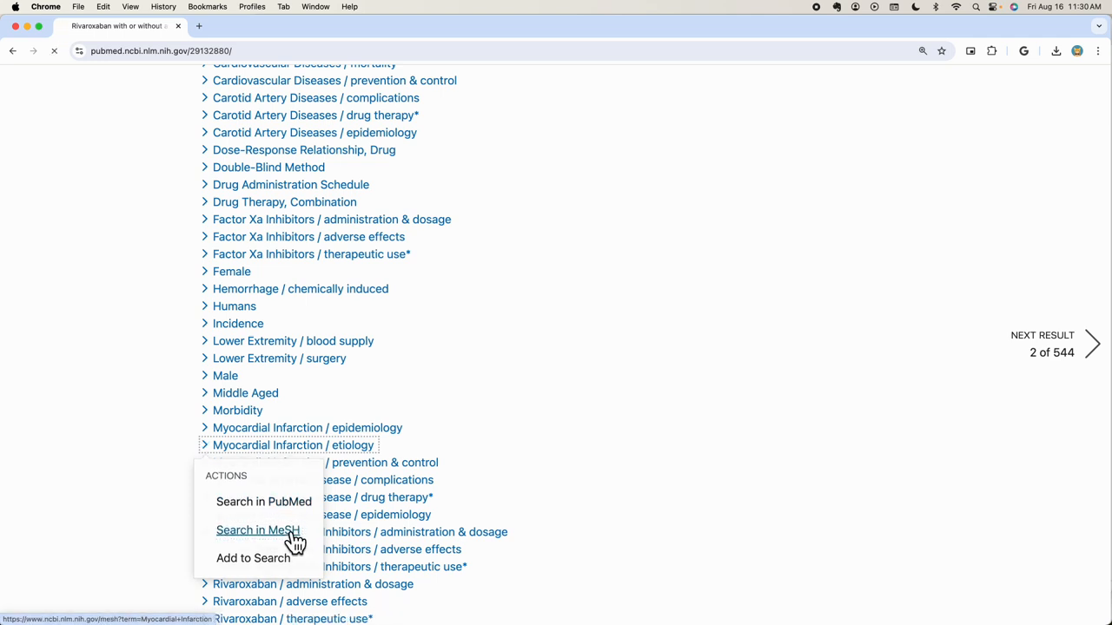
click(257, 530)
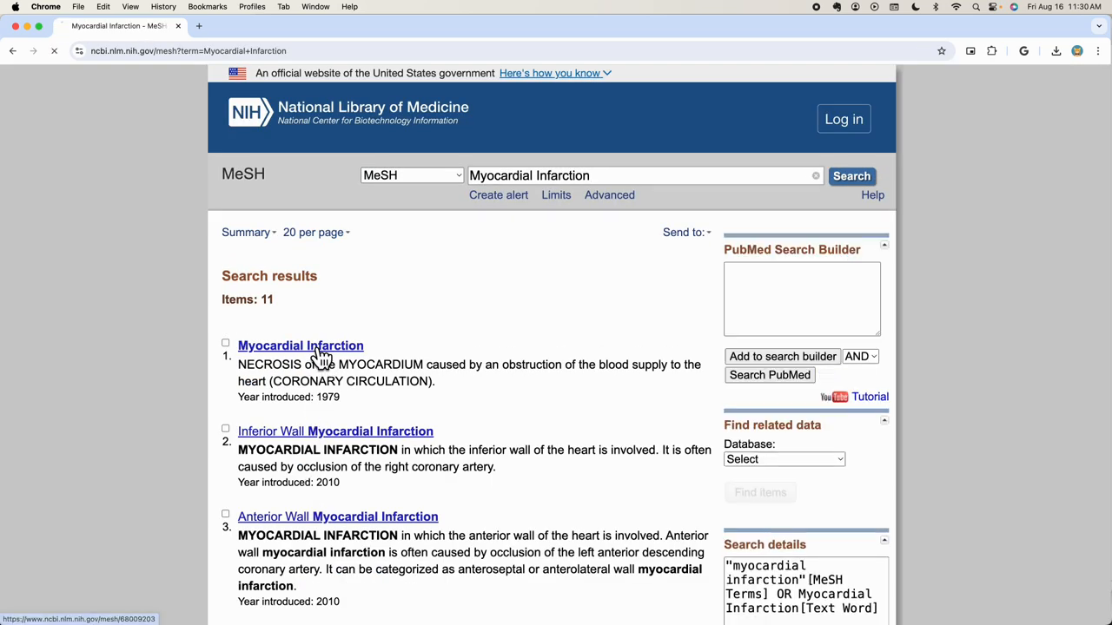
click(299, 345)
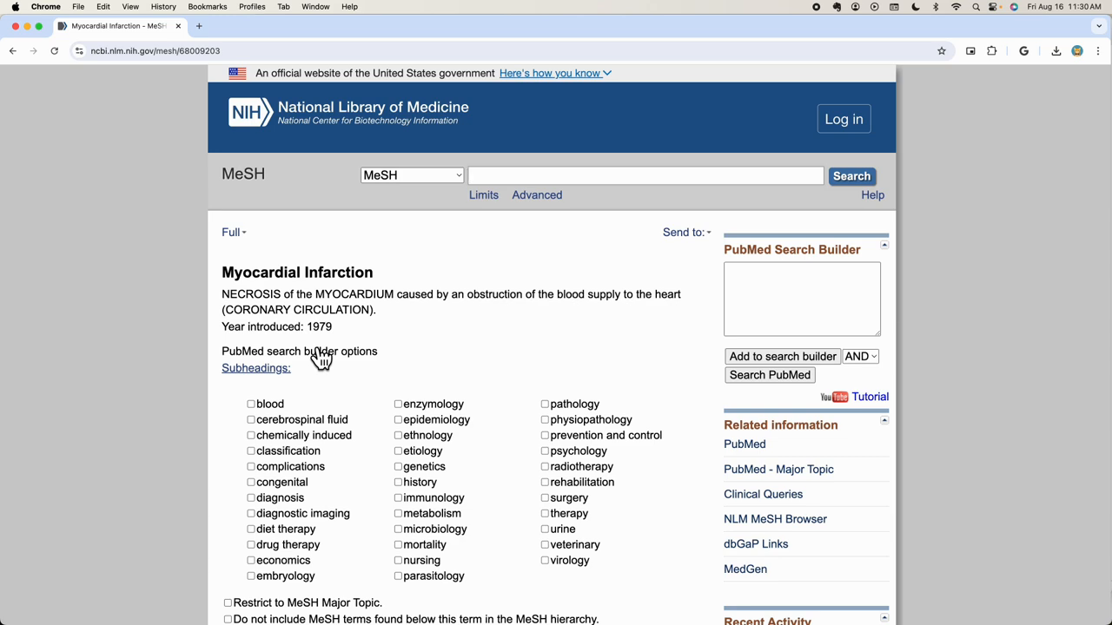
mouse_move(391, 334)
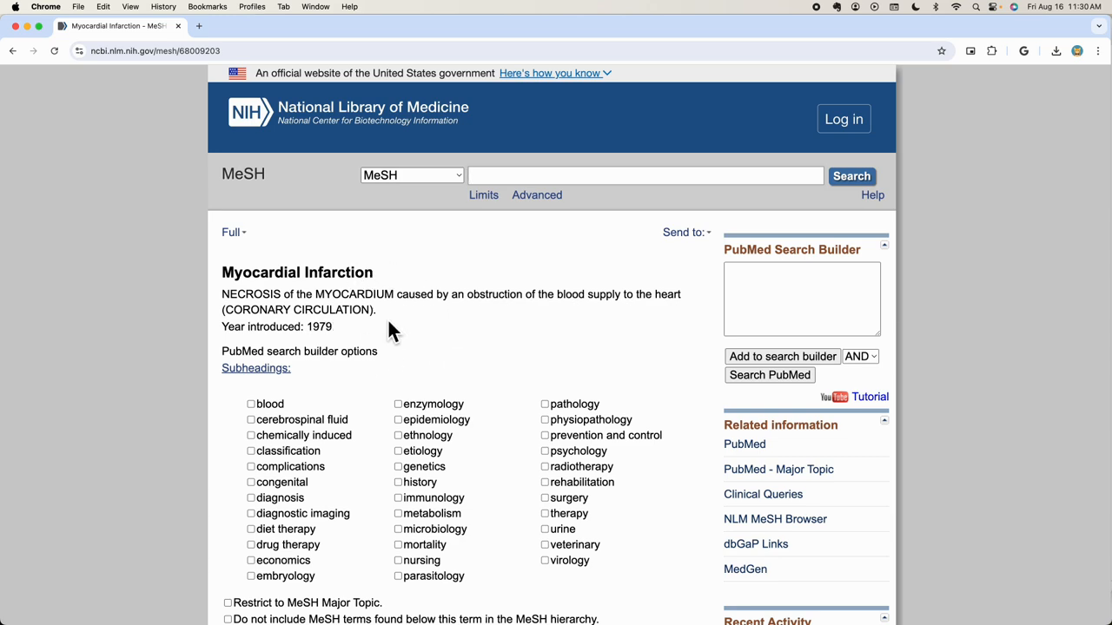
scroll(down, 3)
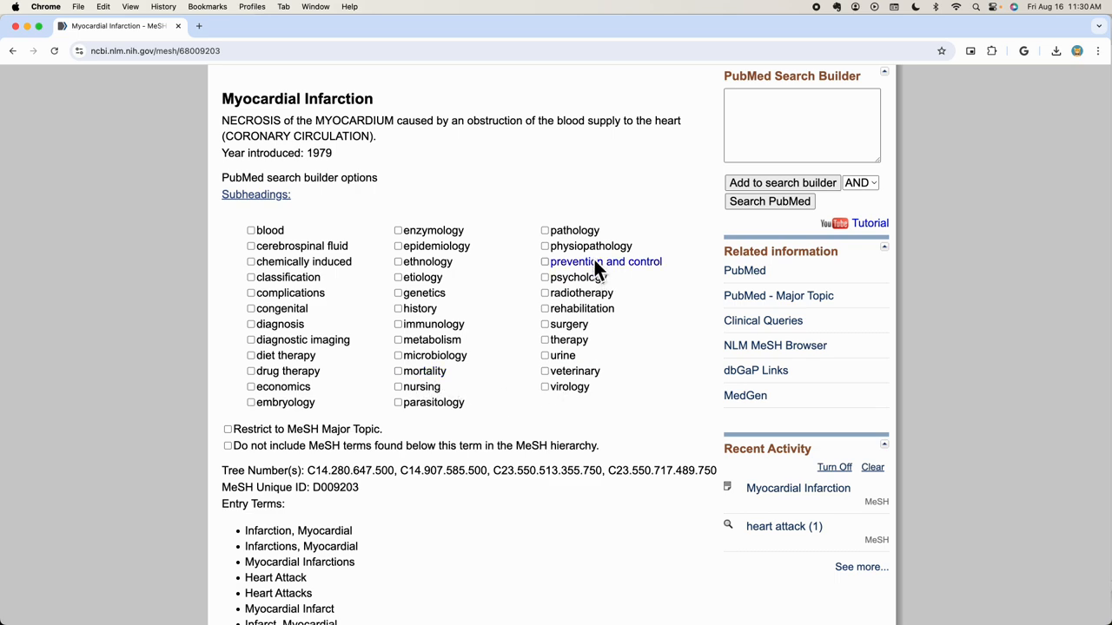
scroll(down, 3)
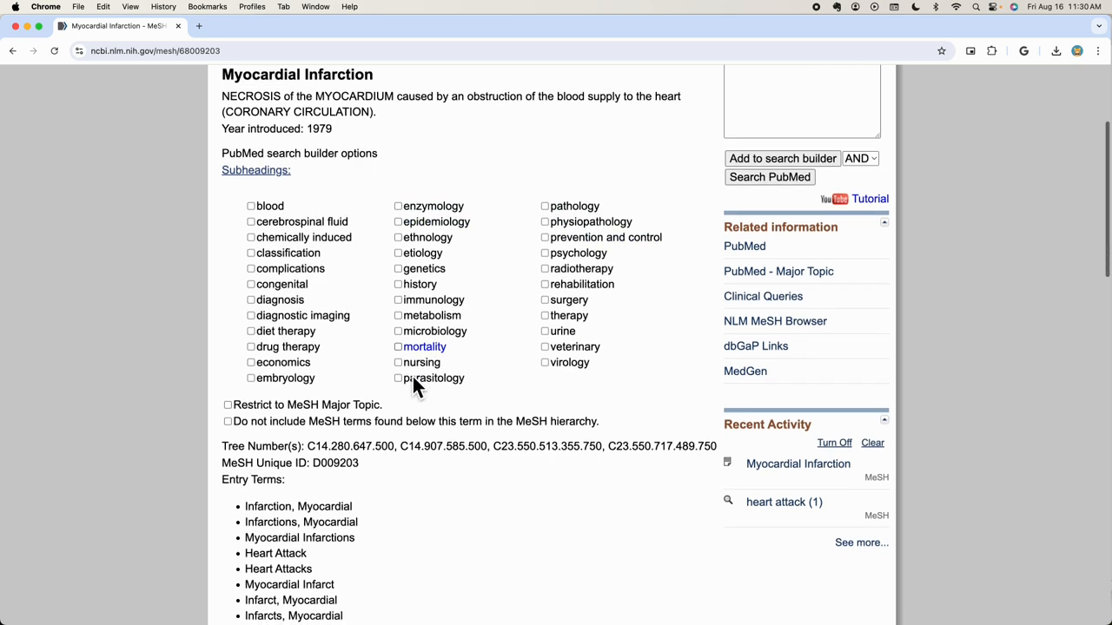
scroll(down, 3)
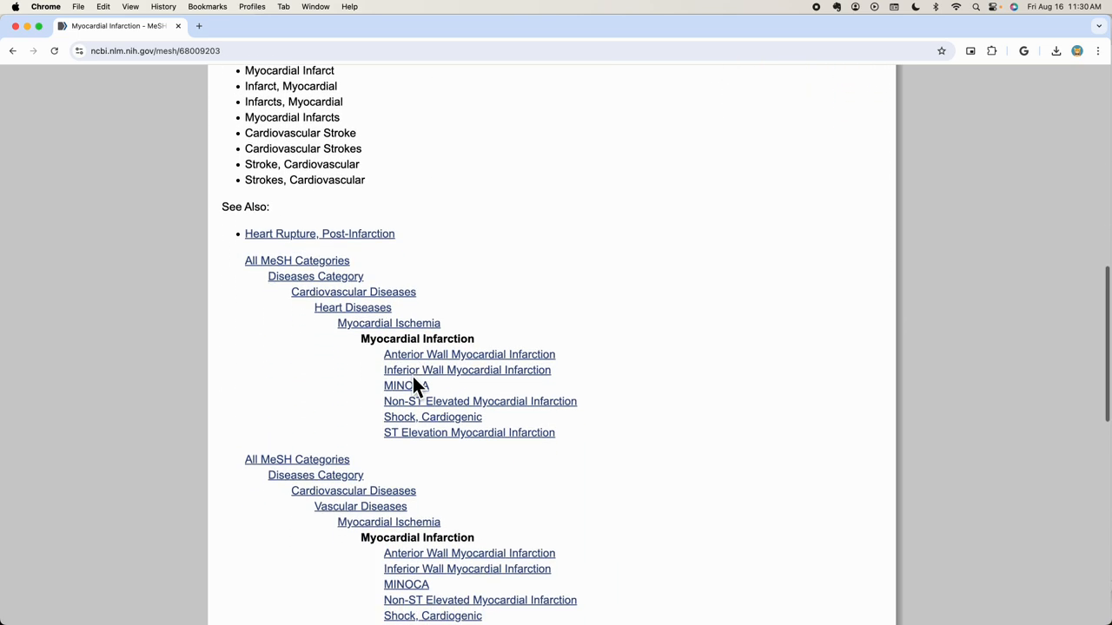
scroll(down, 3)
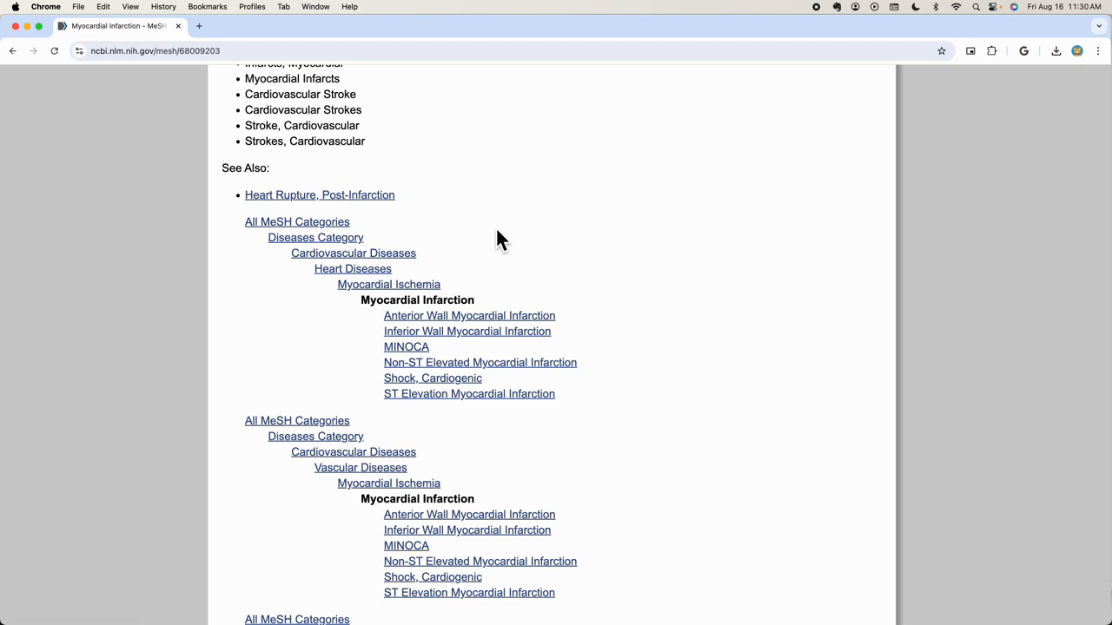
mouse_move(511, 394)
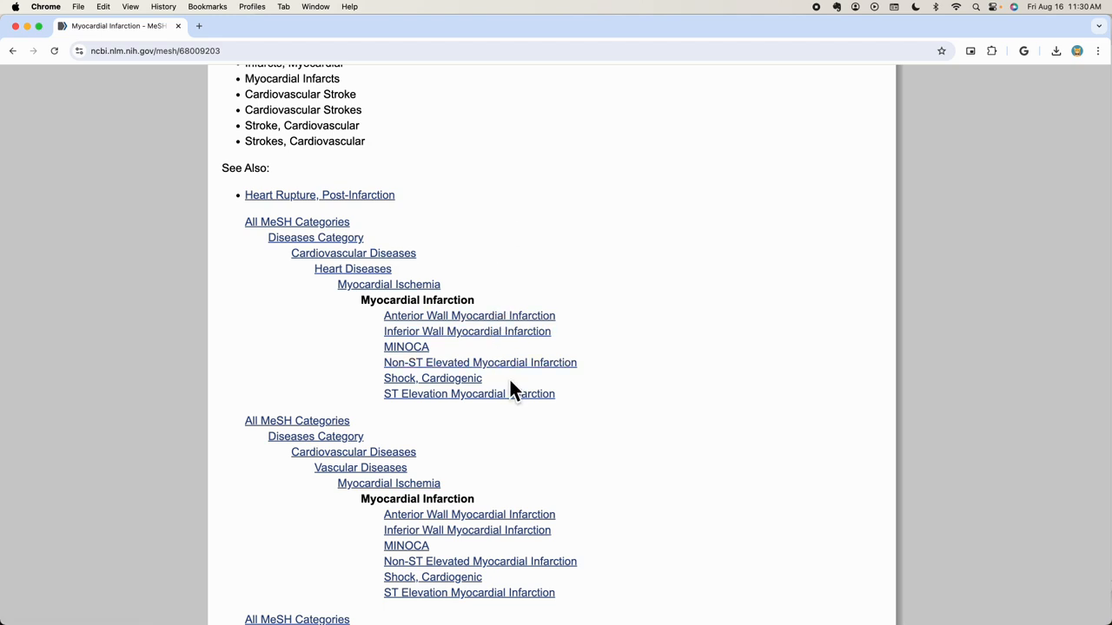
scroll(down, 3)
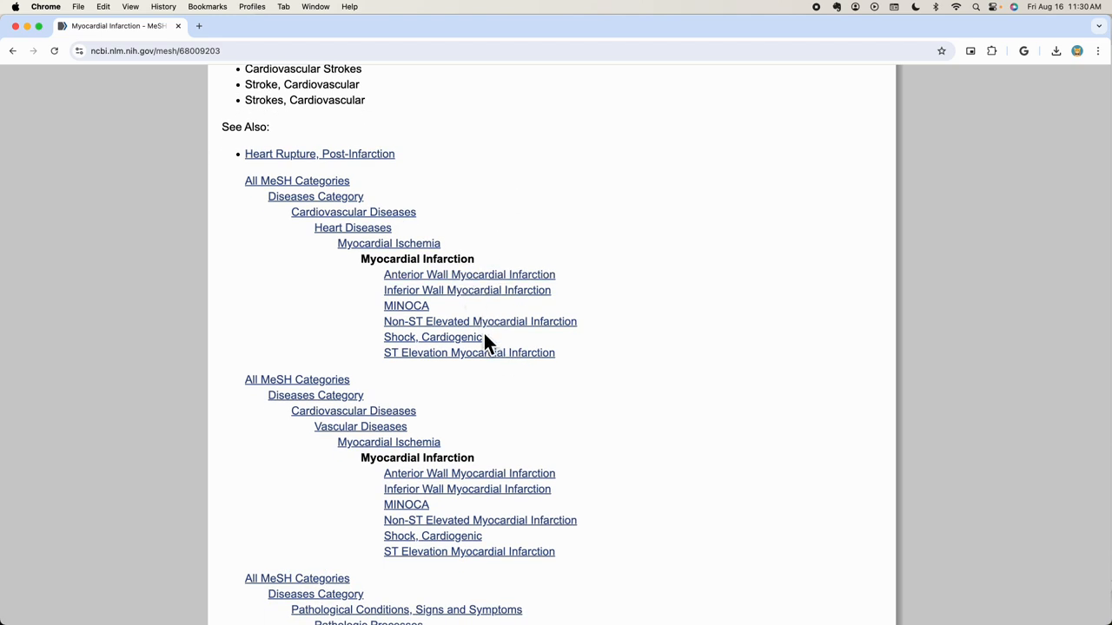
mouse_move(389, 215)
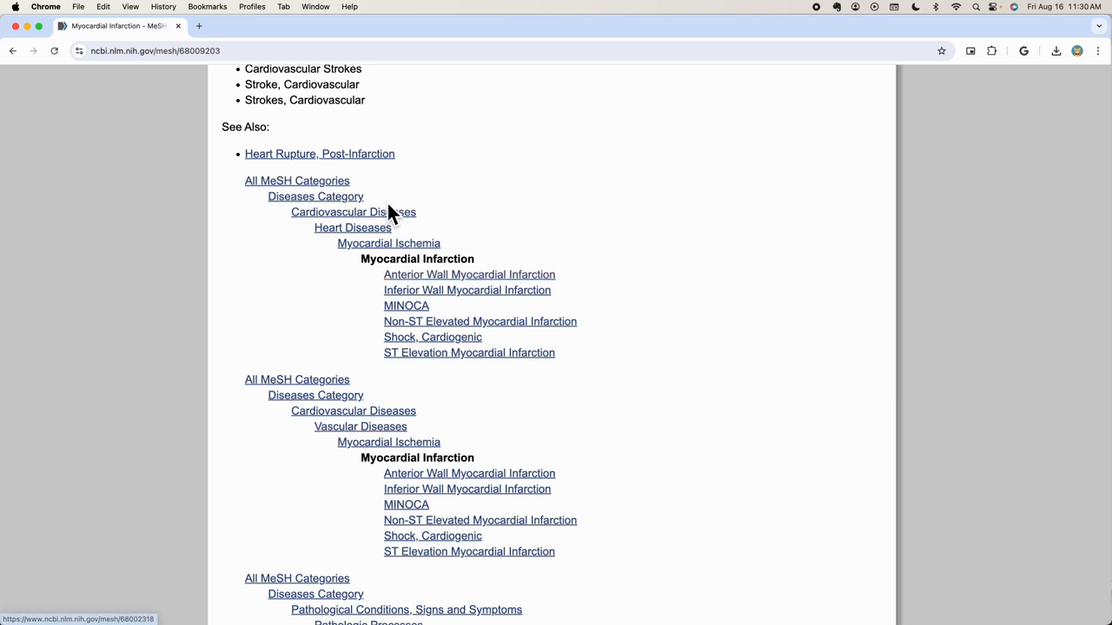
mouse_move(469, 378)
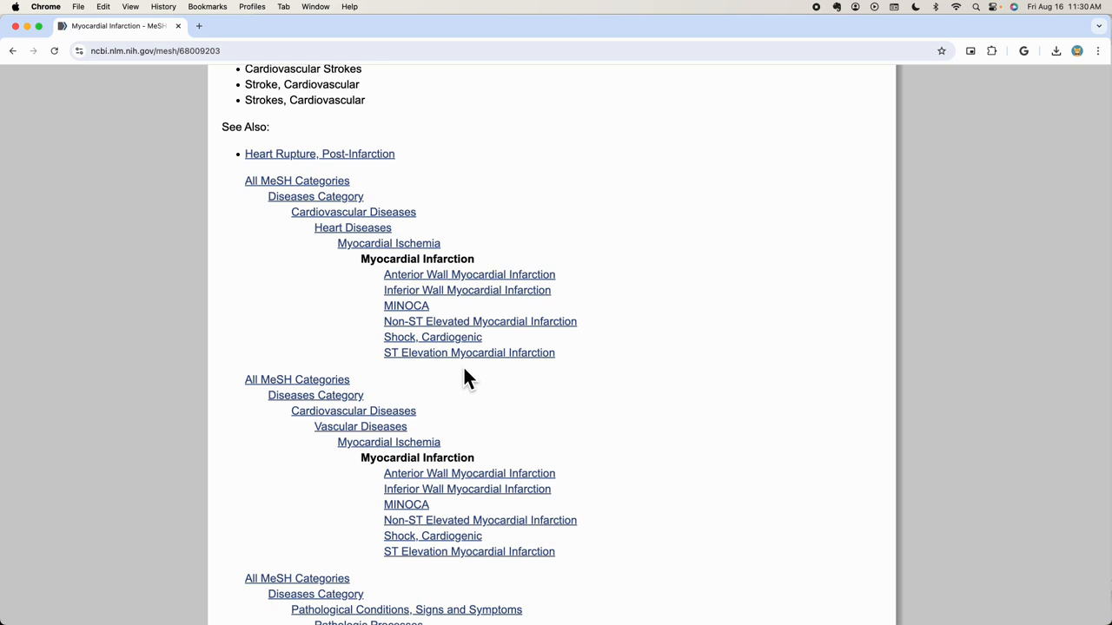
mouse_move(66, 152)
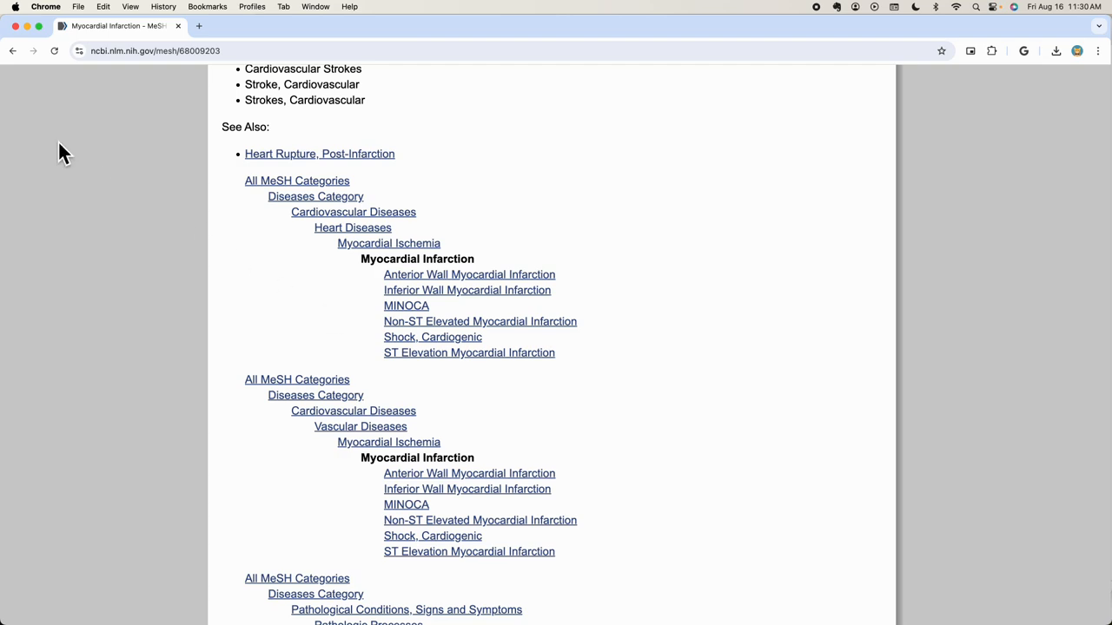
Step: Return to the article and open Advanced search history showing 10,327, 3,338 and 544 results
click(12, 50)
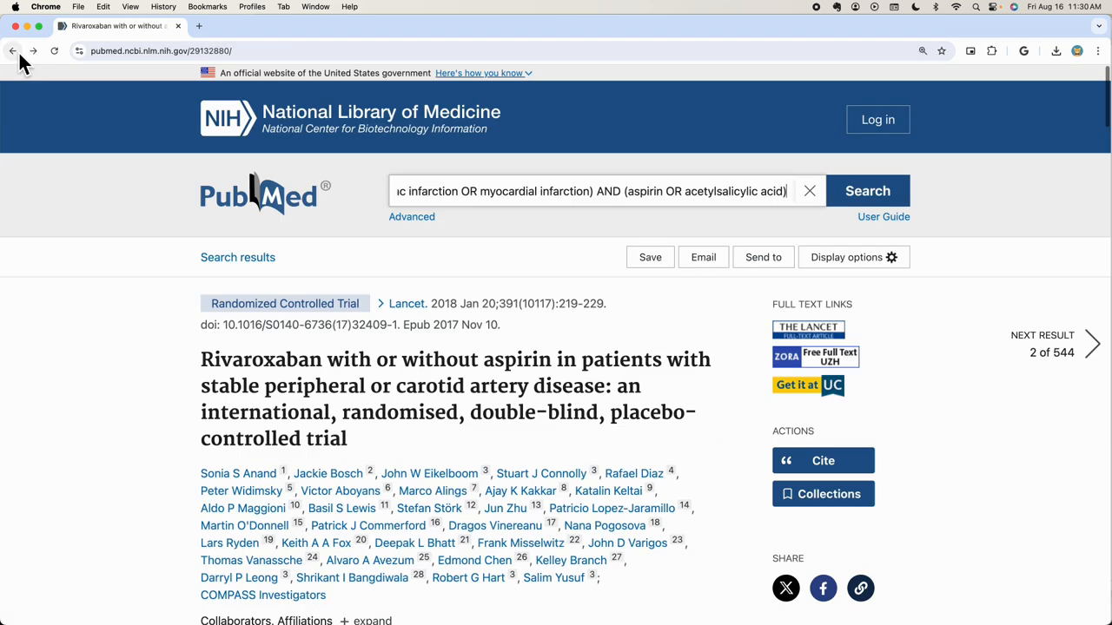
mouse_move(447, 334)
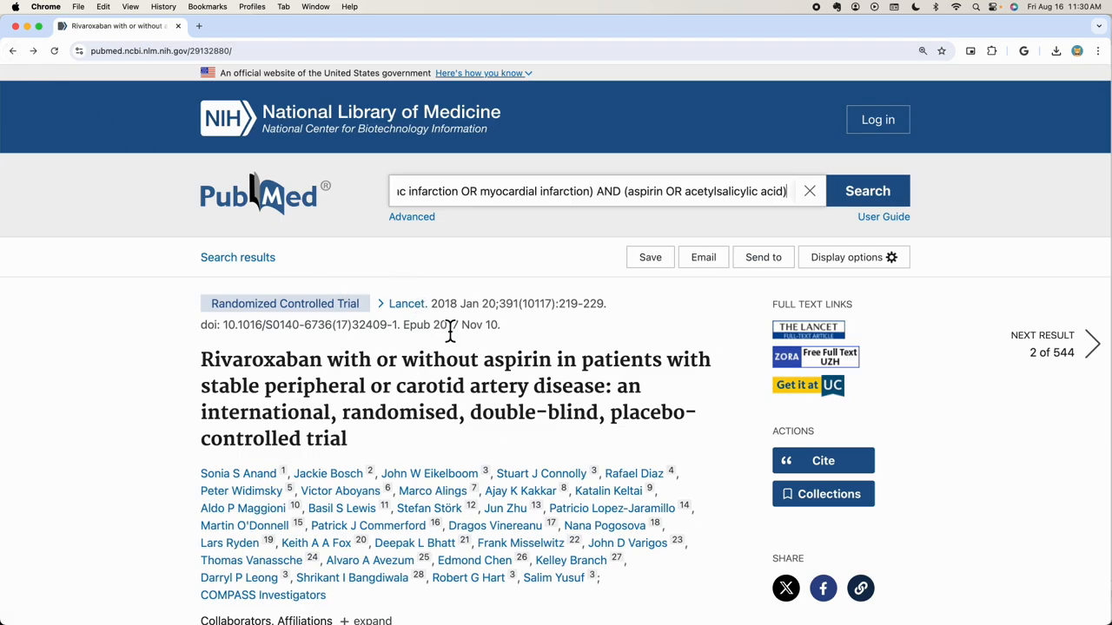
mouse_move(411, 216)
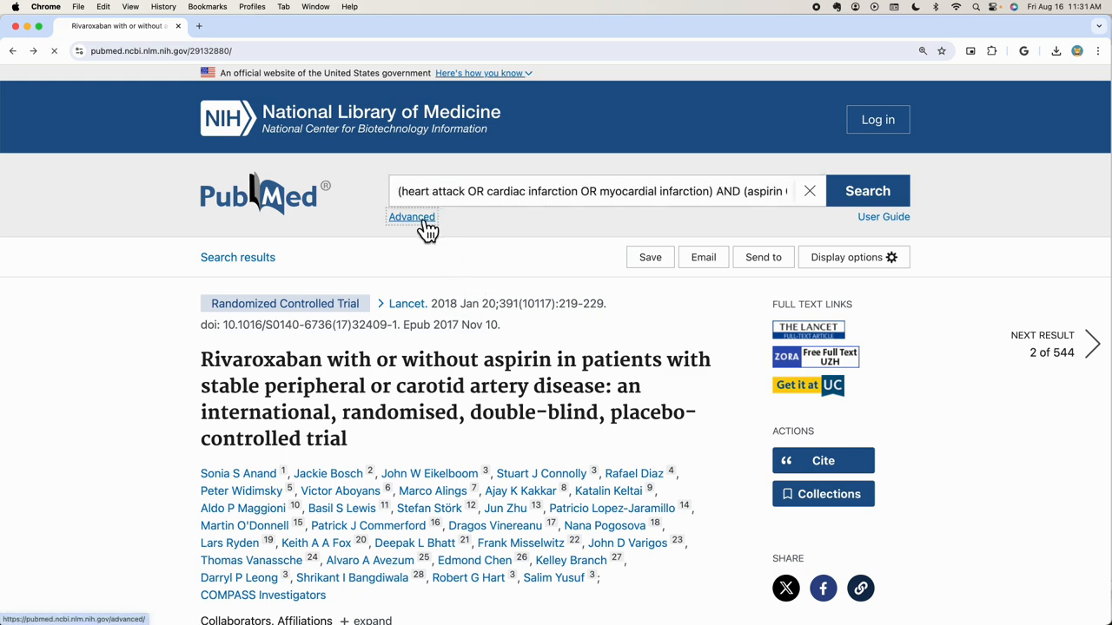
click(411, 216)
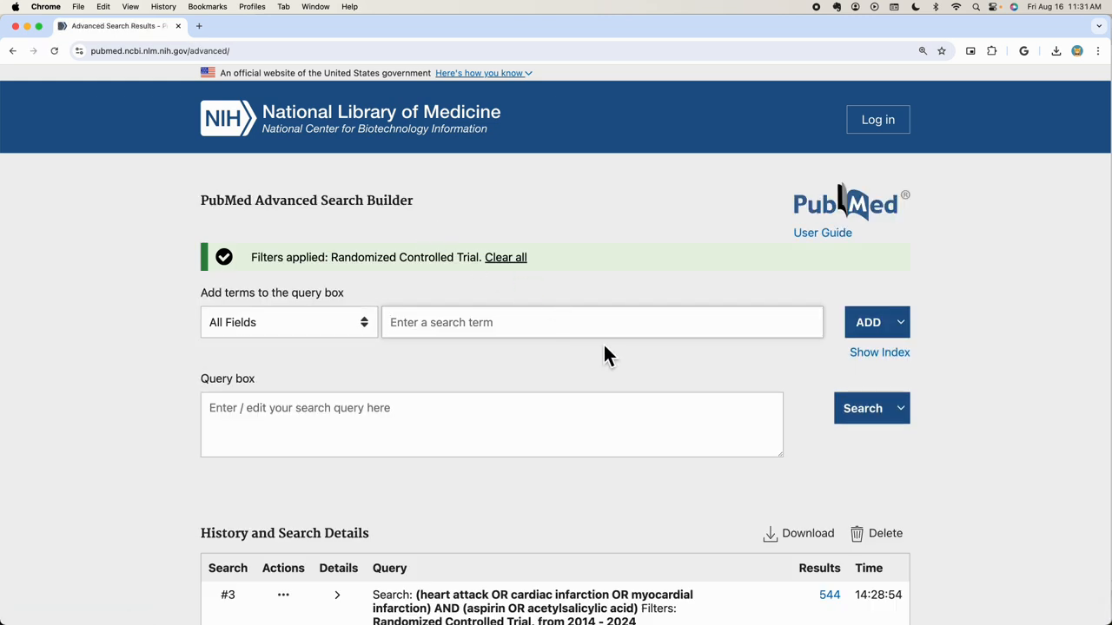
scroll(down, 3)
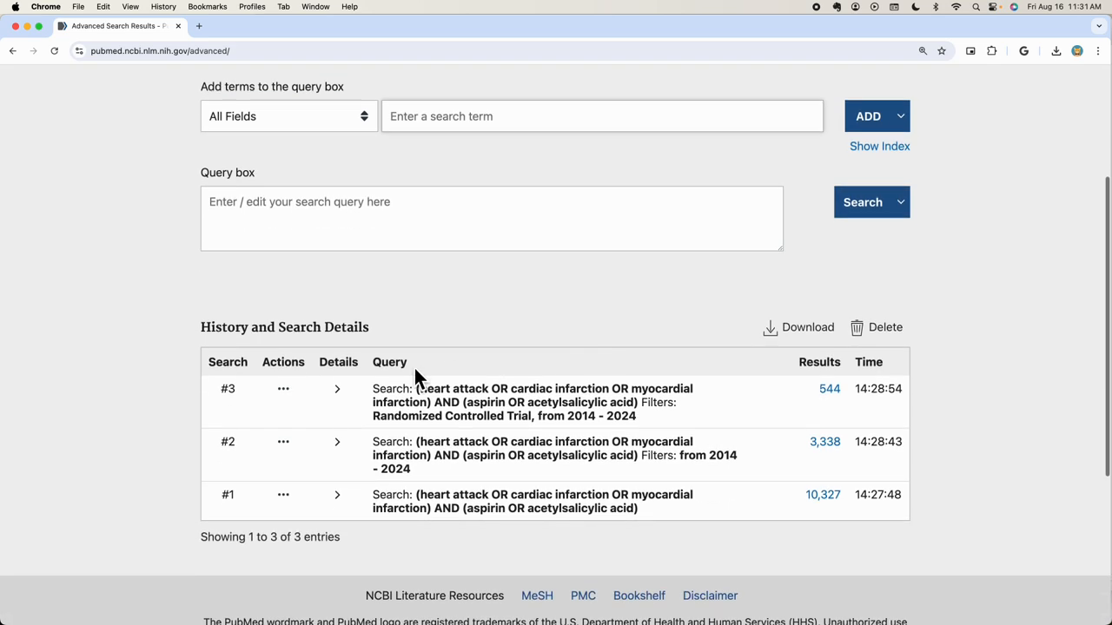
mouse_move(337, 389)
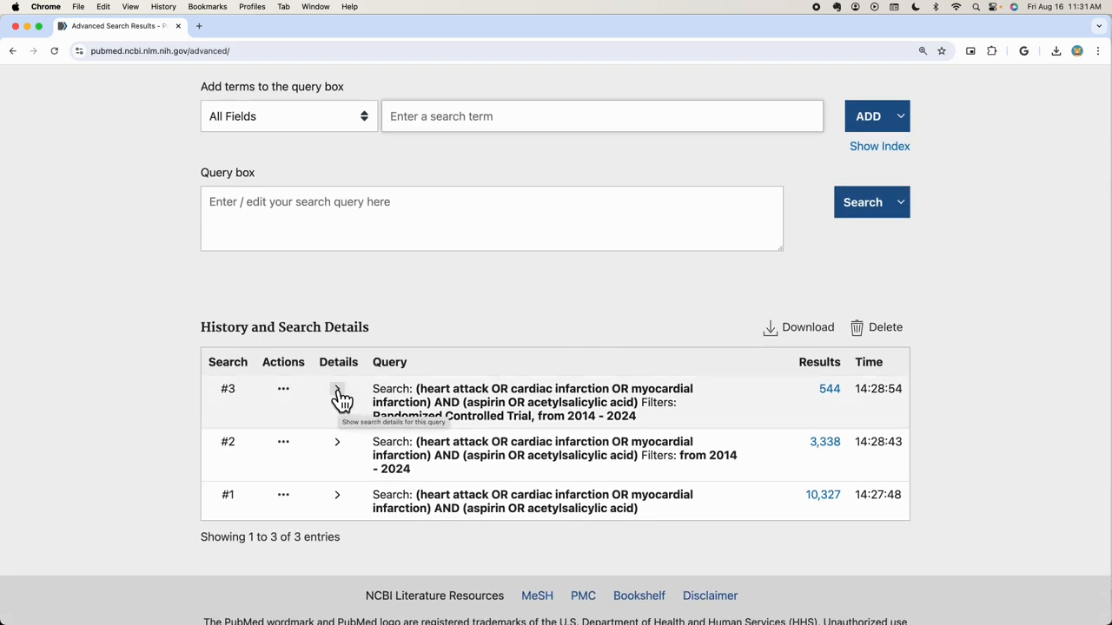
Step: Expand search #3's details to show its translated query, then follow its 544-result link
click(337, 390)
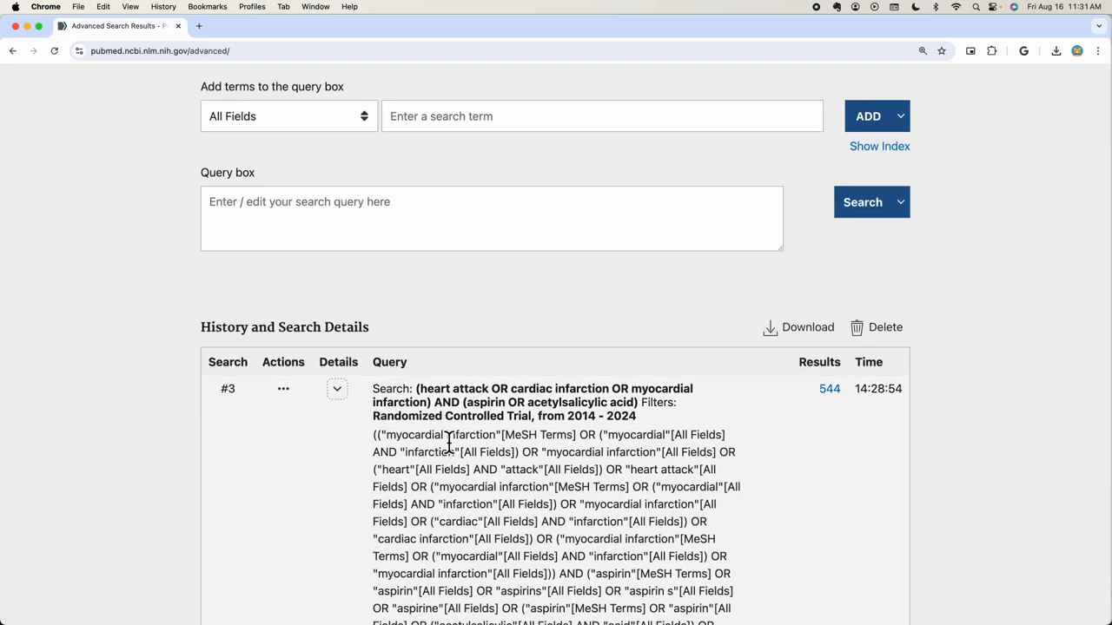
scroll(down, 3)
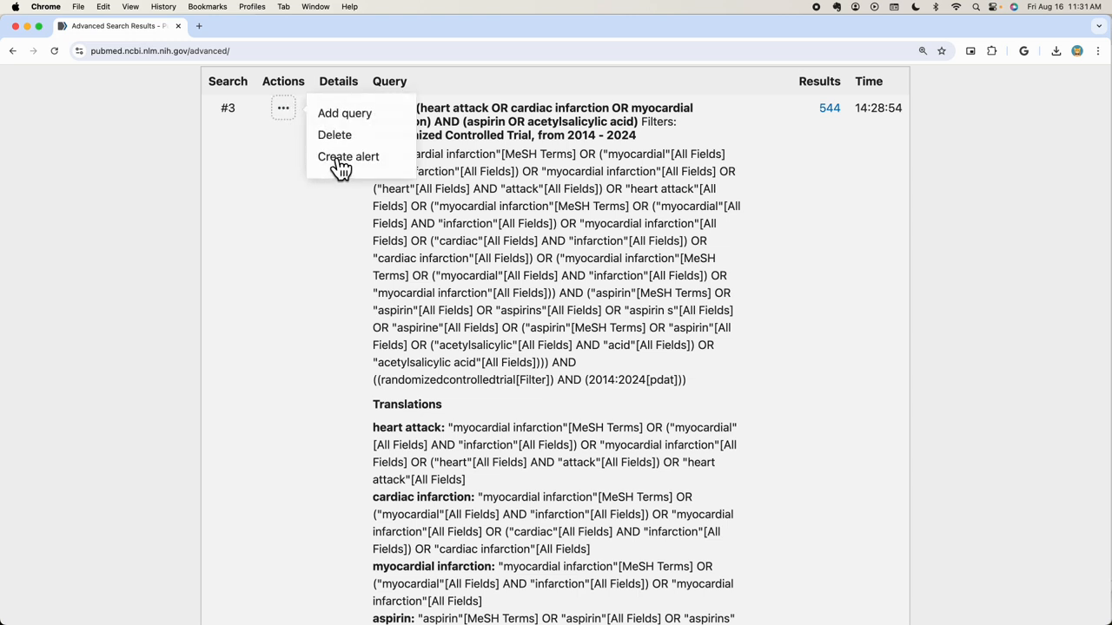
mouse_move(348, 157)
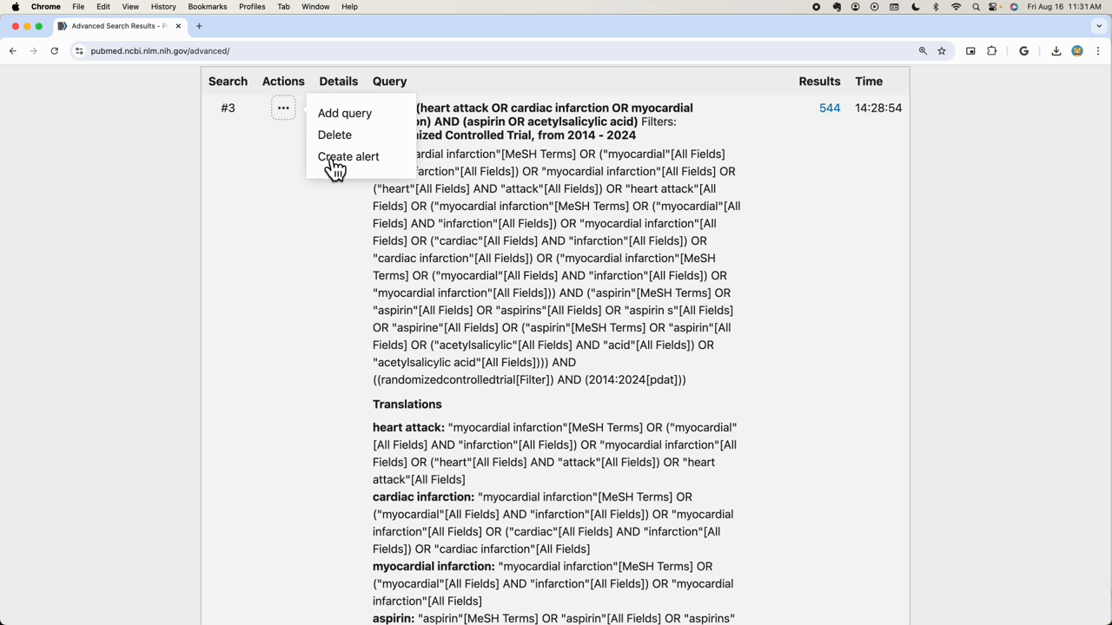
mouse_move(317, 187)
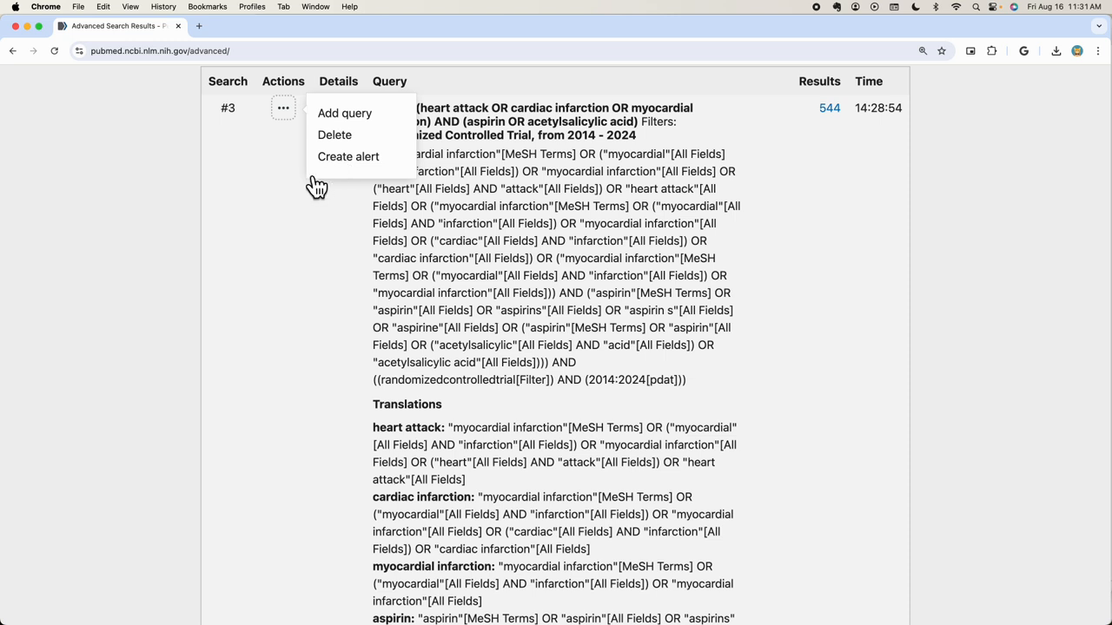
click(191, 213)
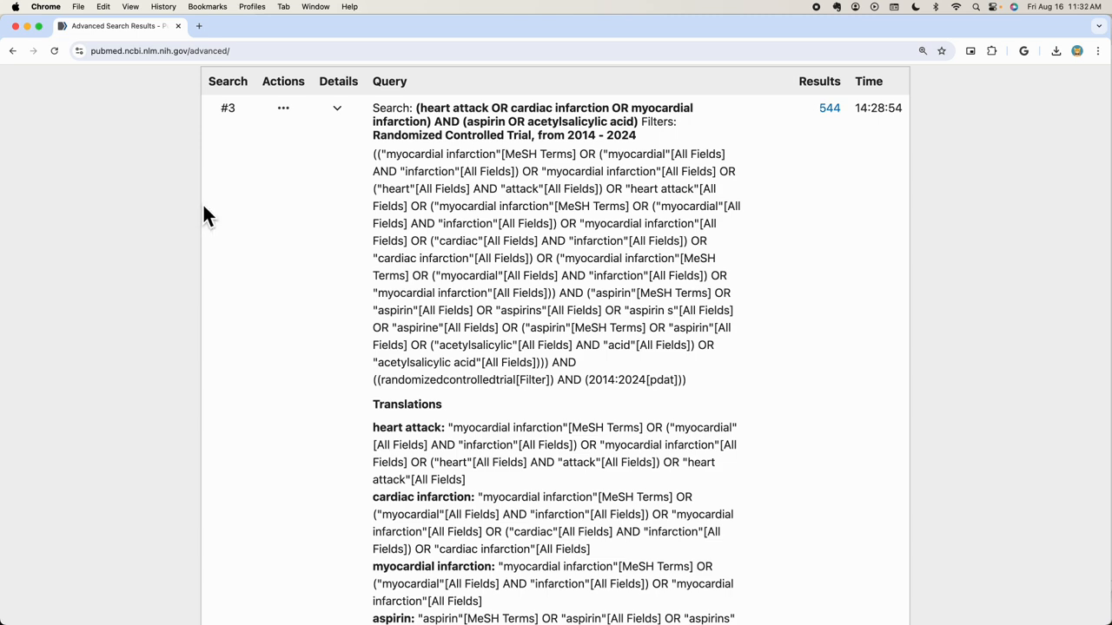
click(829, 107)
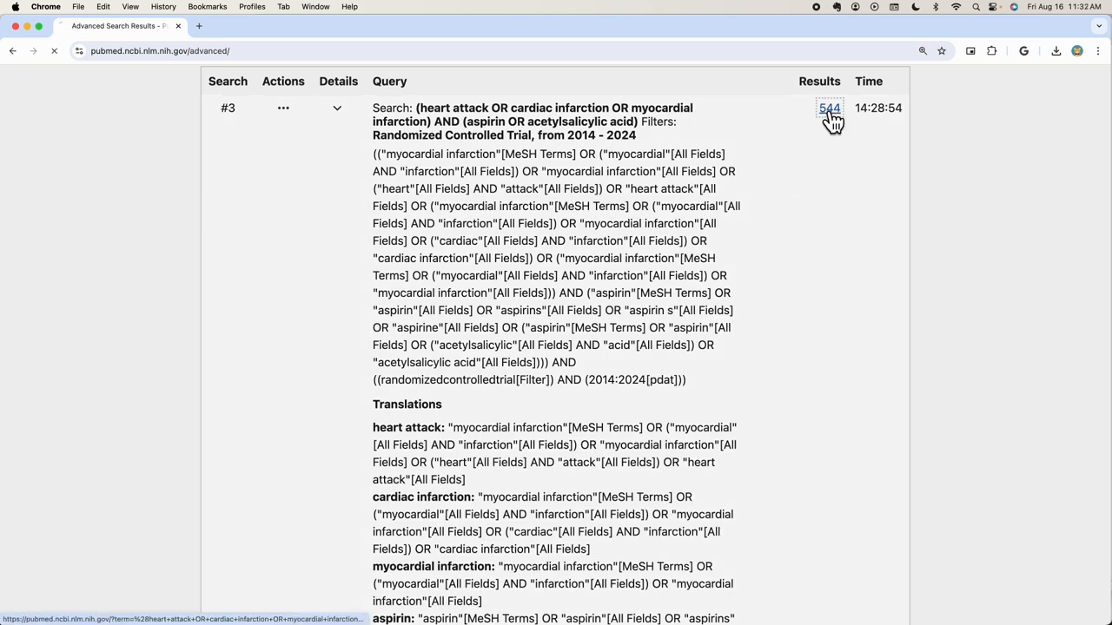
Step: Select citations including the Rivaroxaban trial, then view Save, Email and Send to destinations
click(829, 108)
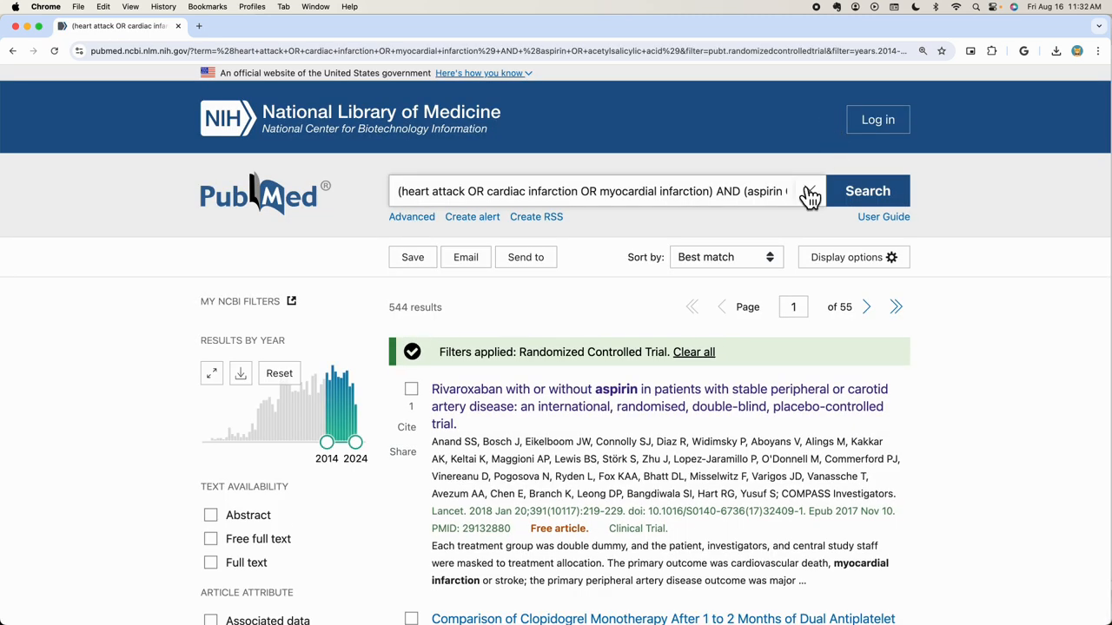
mouse_move(711, 407)
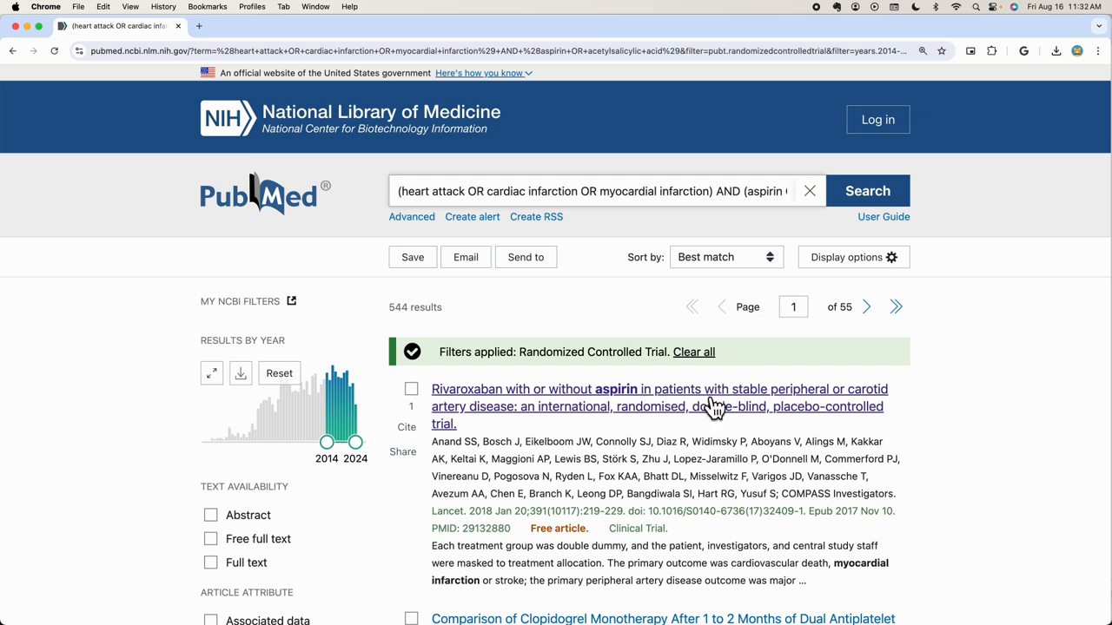
mouse_move(711, 513)
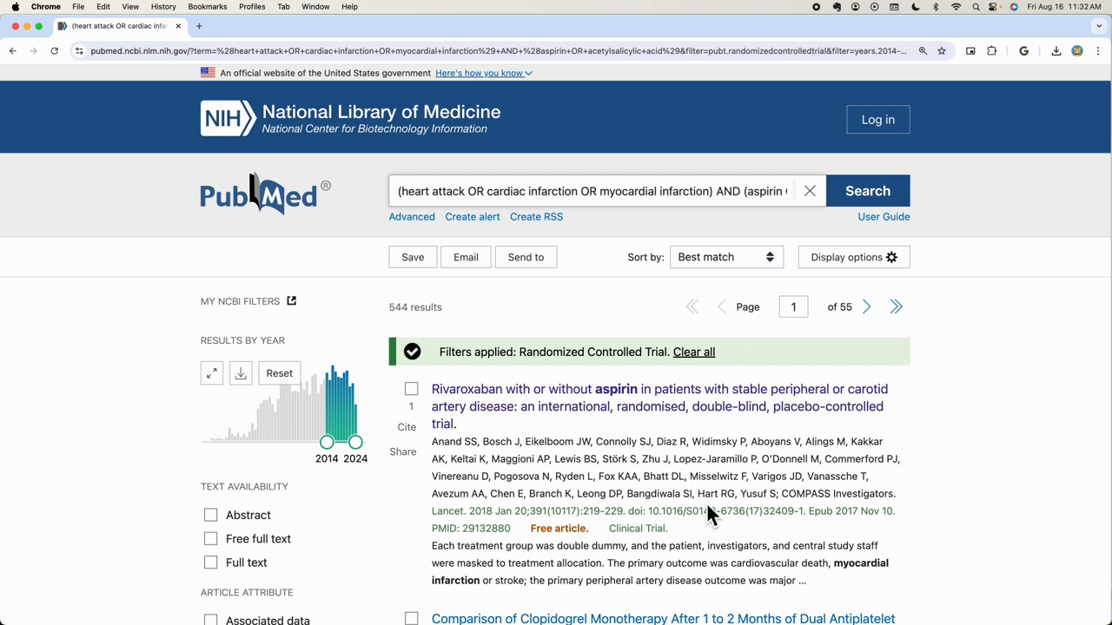
mouse_move(412, 397)
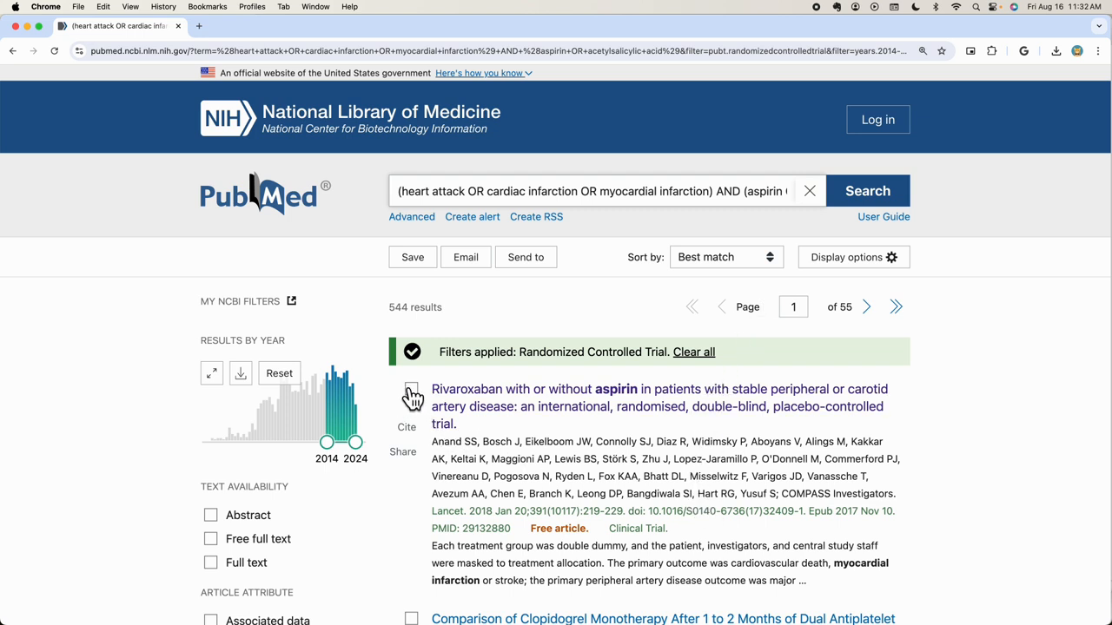
click(411, 316)
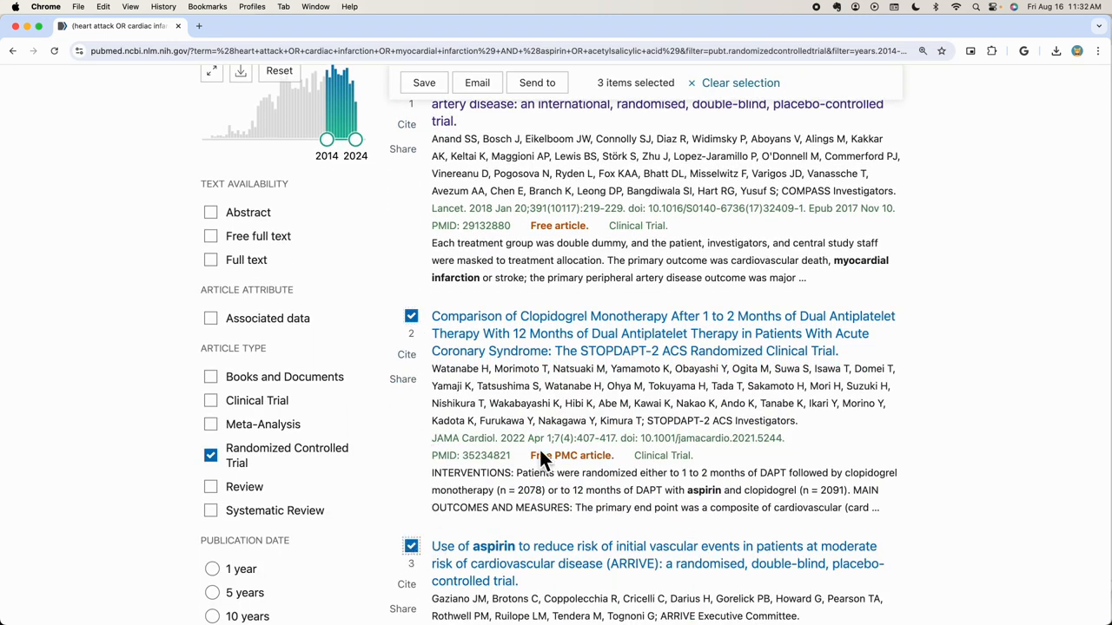
scroll(up, 3)
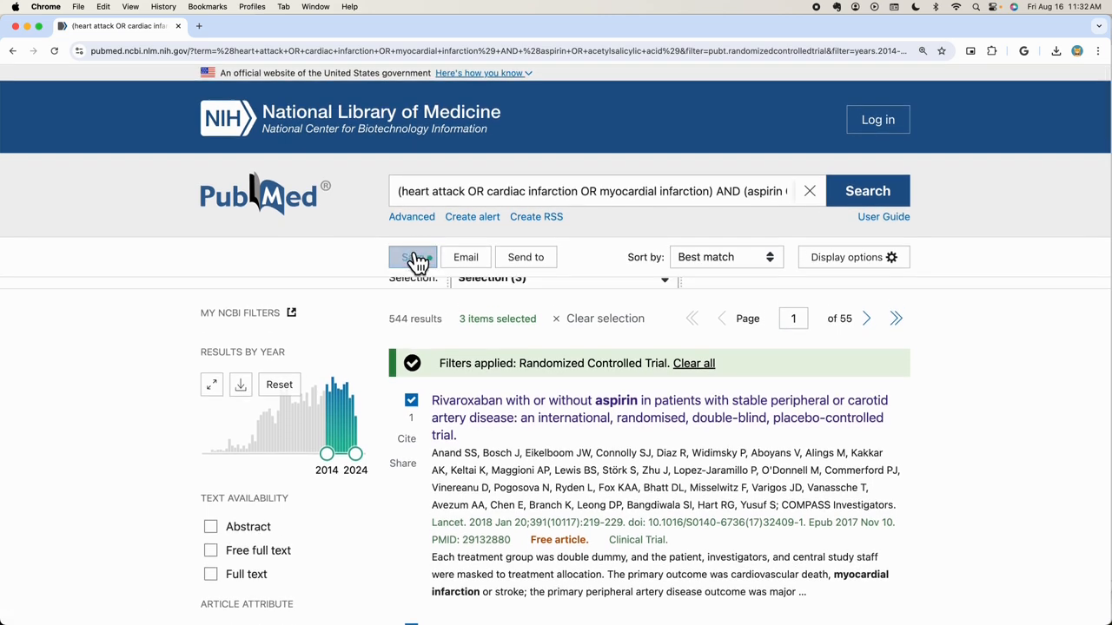
click(413, 257)
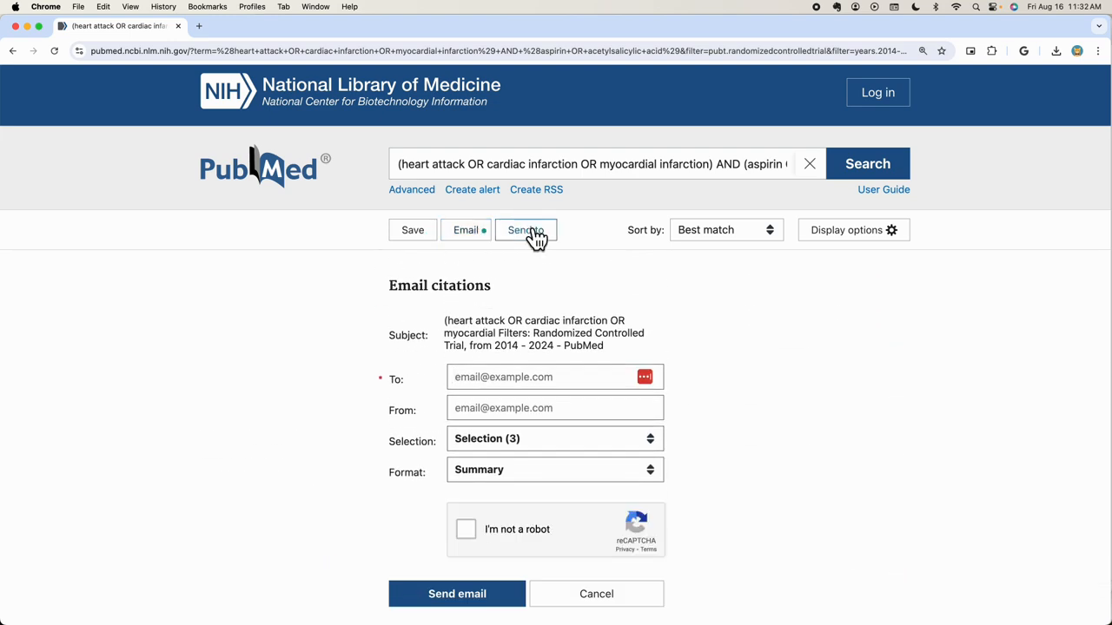
click(525, 230)
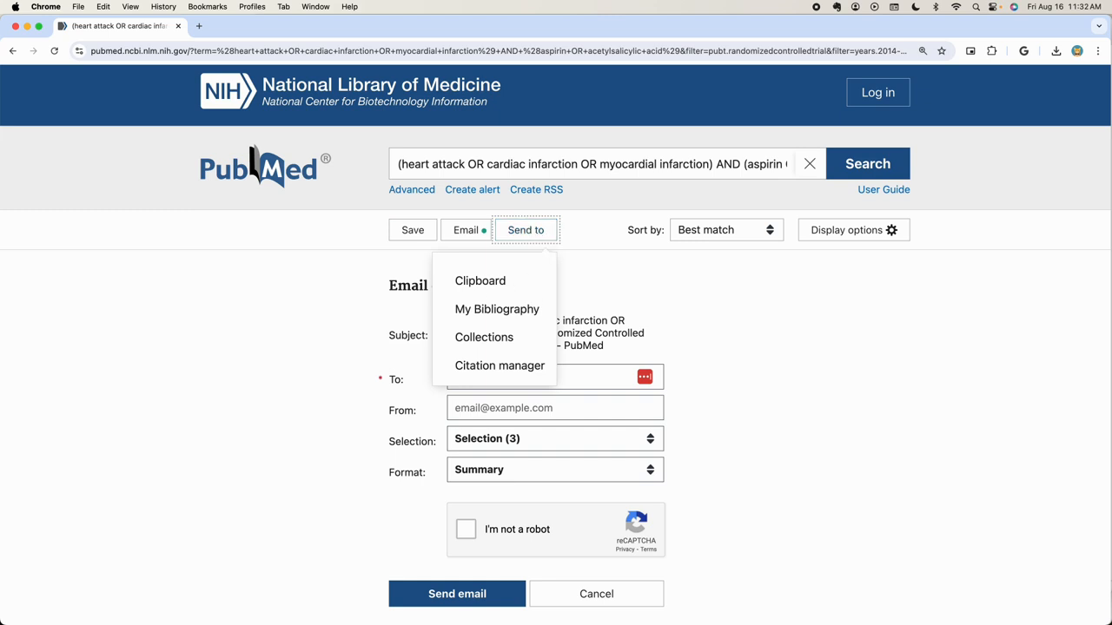
mouse_move(479, 281)
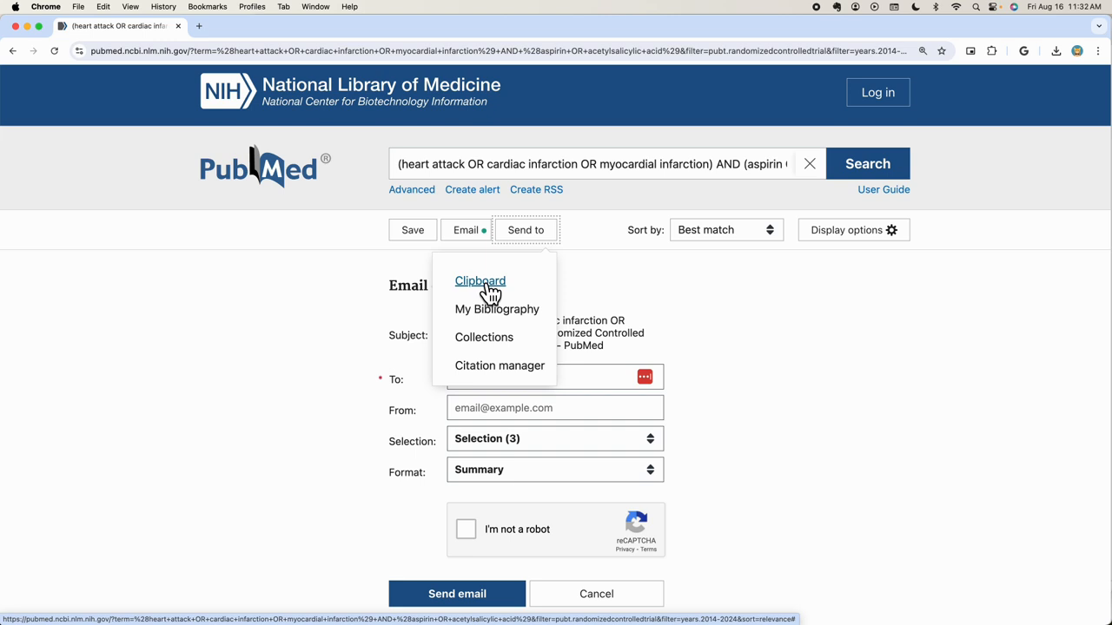
mouse_move(484, 338)
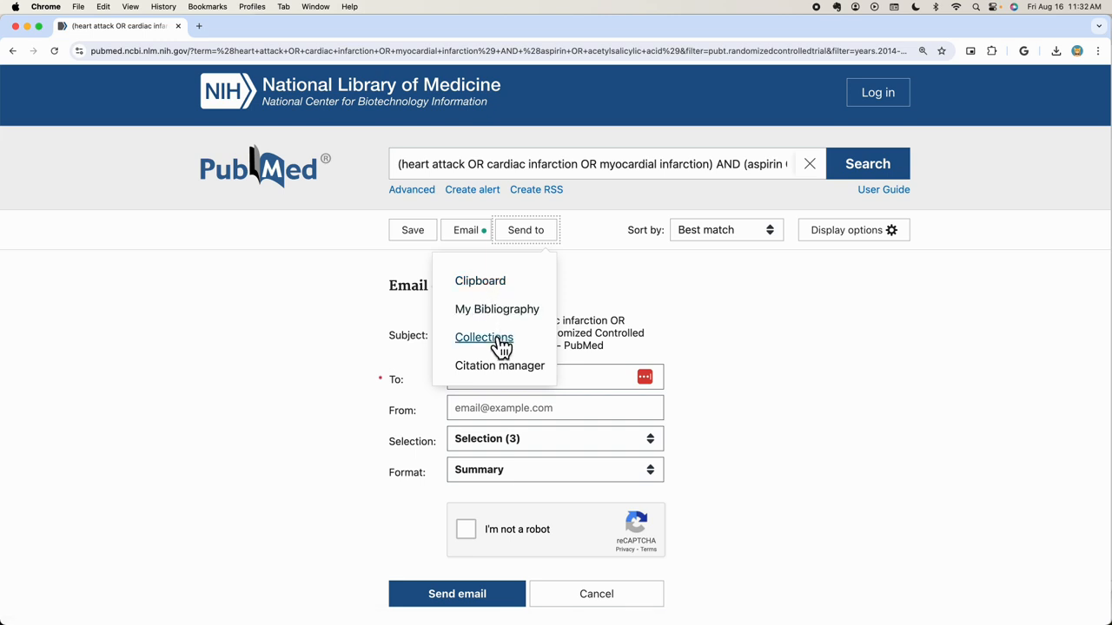
mouse_move(484, 337)
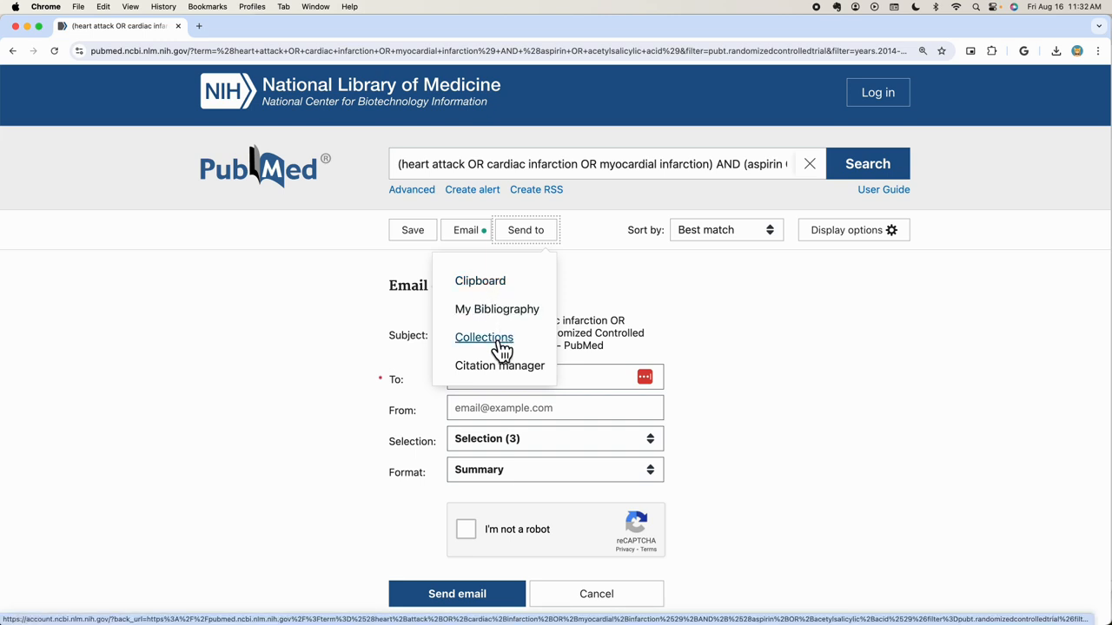
mouse_move(284, 189)
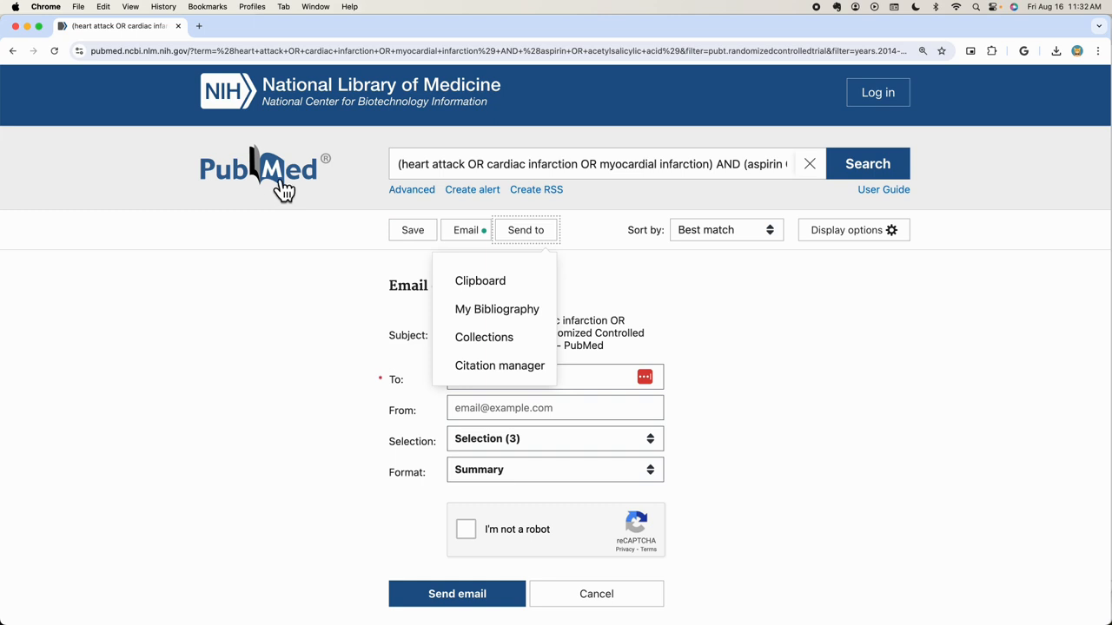
Step: Return to the PubMed home page and open the Clinical Queries tool under Find
click(258, 170)
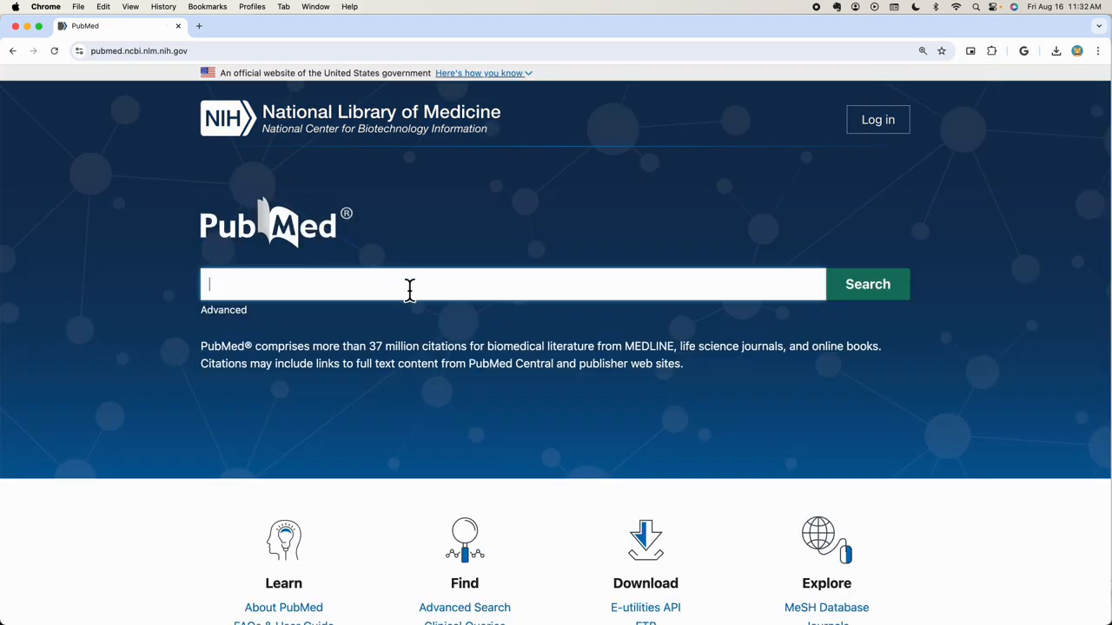
mouse_move(435, 318)
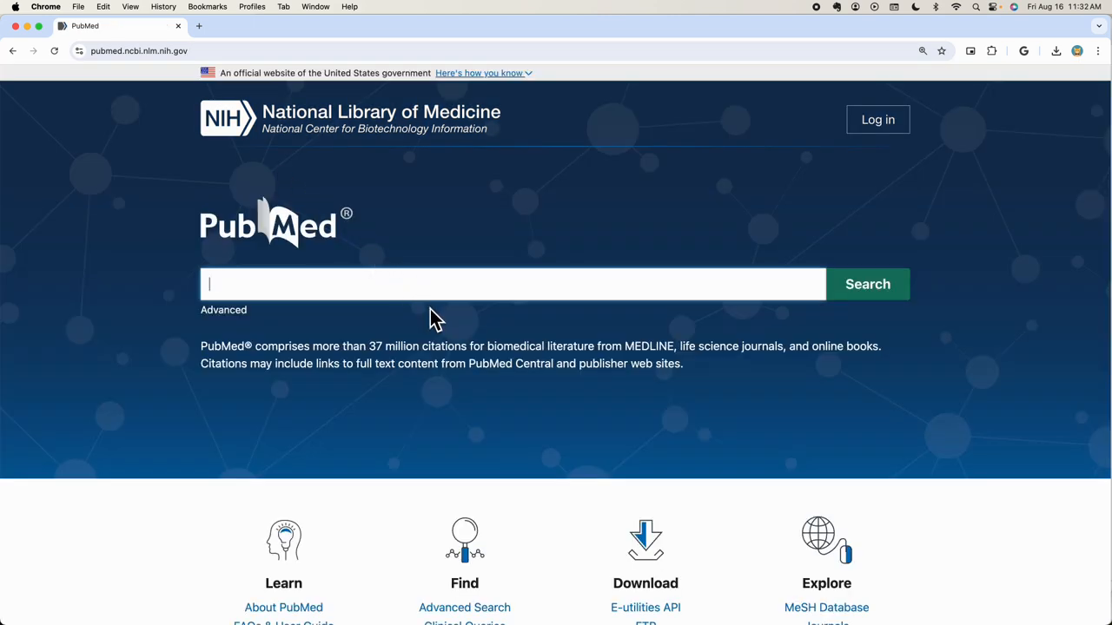
scroll(down, 3)
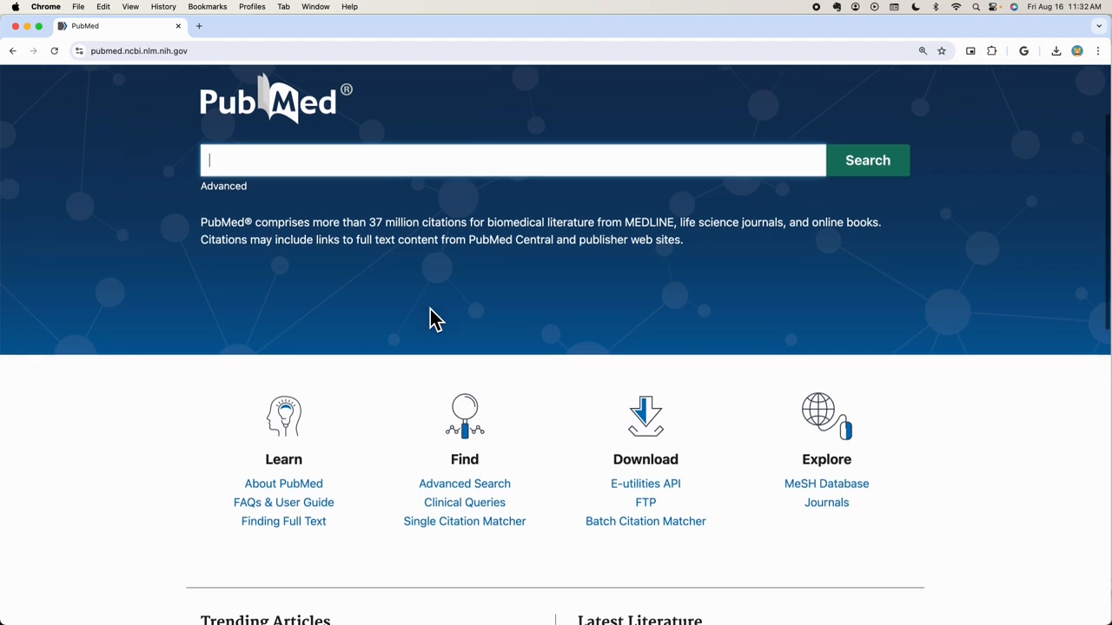
click(463, 502)
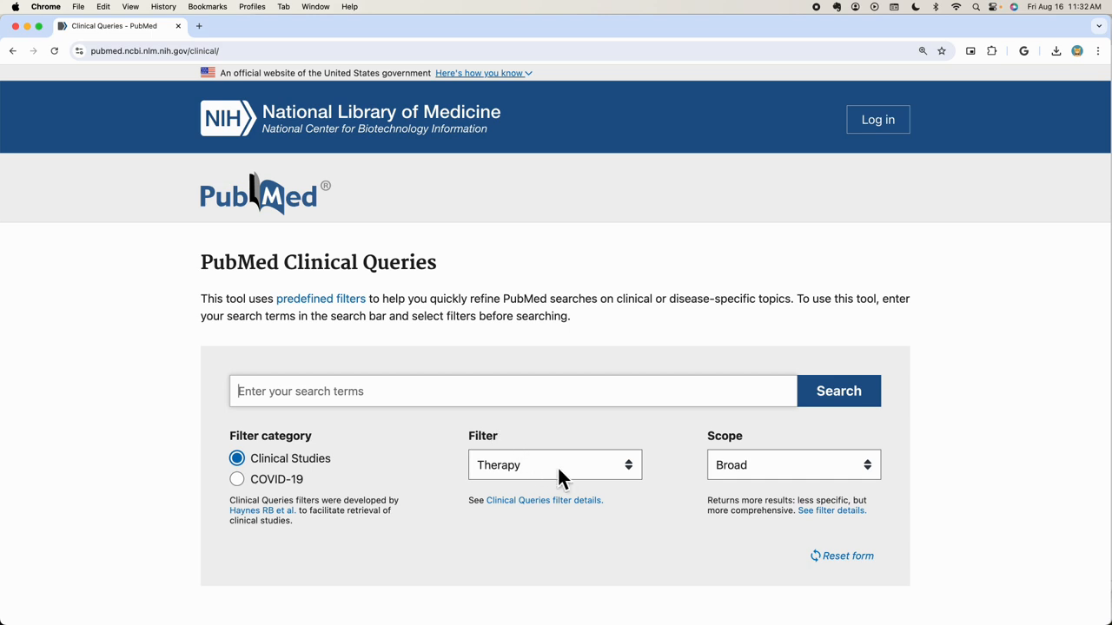
click(554, 465)
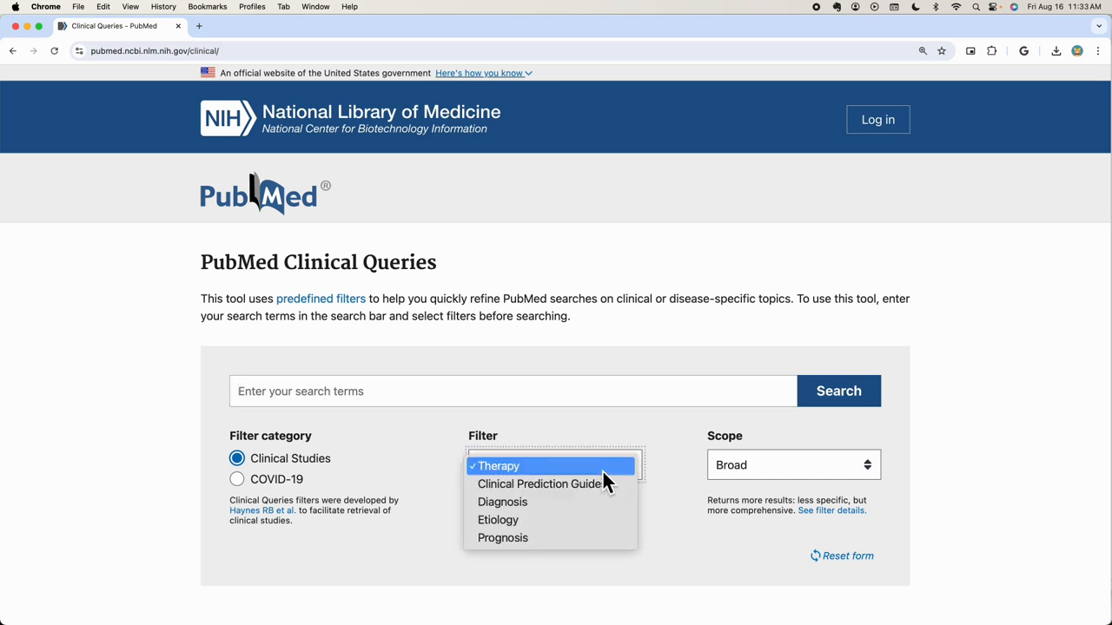
mouse_move(618, 482)
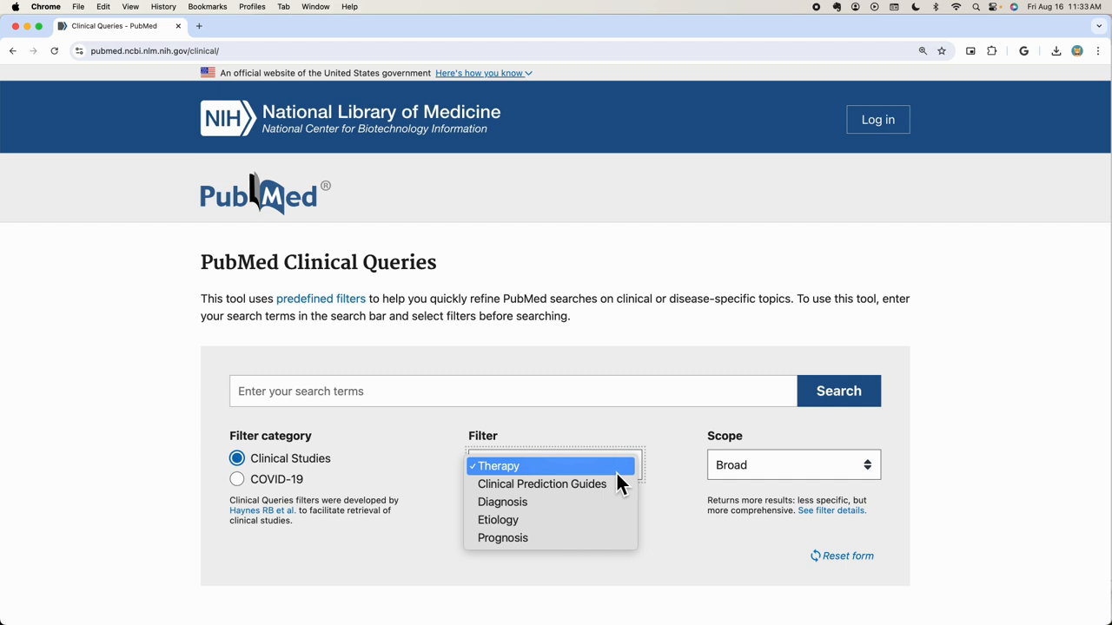
mouse_move(704, 482)
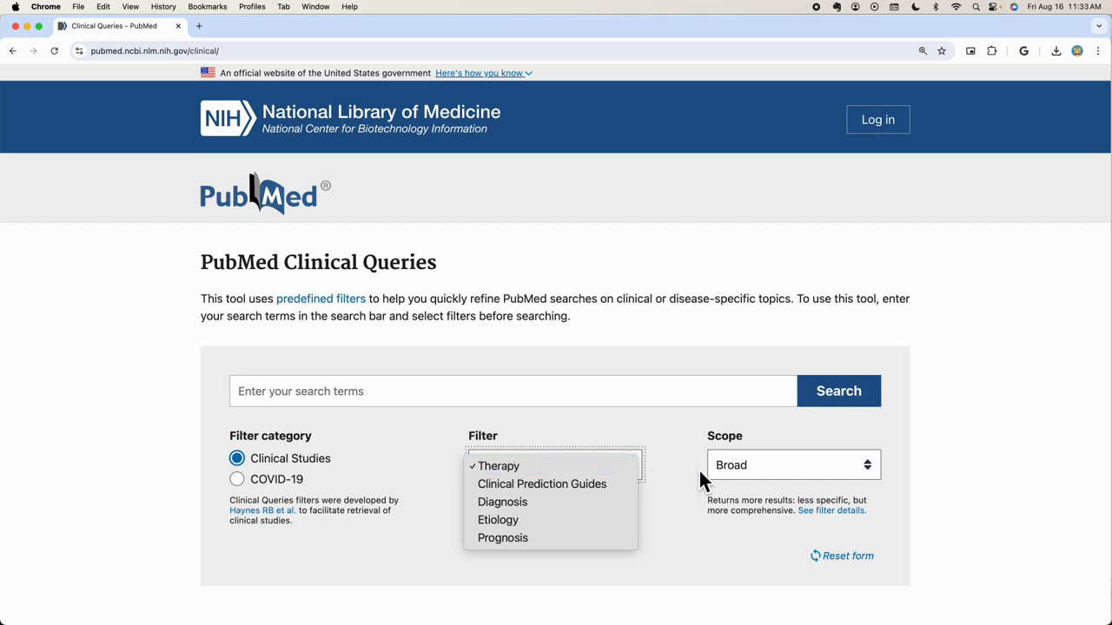
click(790, 464)
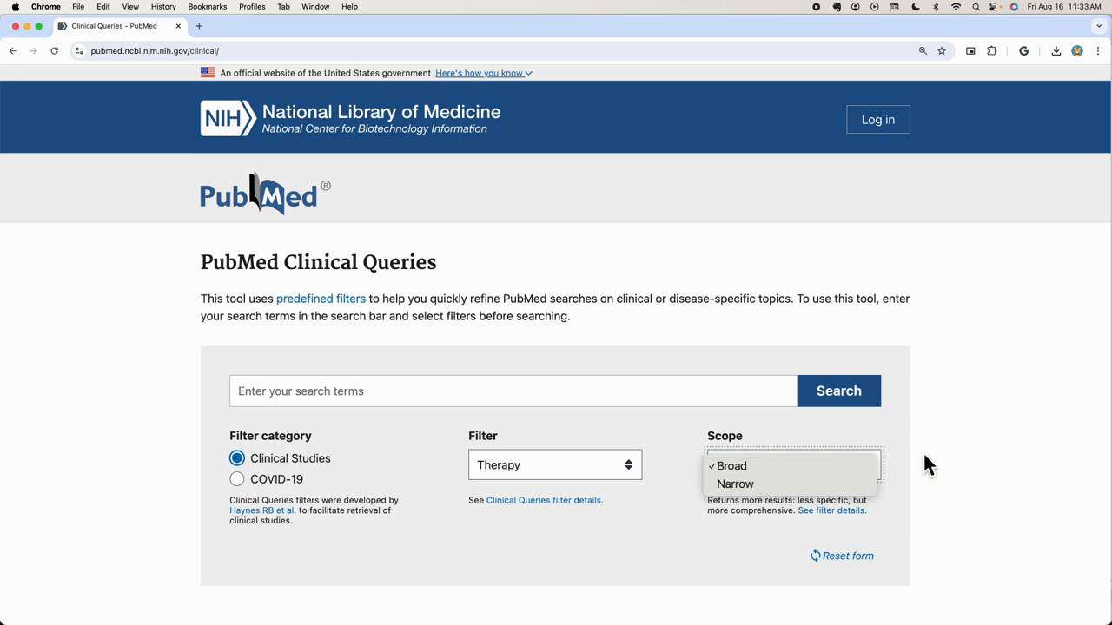
click(732, 466)
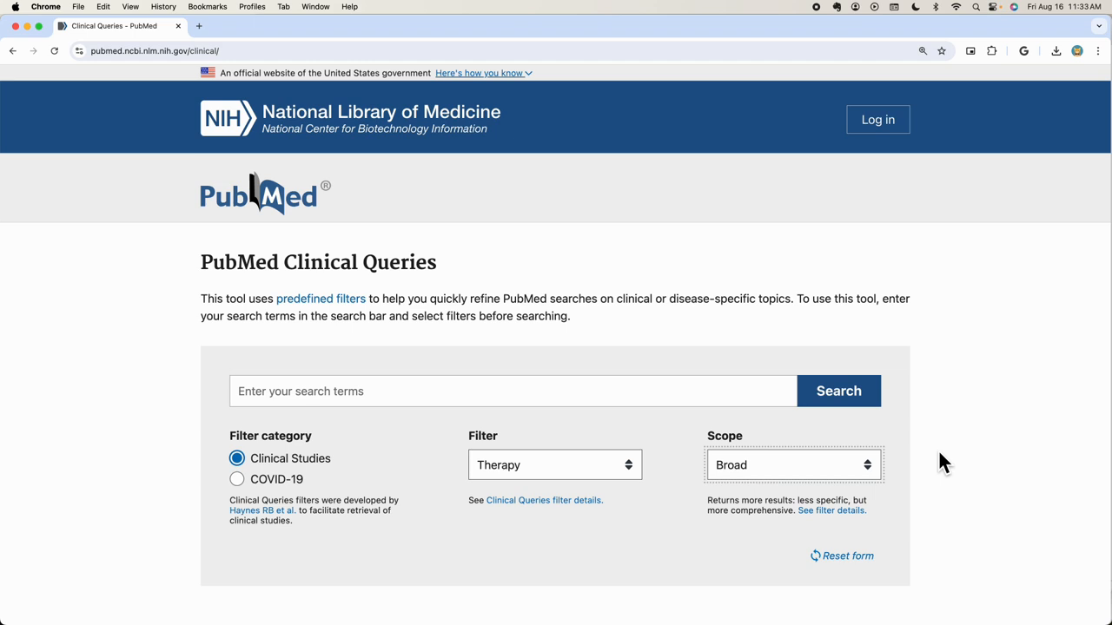
mouse_move(804, 13)
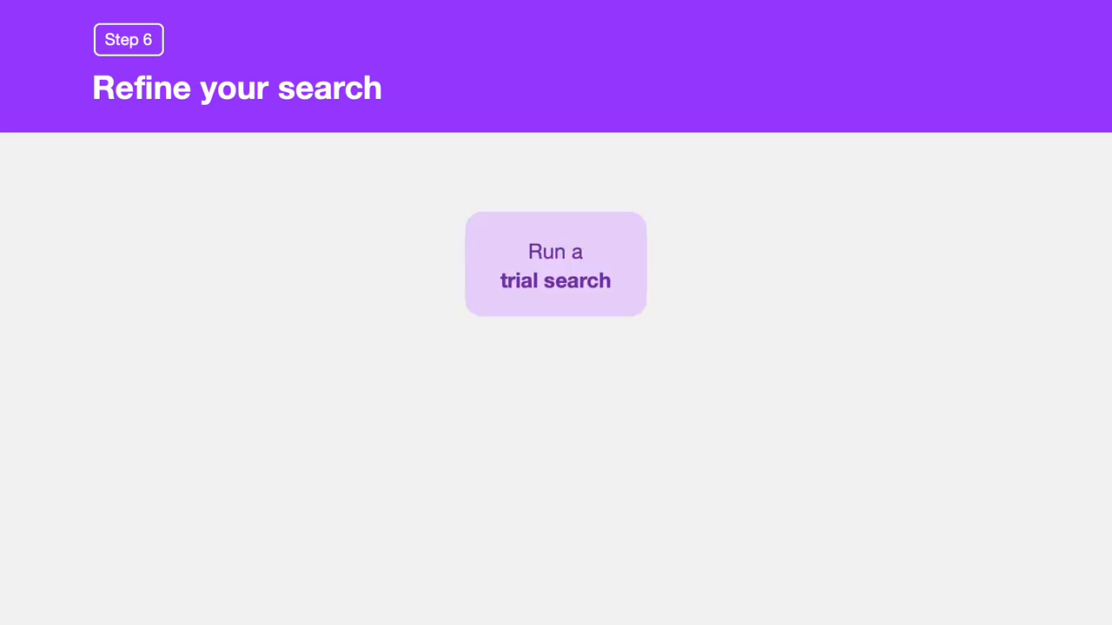
Step: Advance the Step 6 'Refine your search' slide to the 'Narrow your search' strategies
click(555, 264)
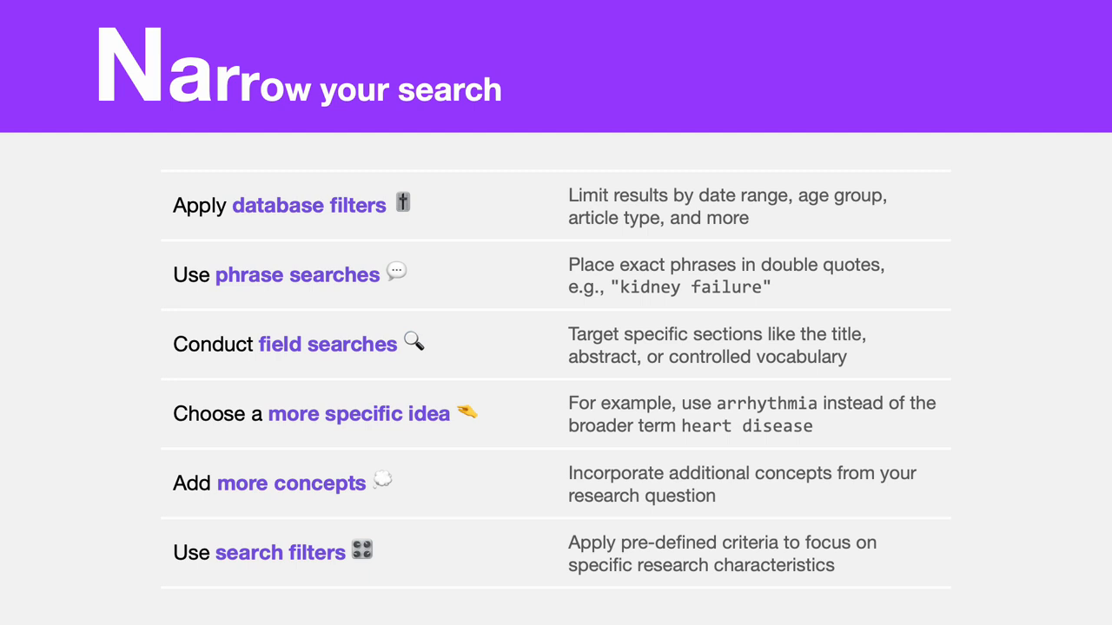
Step: Advance from 'Narrow your search' to the 'Search filters' definition slide
click(281, 552)
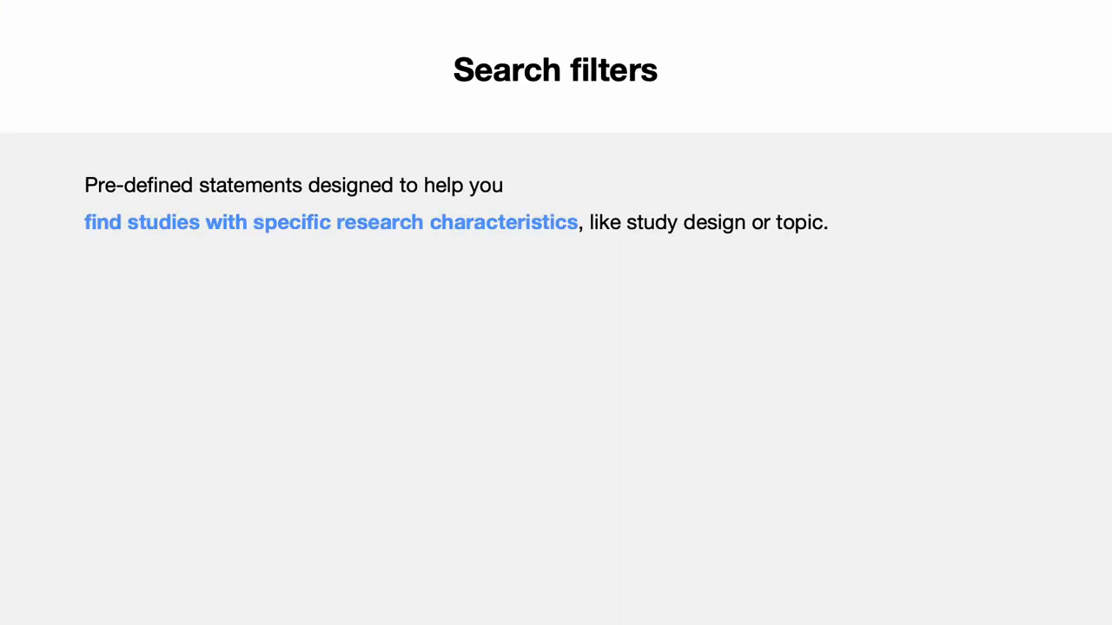